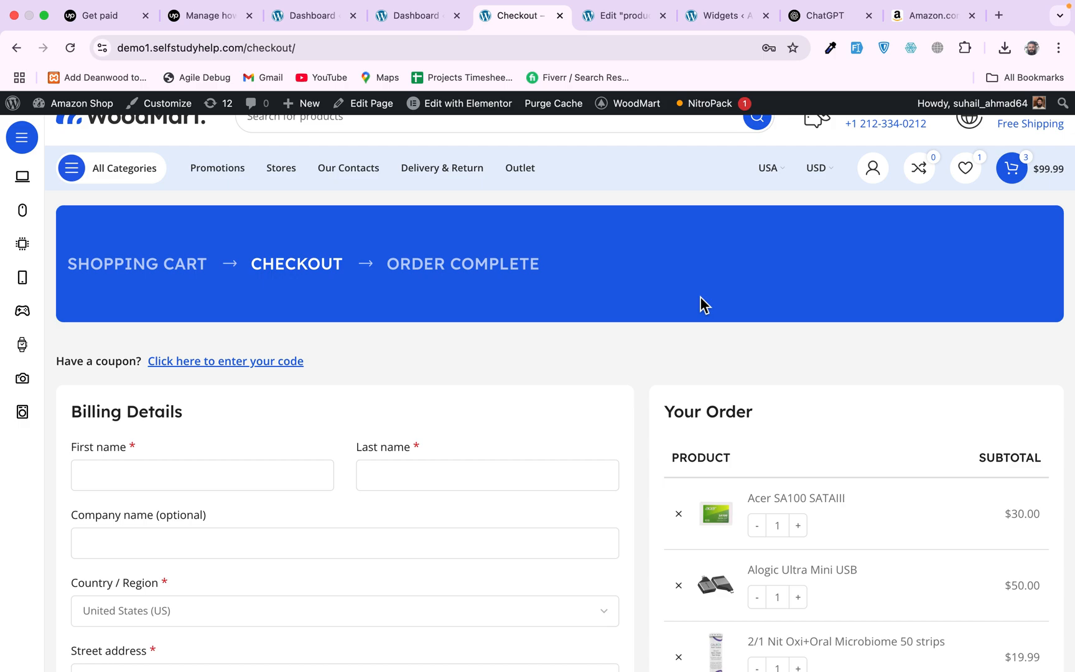
mouse_move(643, 339)
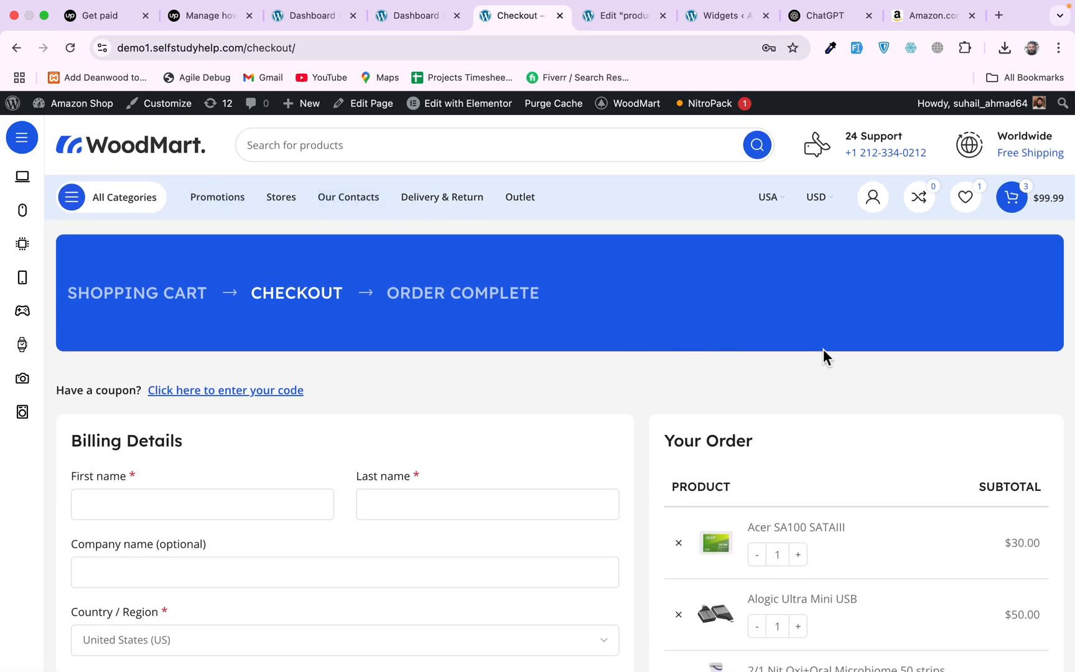
mouse_move(357, 201)
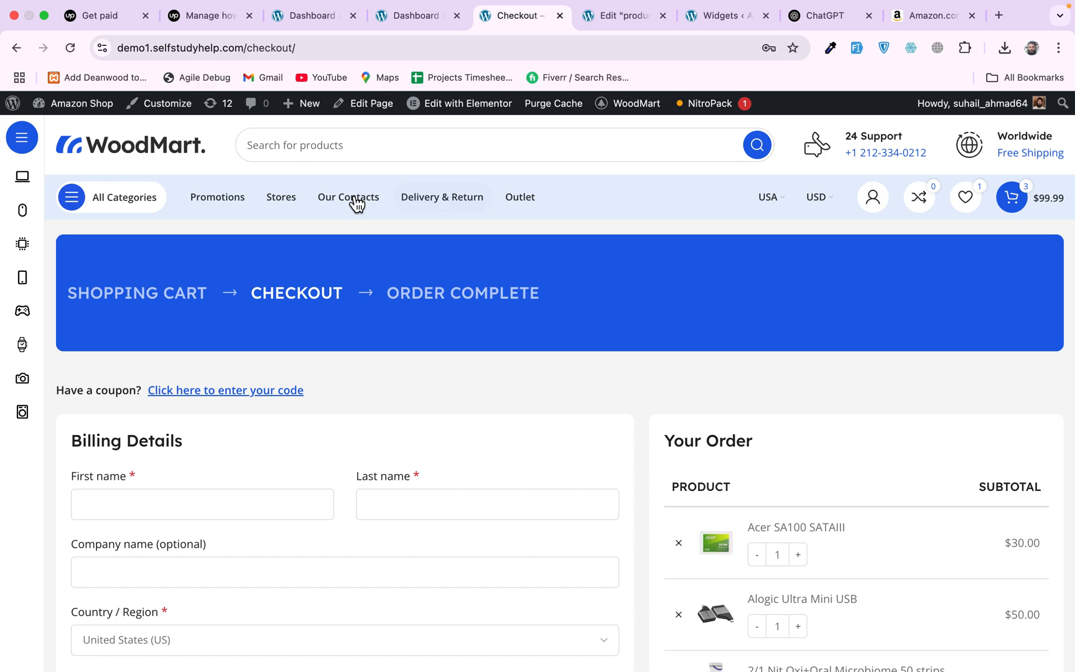
Look over the storefront checkout page, then switch to the WoodMart Theme settings
scroll(down, 3)
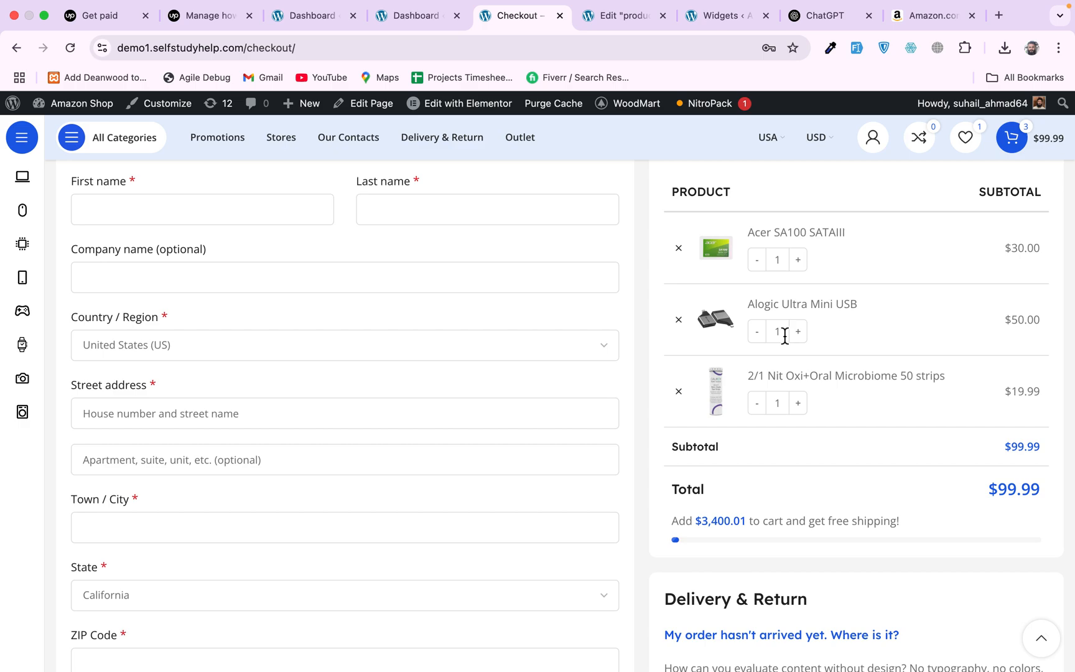
scroll(down, 3)
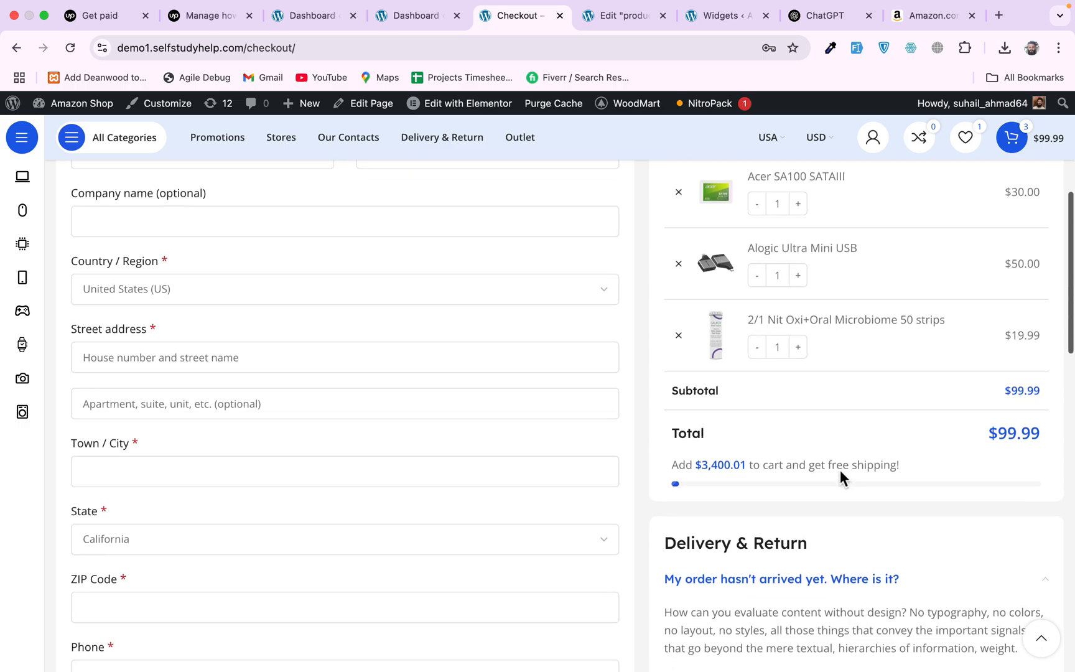
scroll(down, 3)
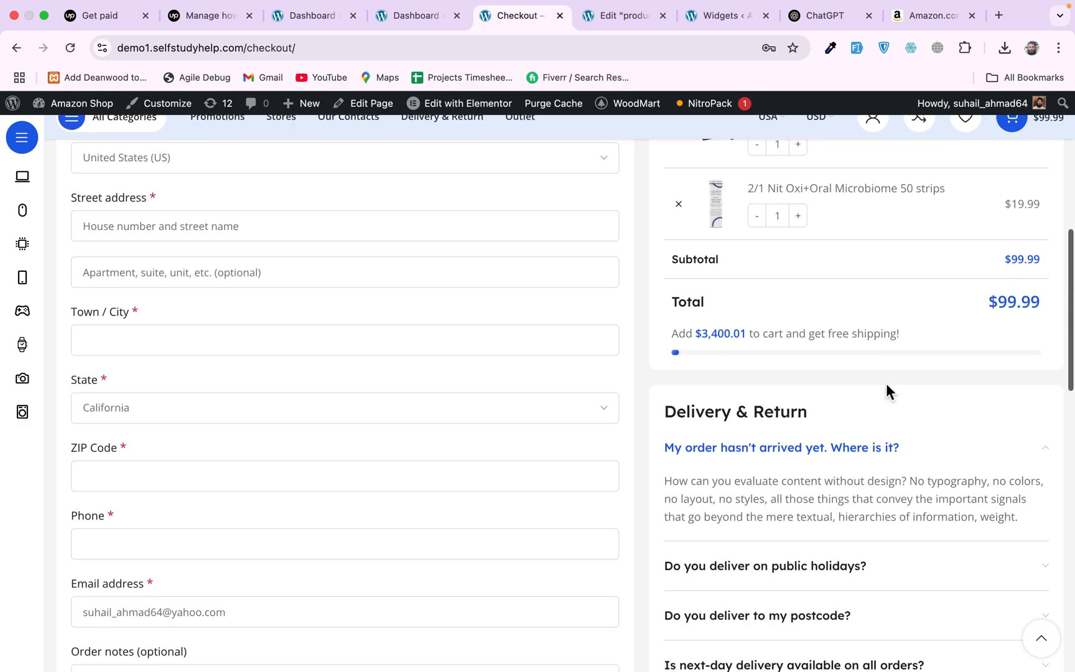
scroll(down, 3)
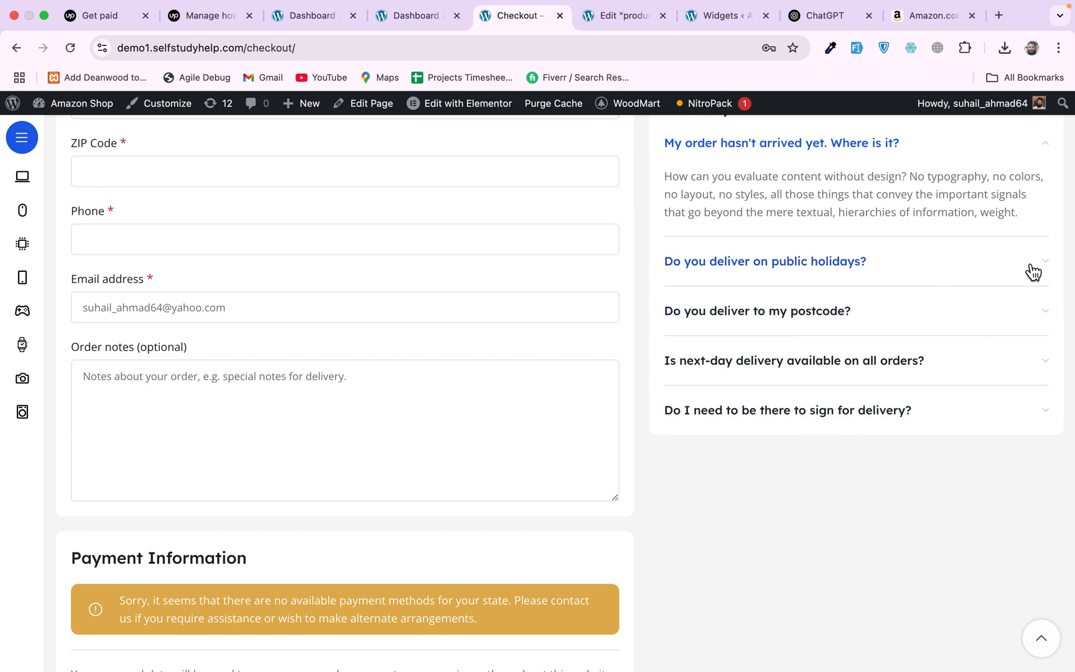
scroll(up, 3)
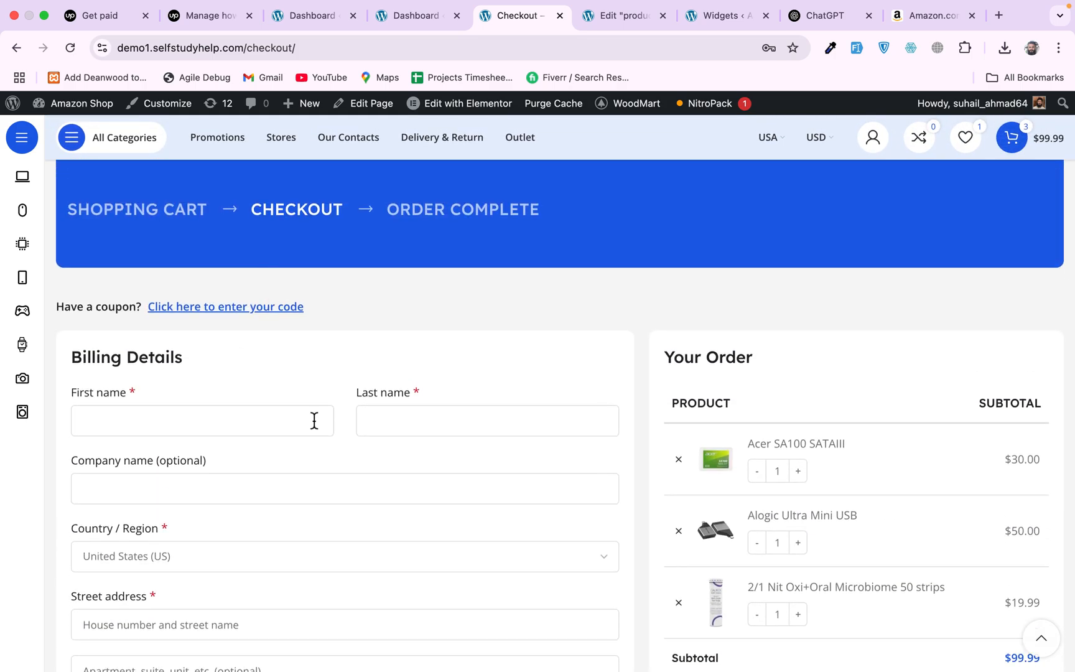
scroll(down, 3)
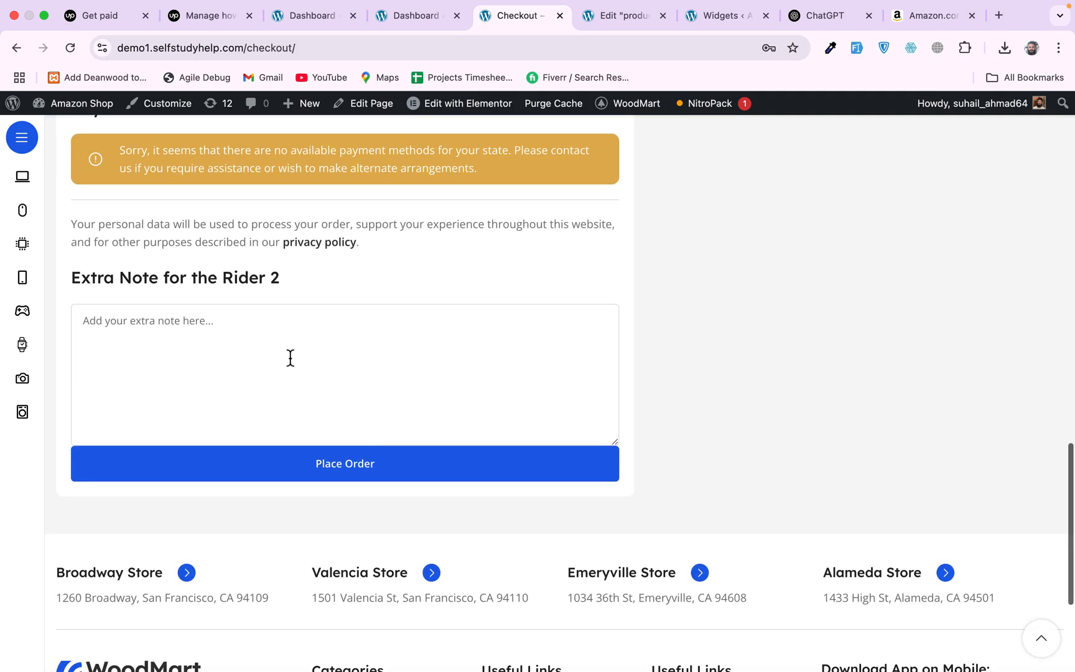
scroll(down, 3)
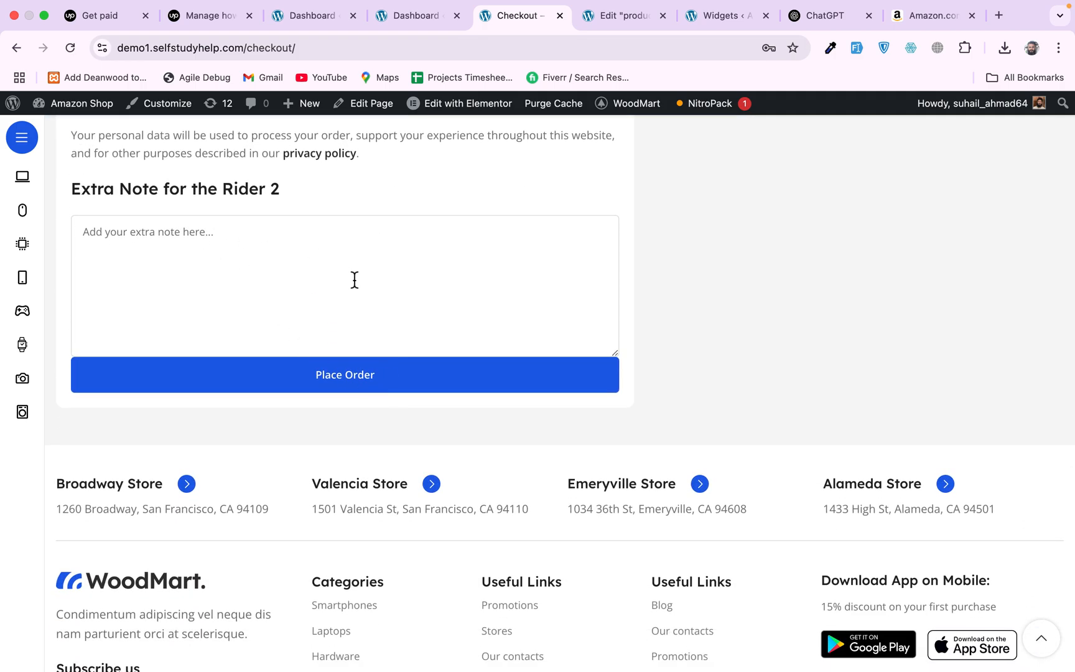
mouse_move(272, 266)
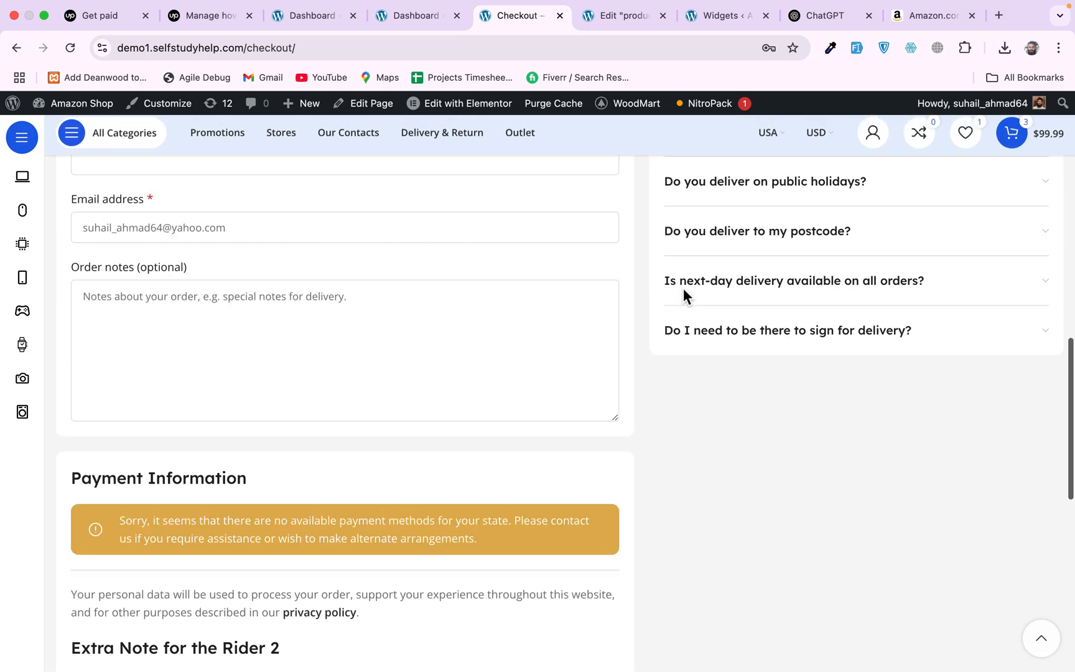
scroll(up, 3)
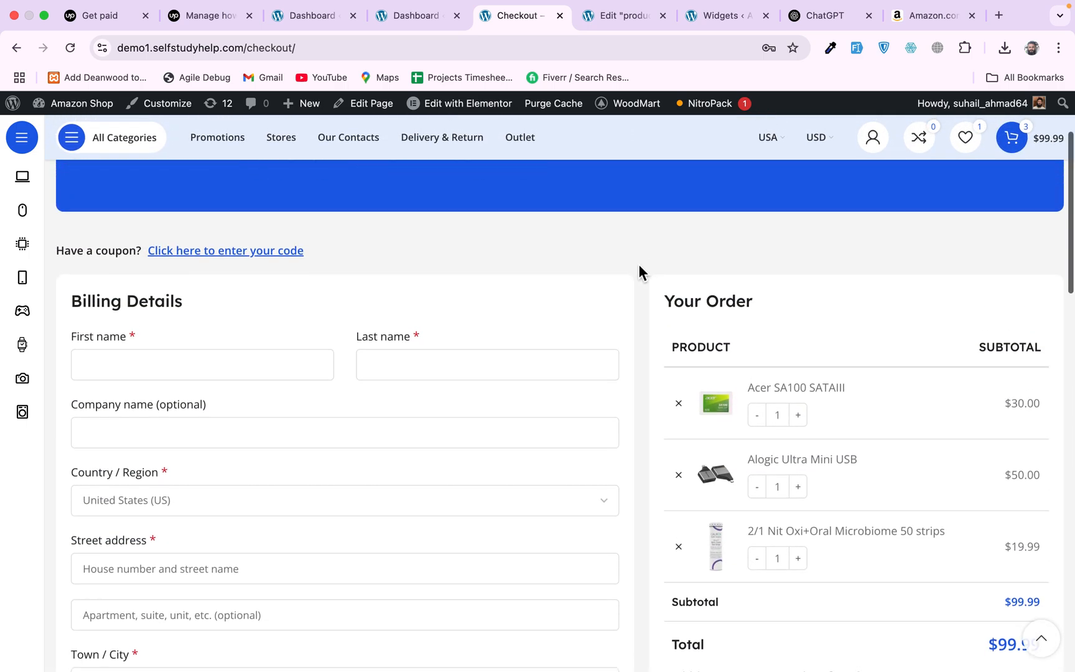
scroll(down, 3)
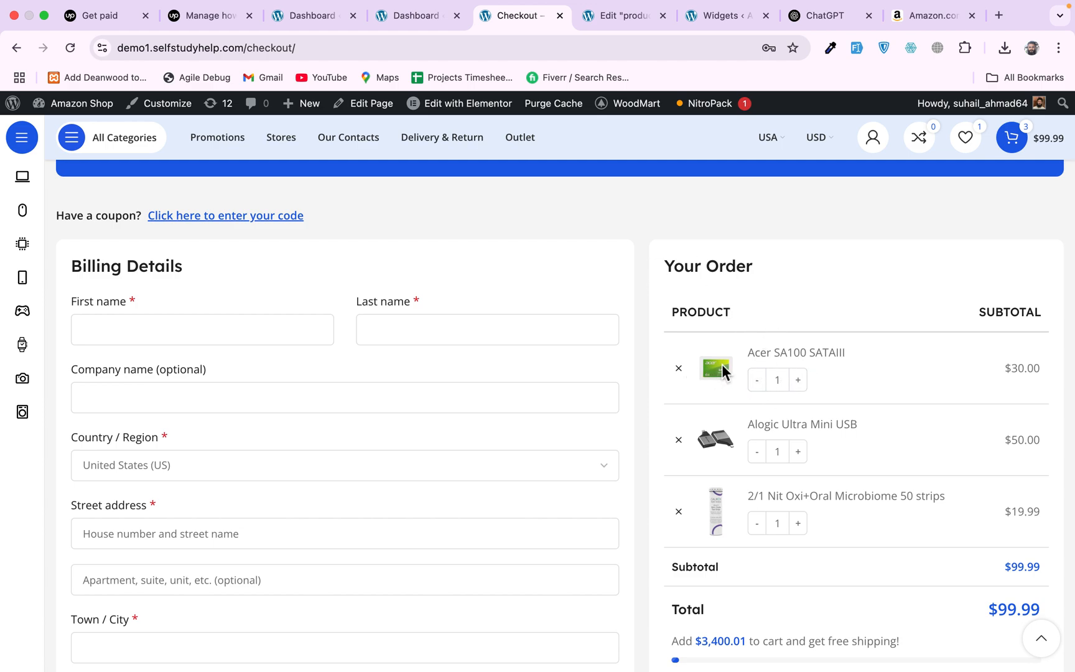
mouse_move(869, 384)
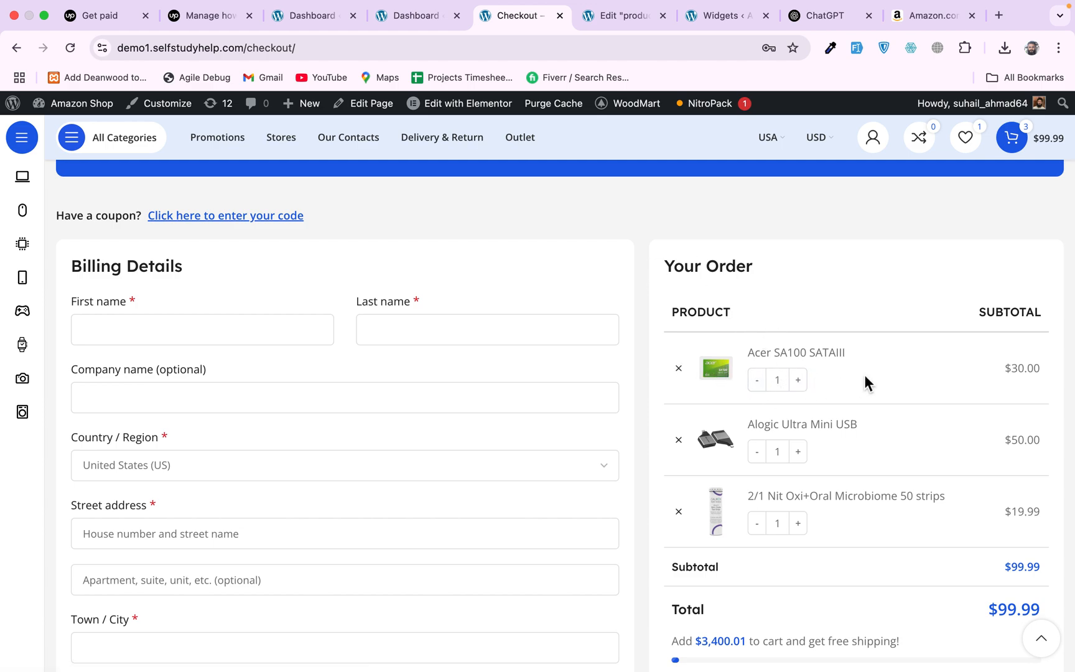
mouse_move(870, 403)
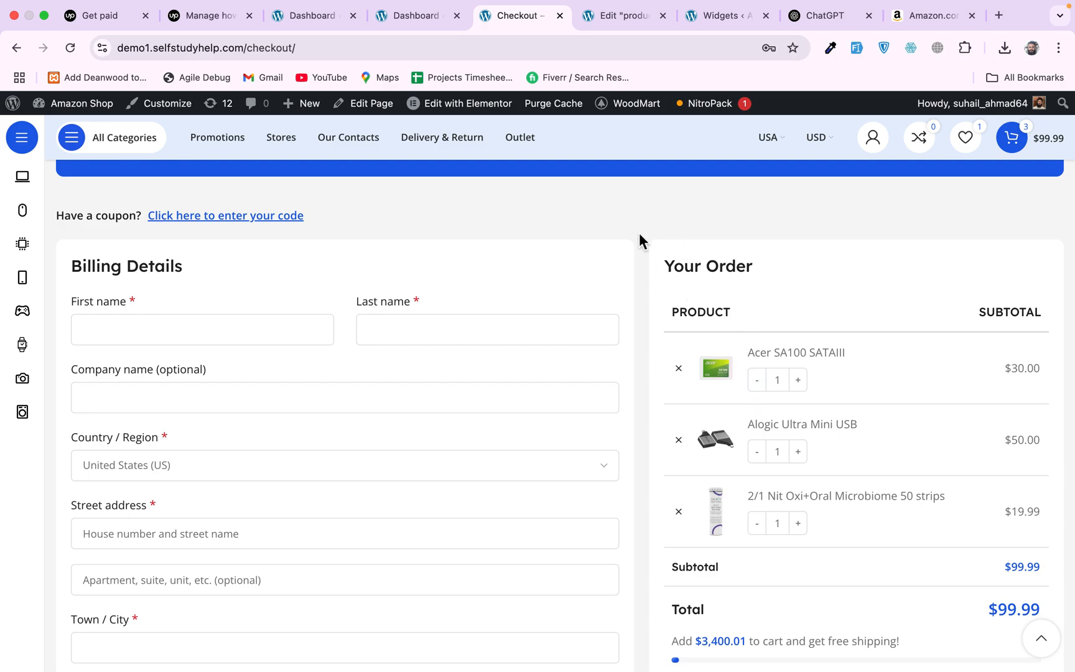
click(313, 15)
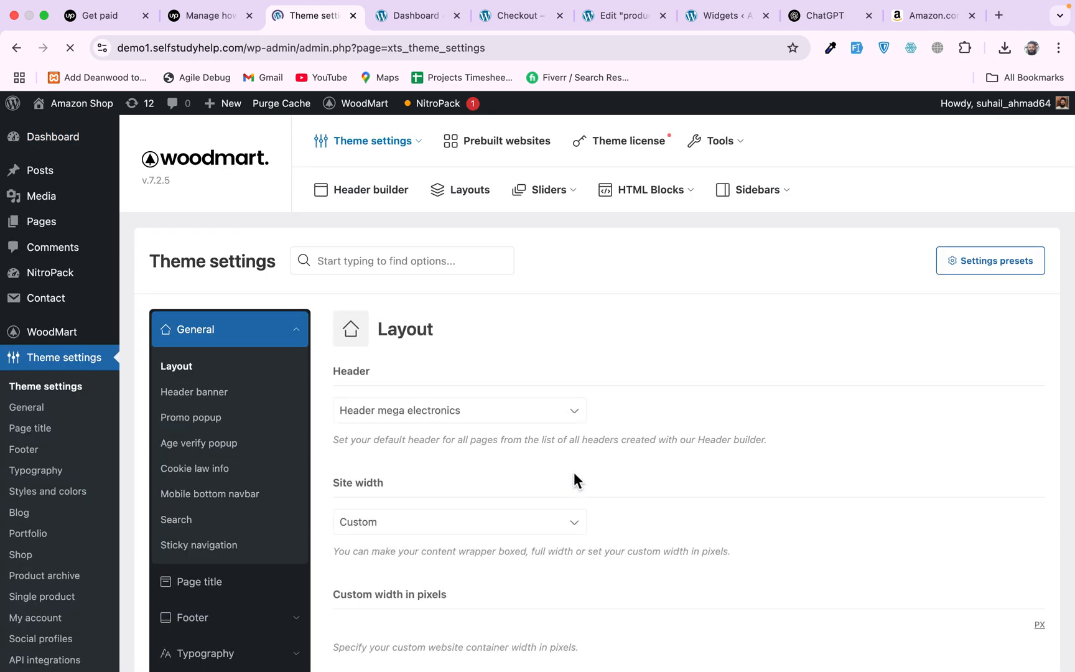
Expand the Shop group in the Theme settings sidebar to reach the Checkout options
scroll(down, 3)
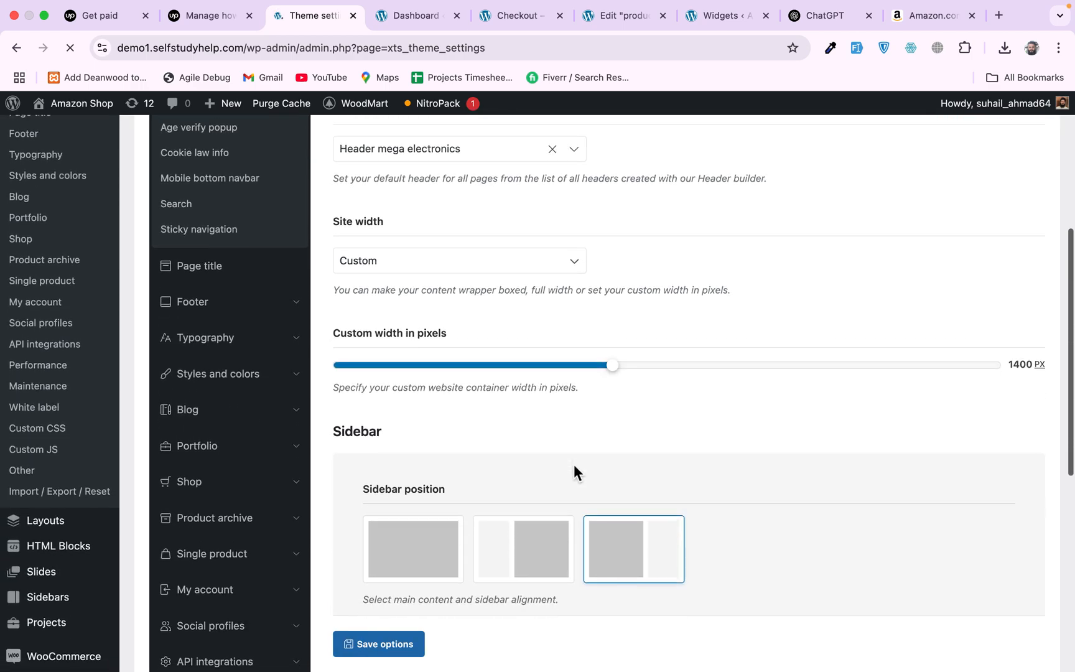
scroll(down, 3)
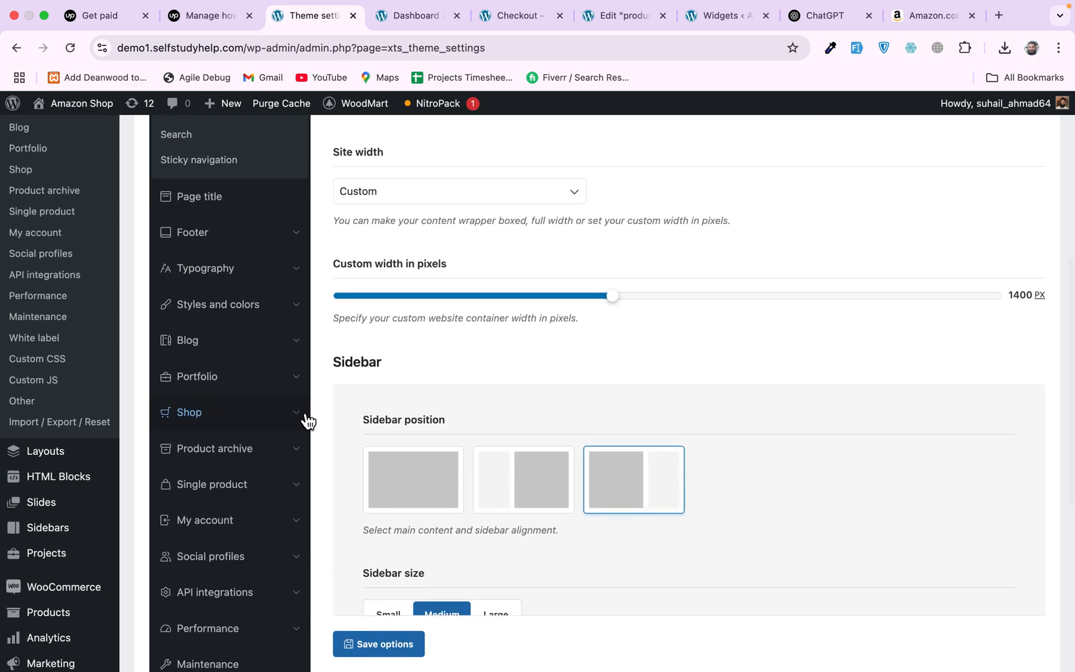
click(190, 412)
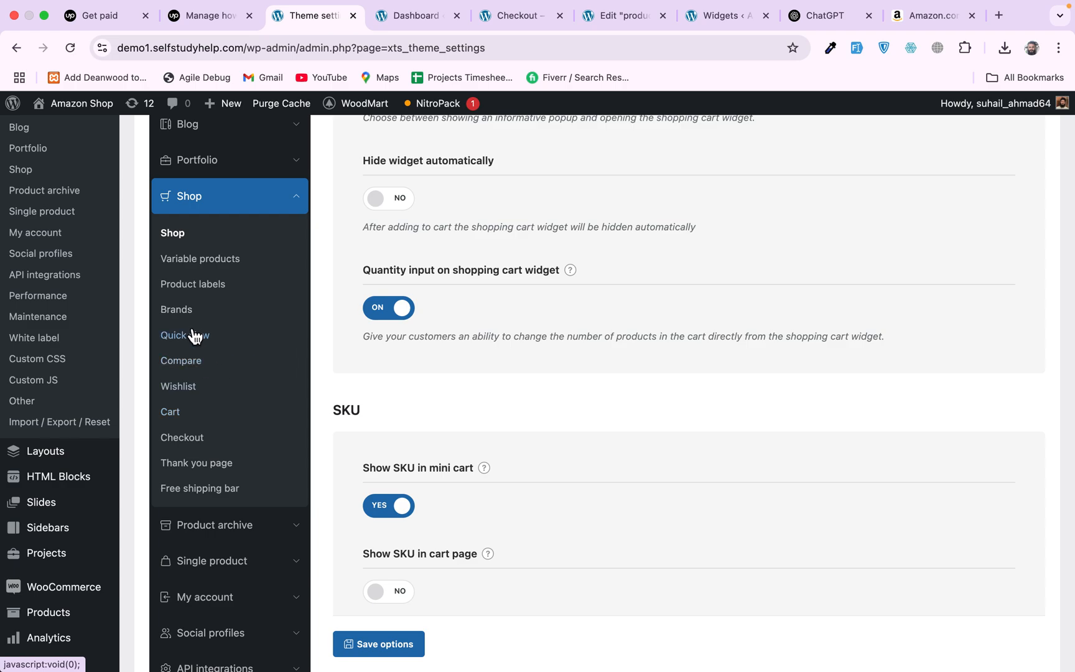
mouse_move(195, 445)
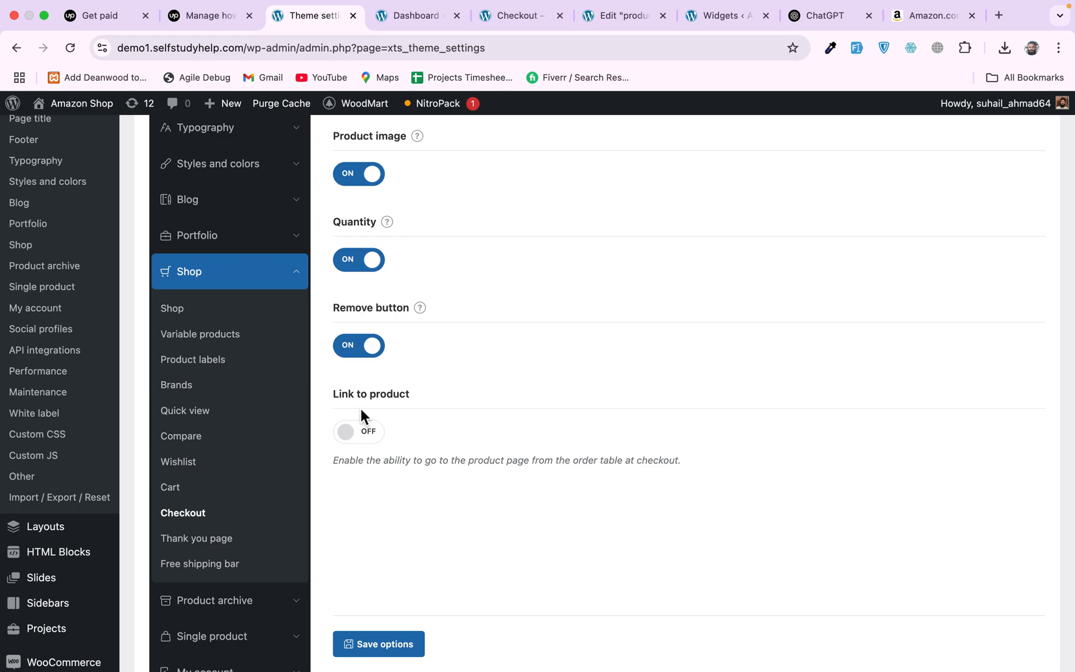
click(519, 15)
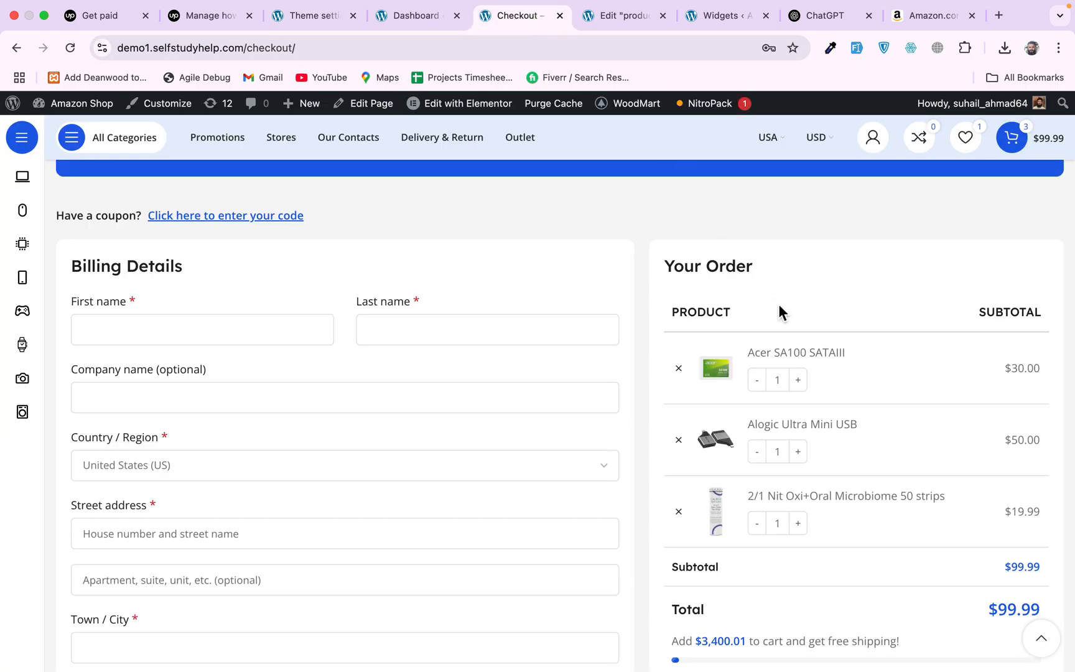
mouse_move(689, 341)
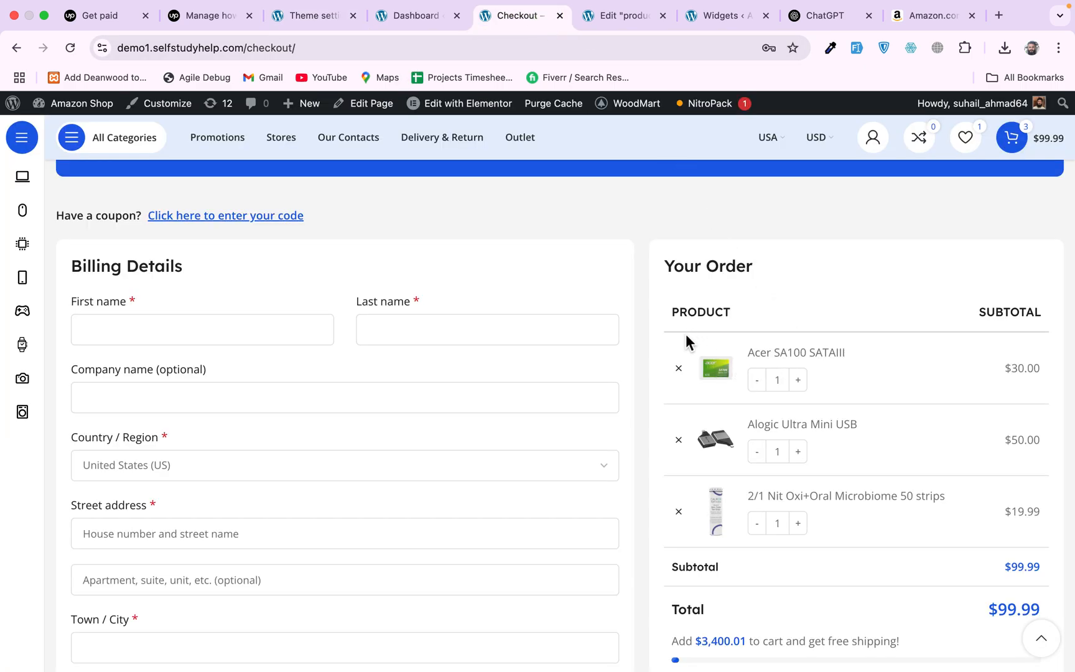
mouse_move(718, 379)
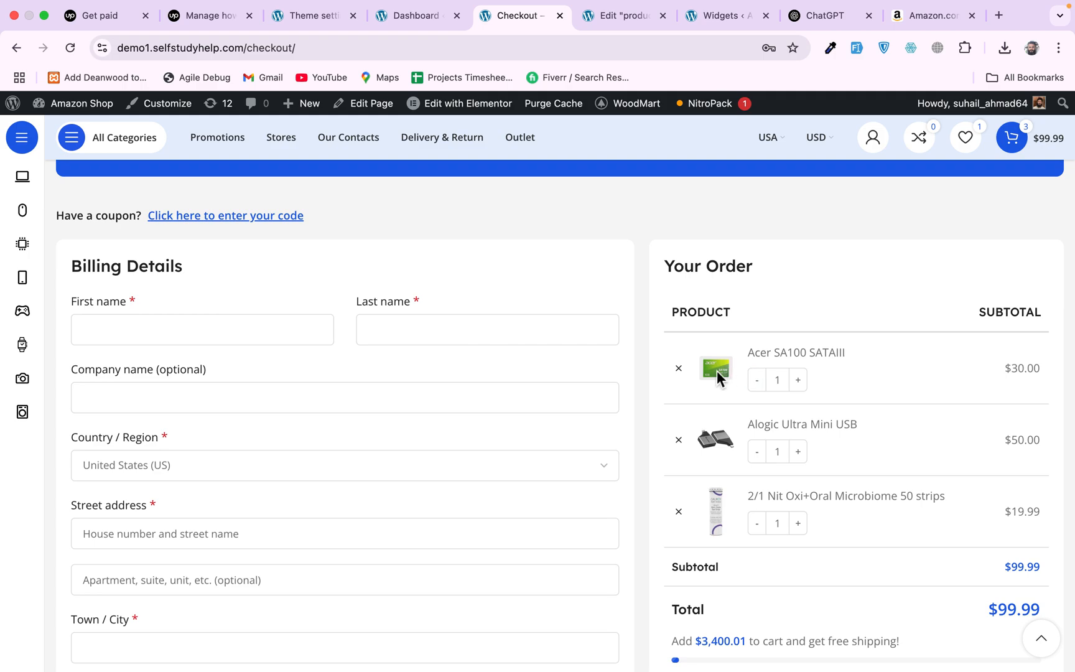
mouse_move(680, 439)
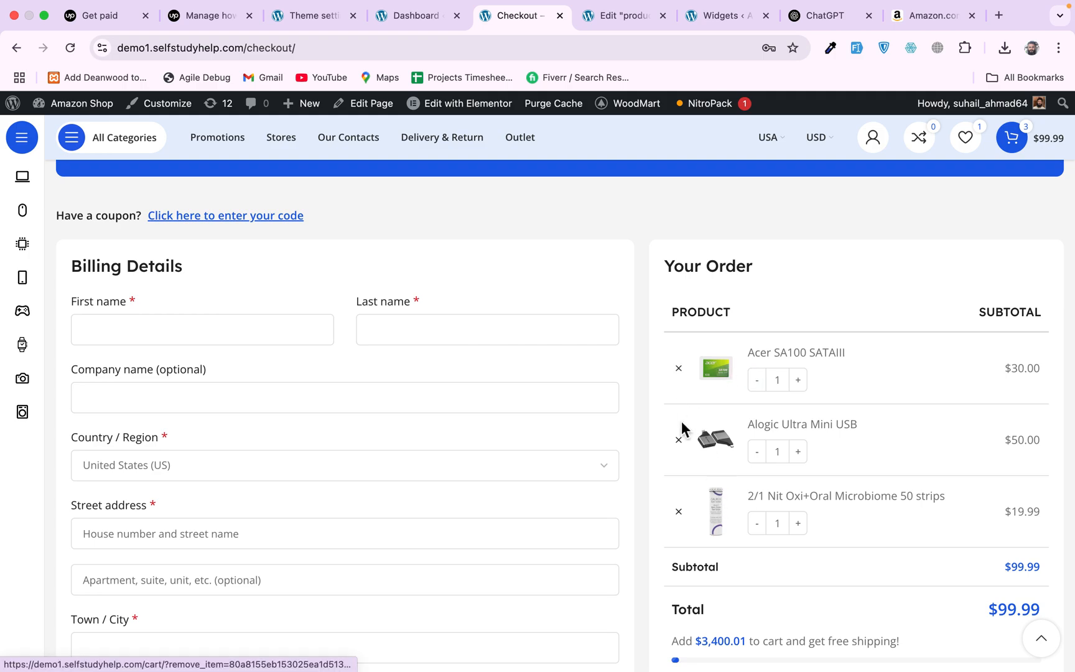
click(412, 15)
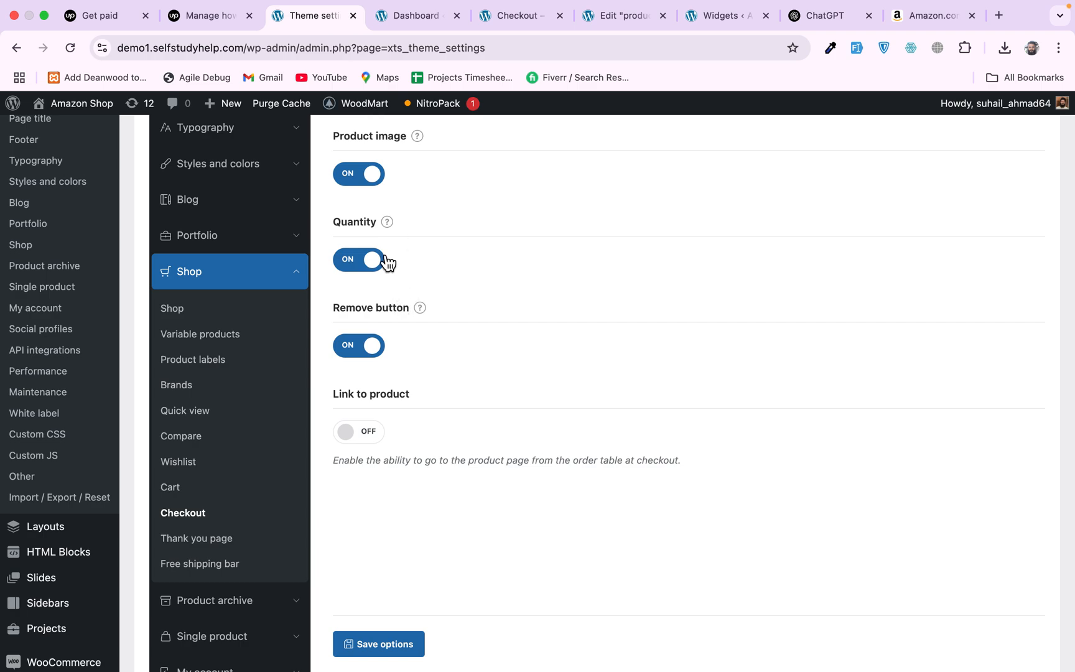
Switch off product images and the remove option at checkout, then return to the storefront checkout
click(358, 173)
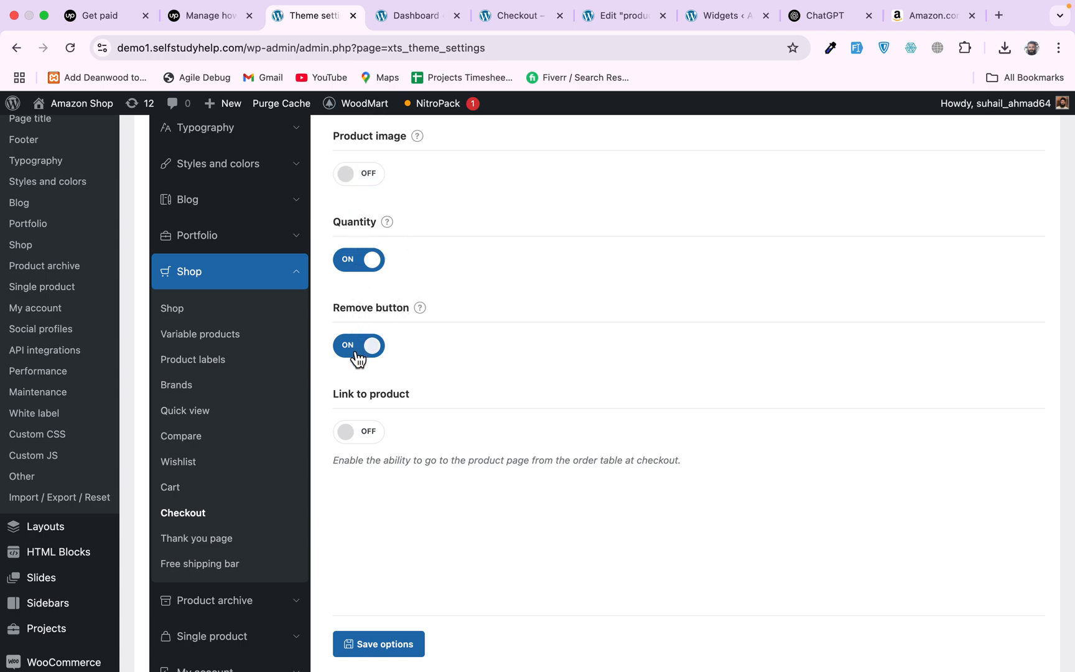
click(358, 258)
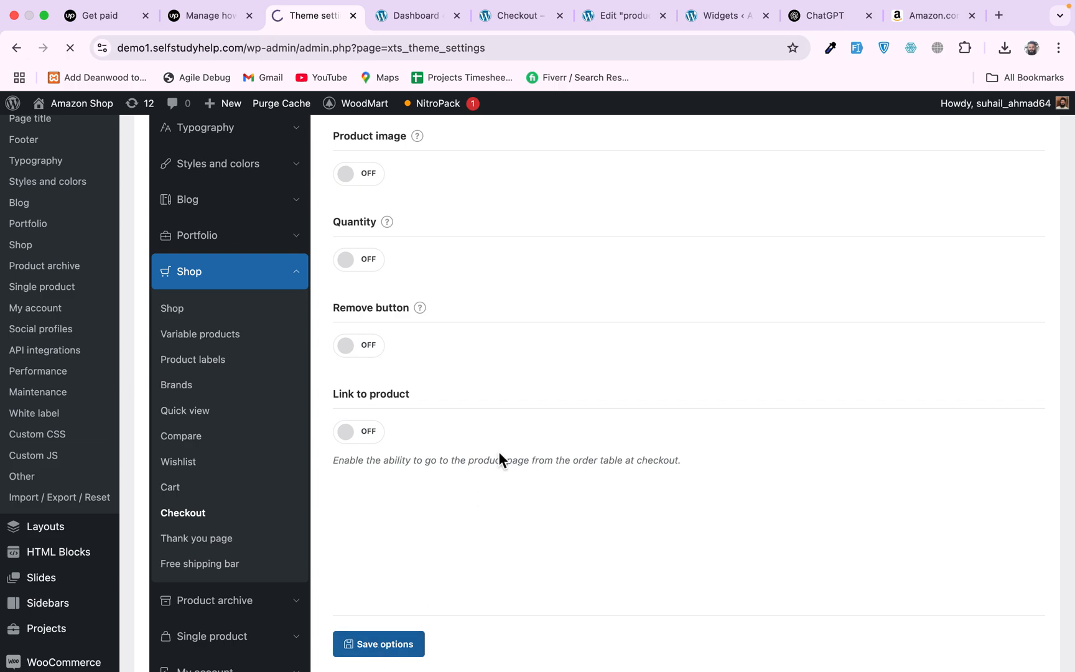
click(520, 15)
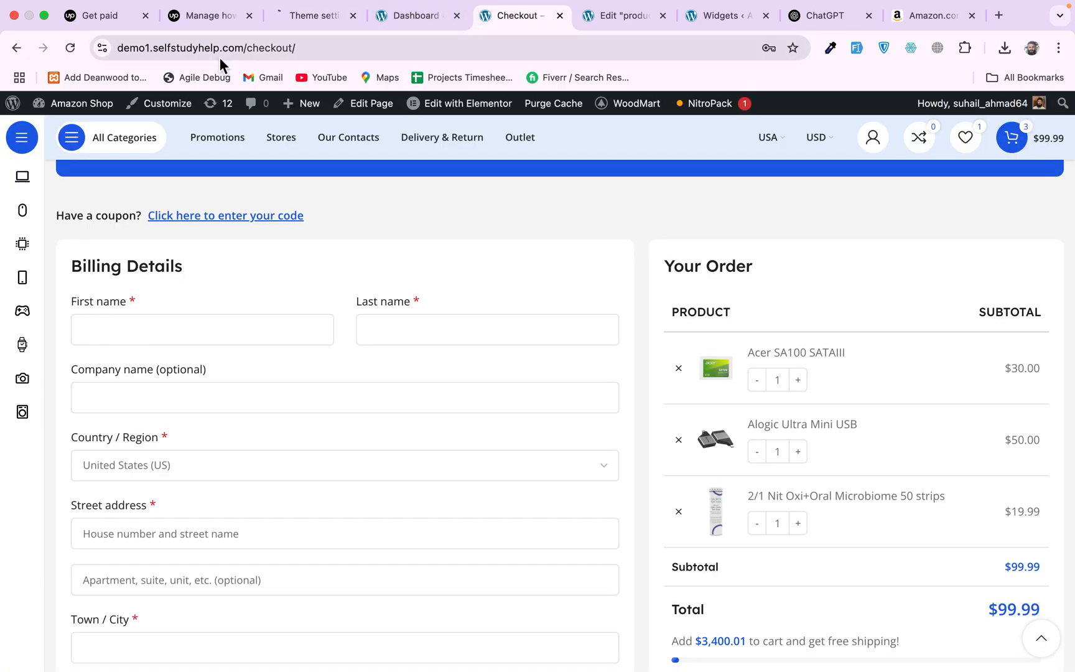
Reload the checkout page to see the order table without images, steppers or remove buttons
click(69, 48)
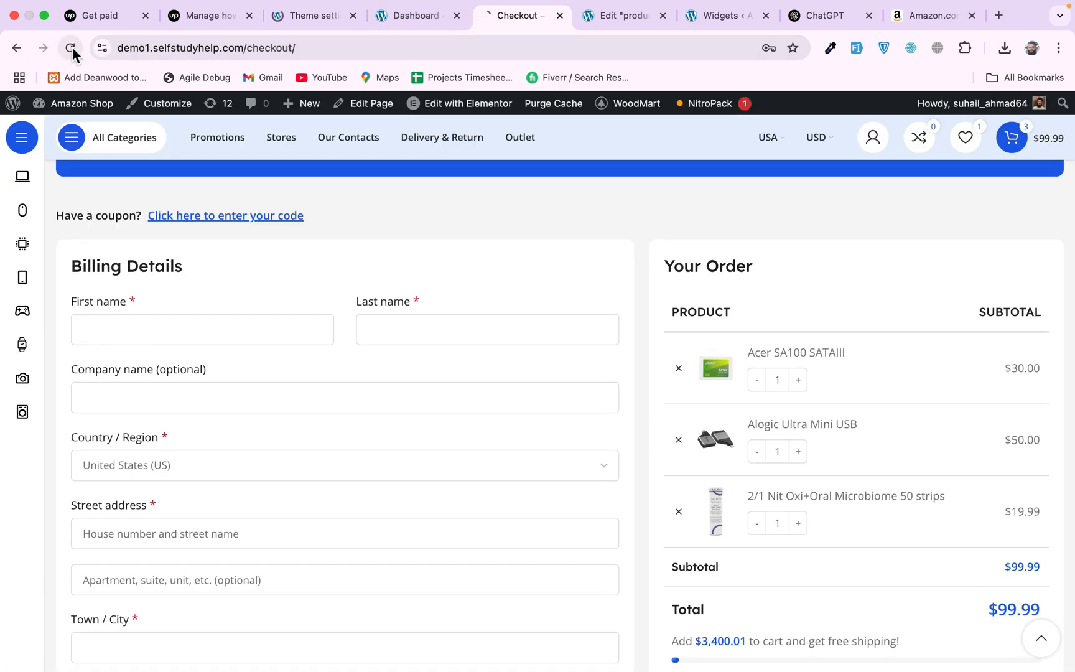
click(71, 48)
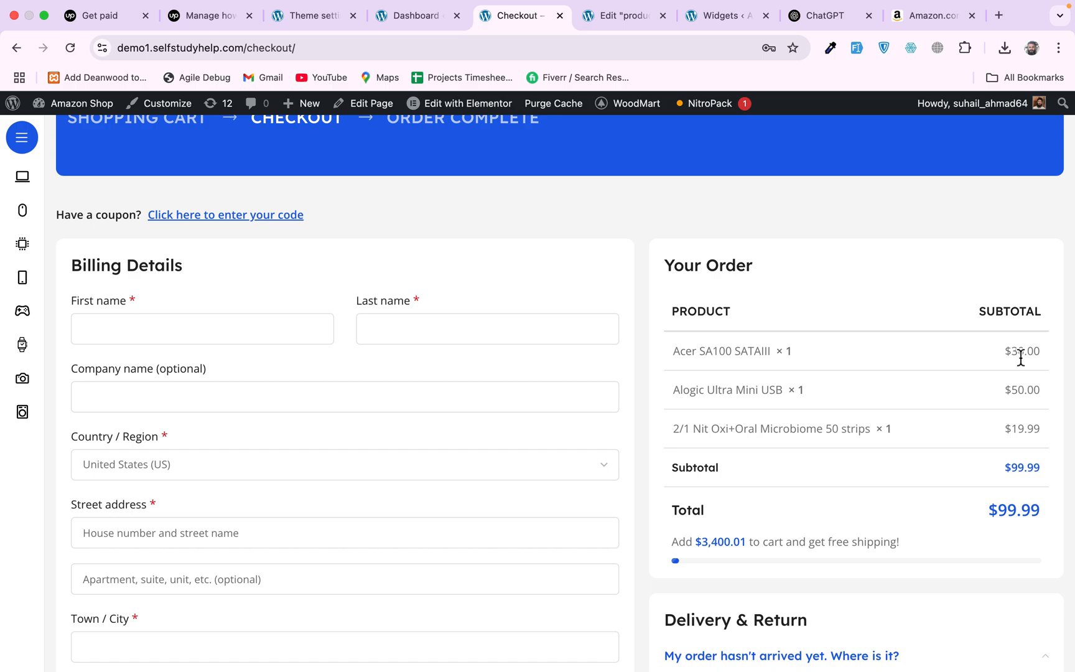
mouse_move(816, 381)
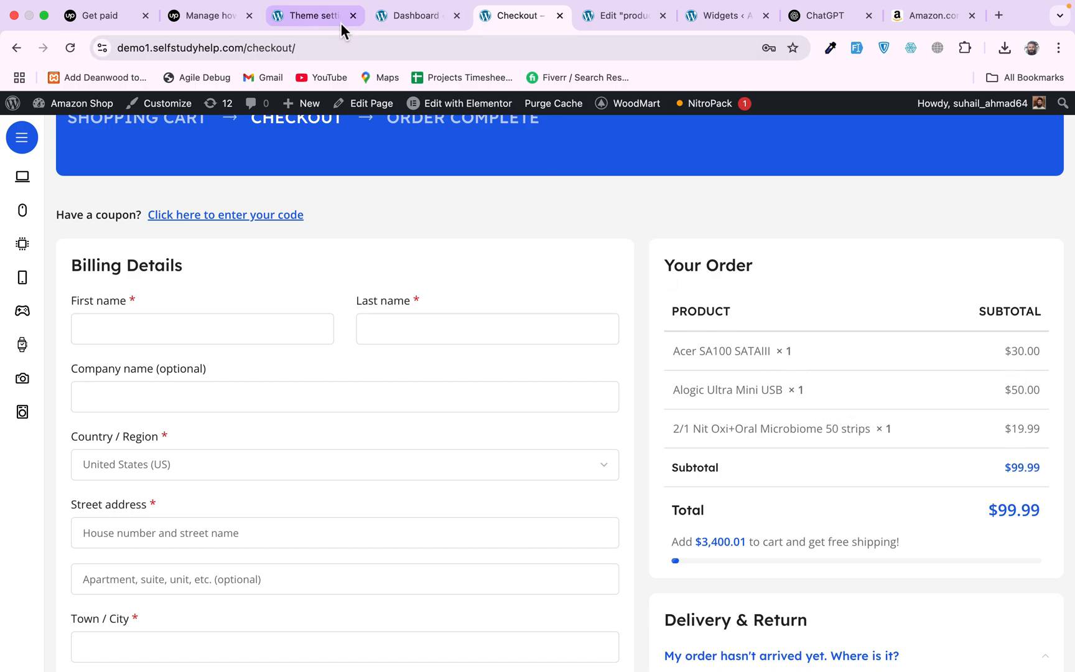
Turn the checkout Remove button option back on, save the options, and return to checkout
click(313, 16)
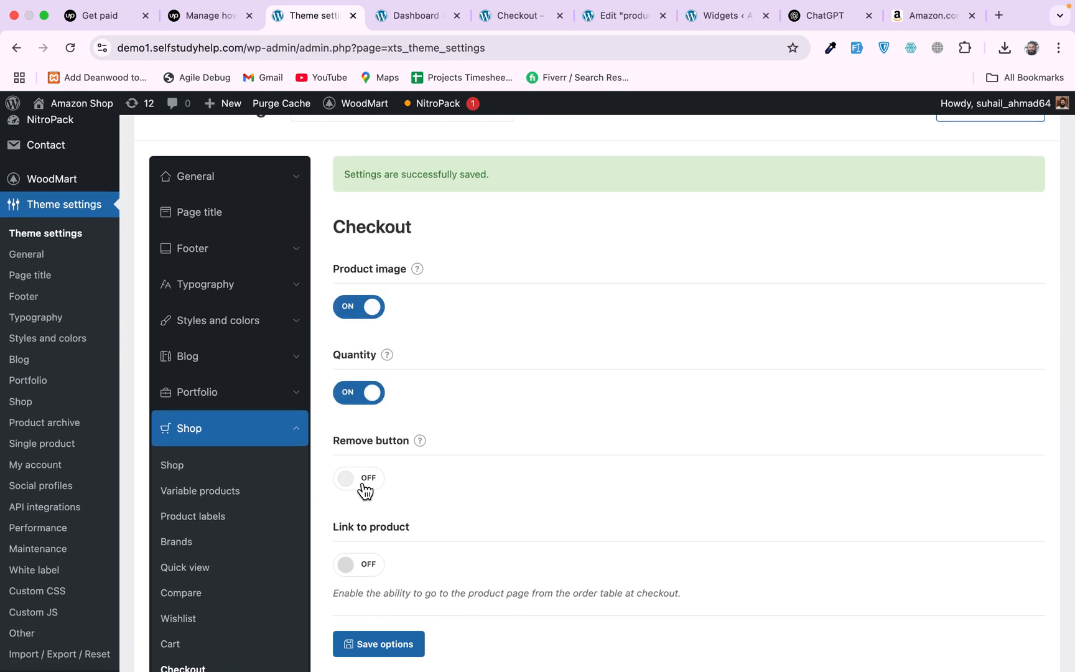
click(359, 478)
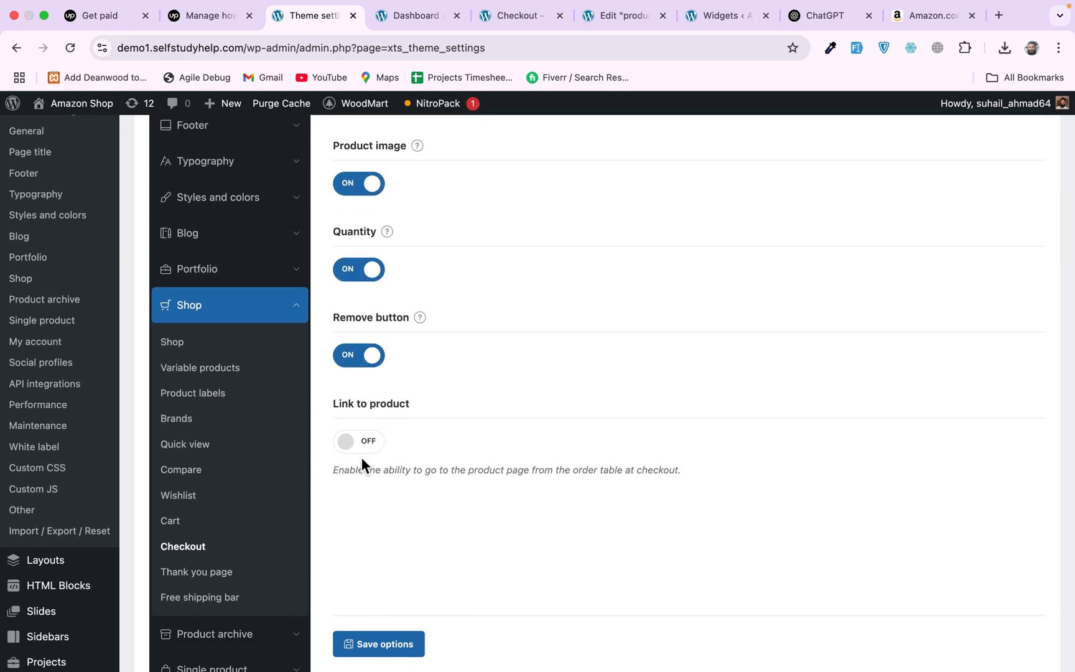
click(379, 644)
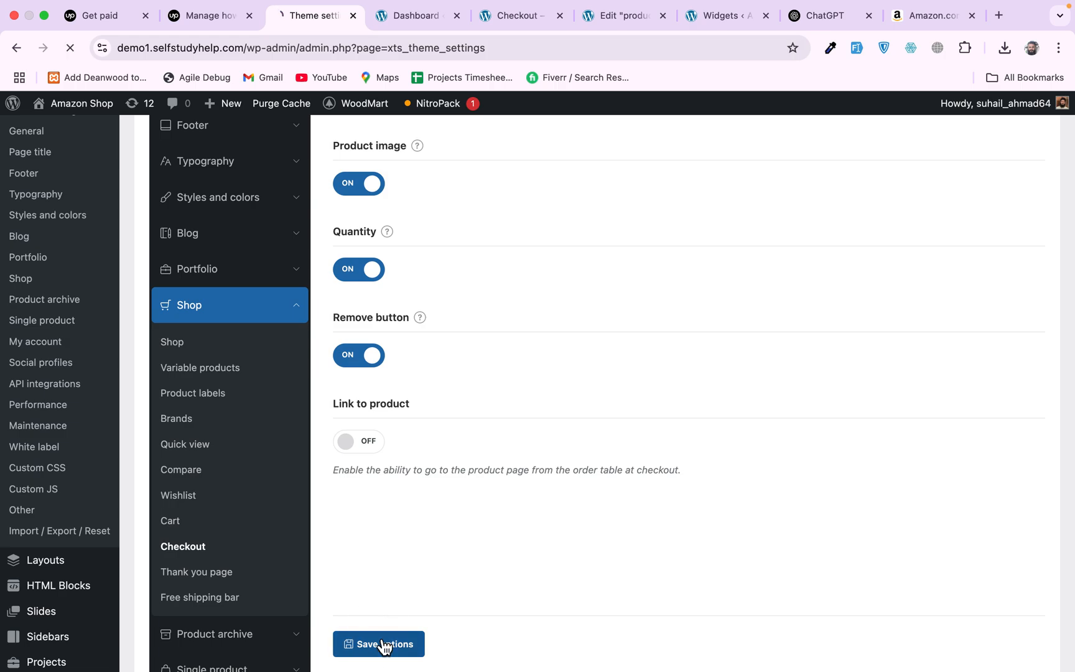
click(379, 644)
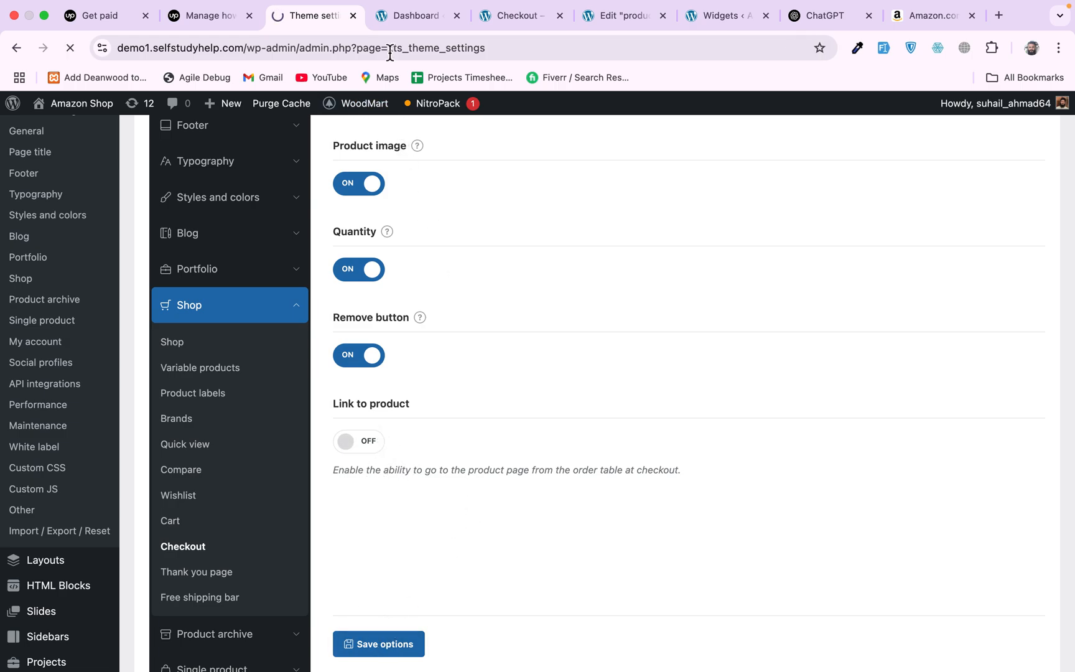
click(520, 15)
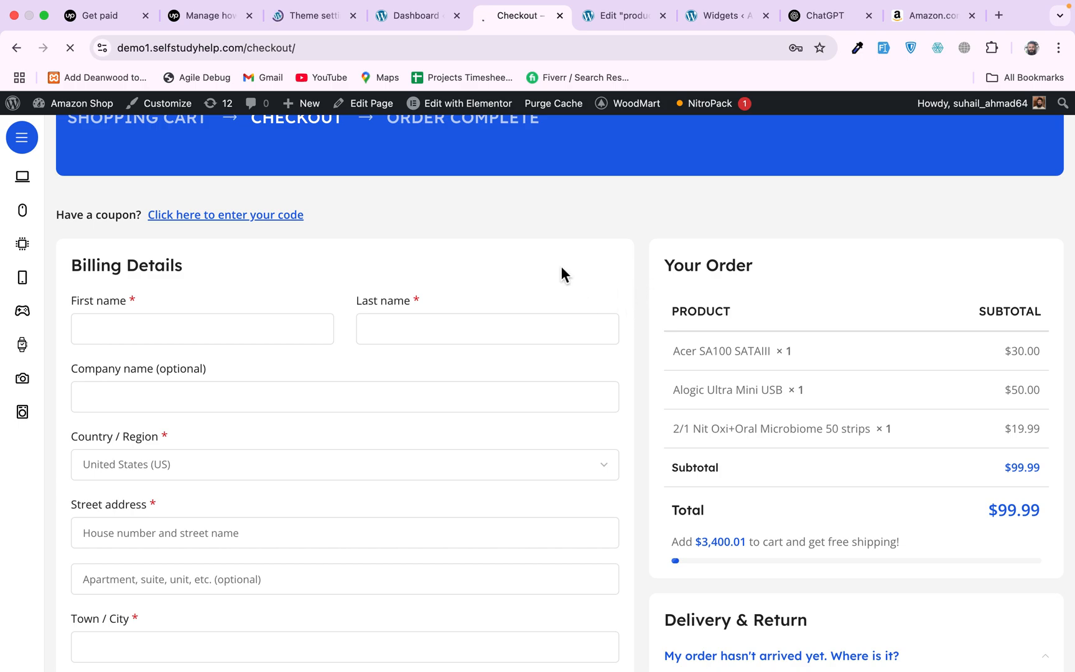
mouse_move(850, 359)
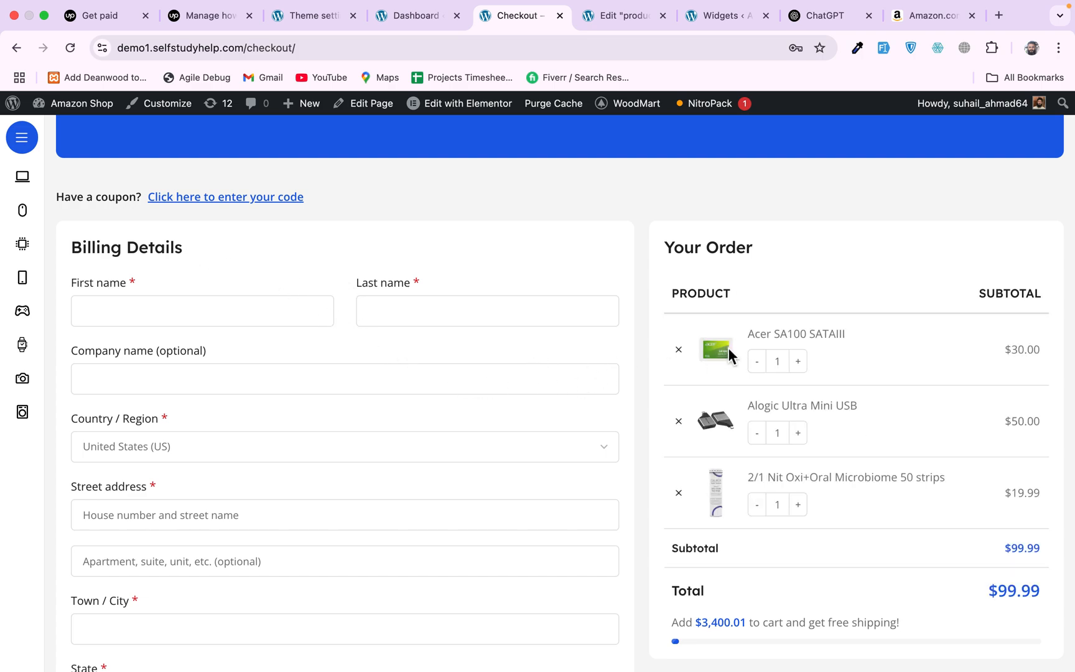
mouse_move(754, 396)
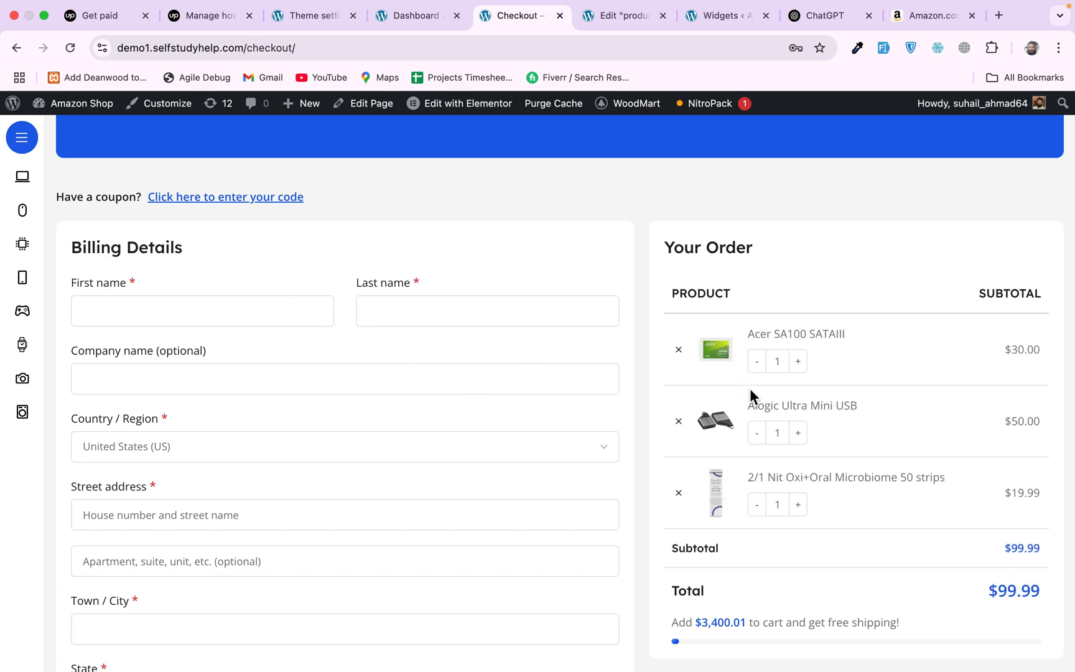
mouse_move(862, 421)
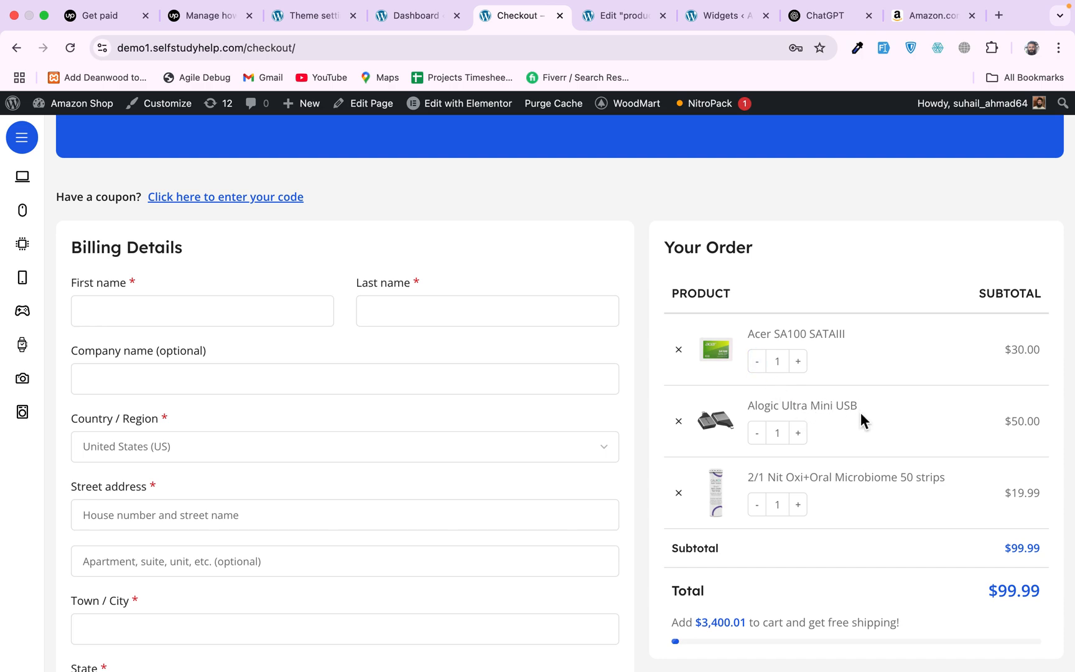
mouse_move(853, 431)
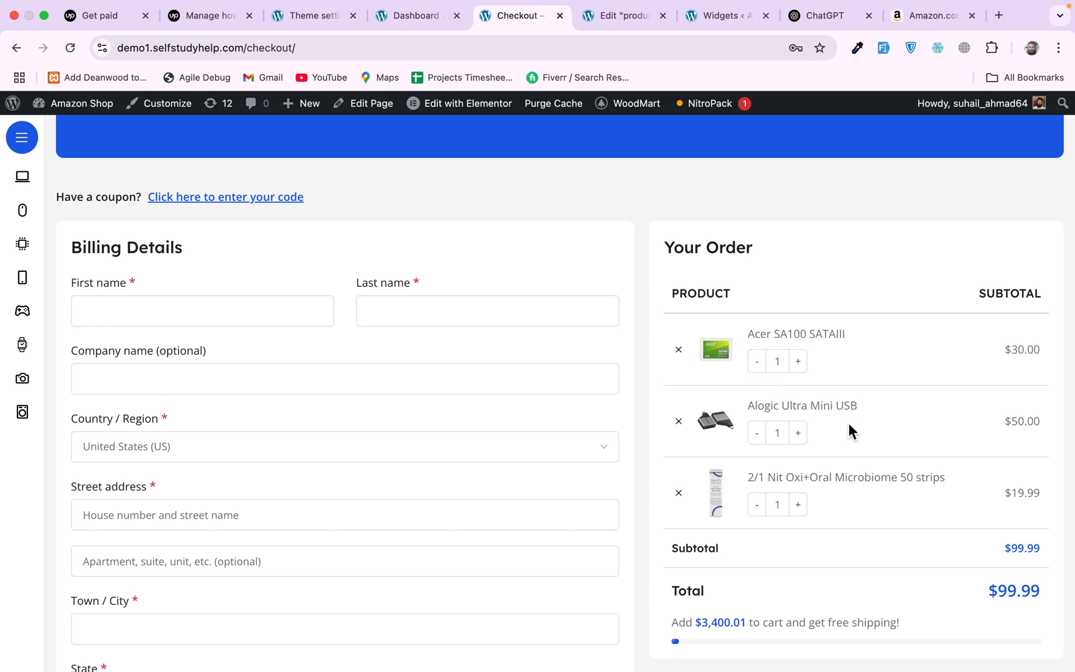
mouse_move(864, 423)
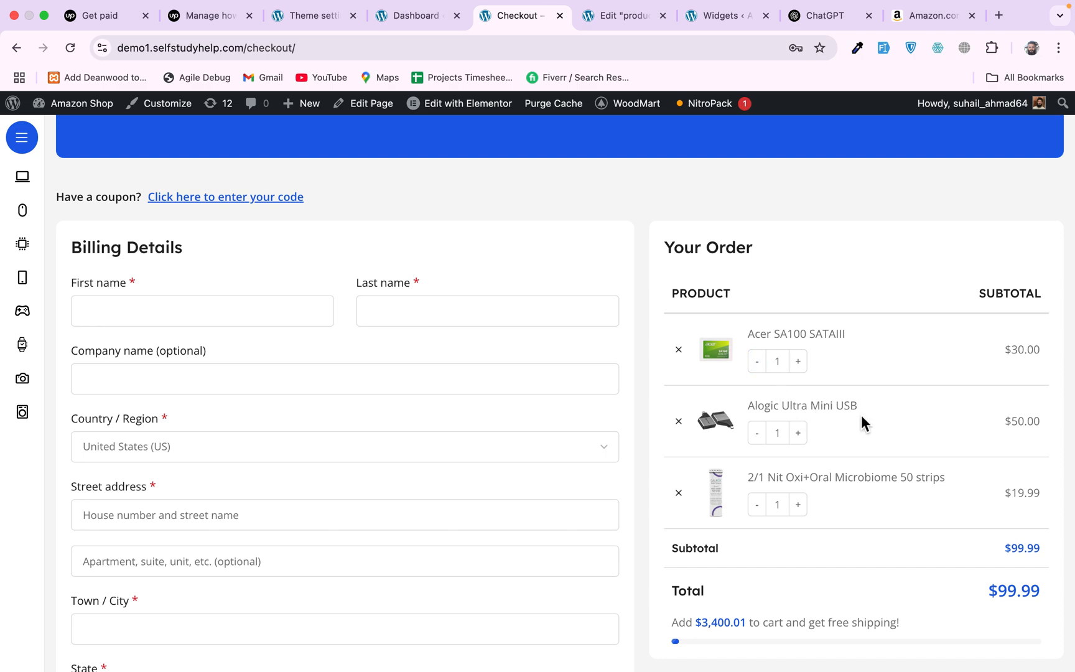
mouse_move(758, 411)
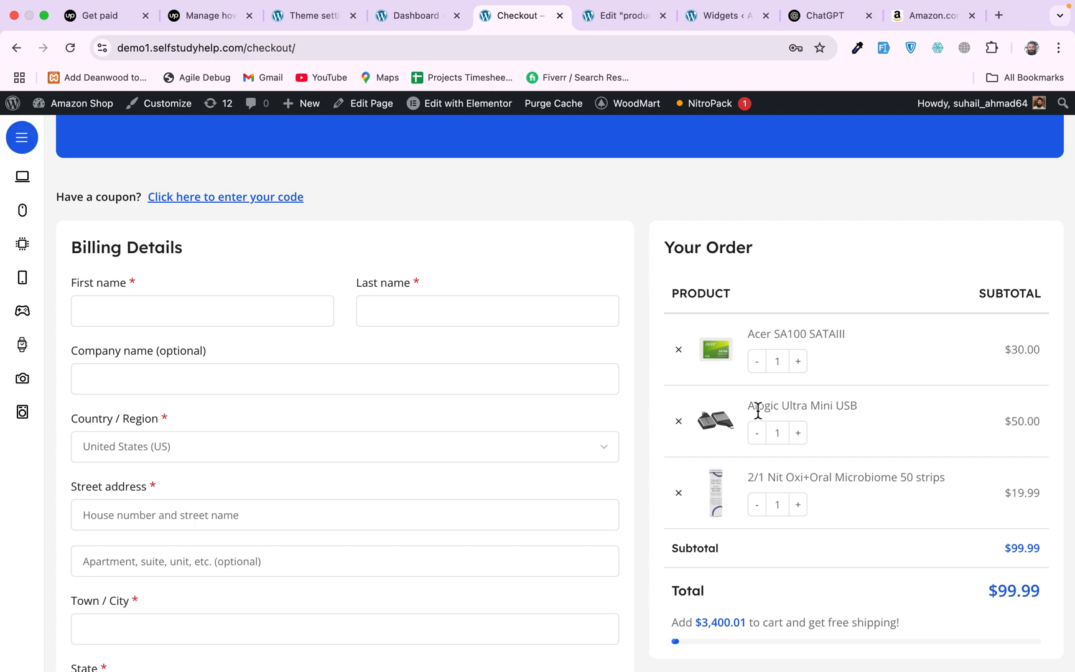
Briefly expand and collapse All Categories, then look further down the reloaded checkout
click(23, 137)
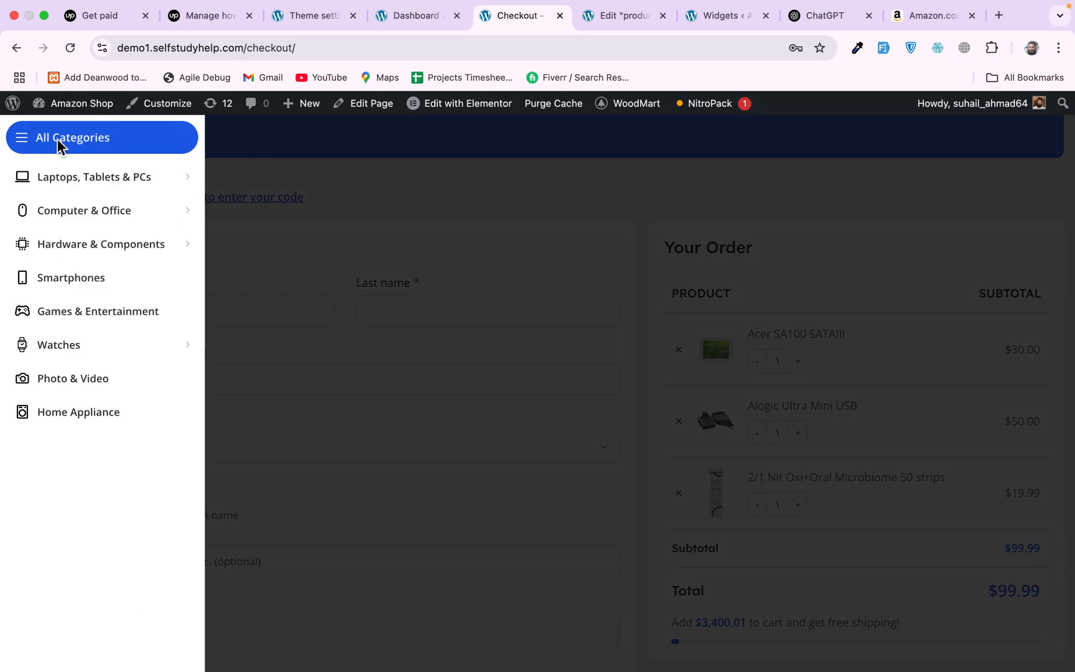
click(75, 137)
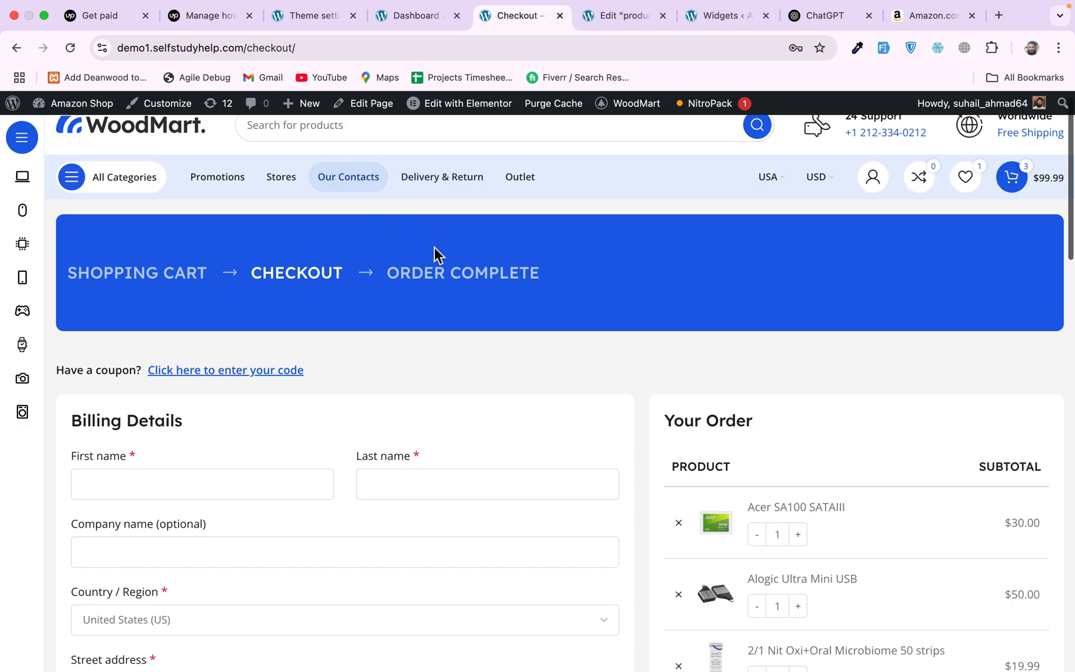
mouse_move(742, 278)
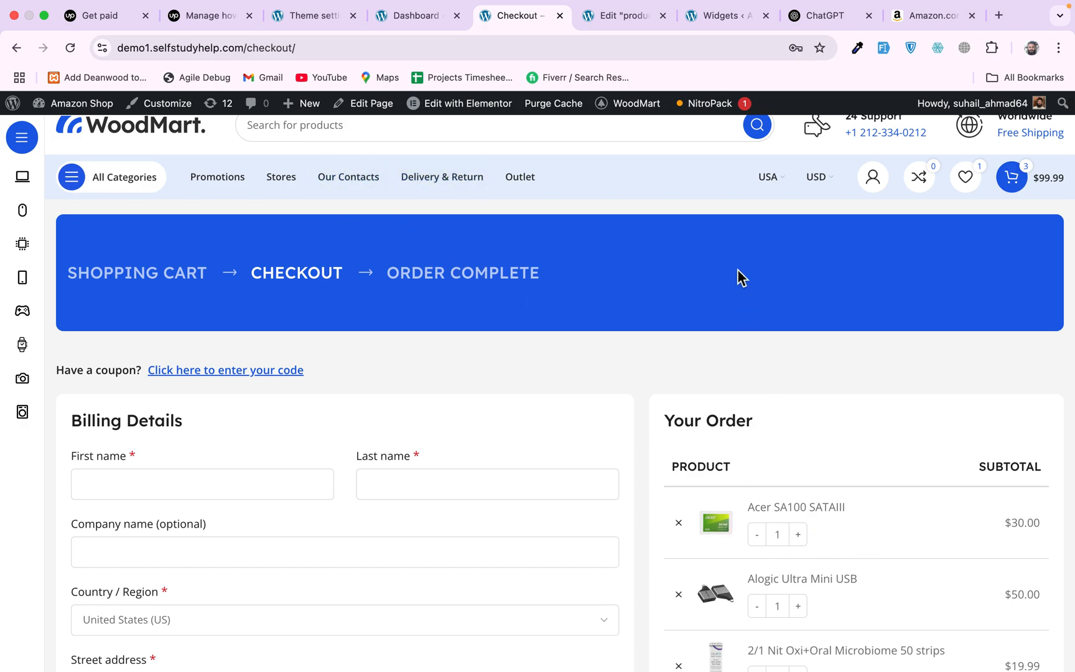
scroll(down, 3)
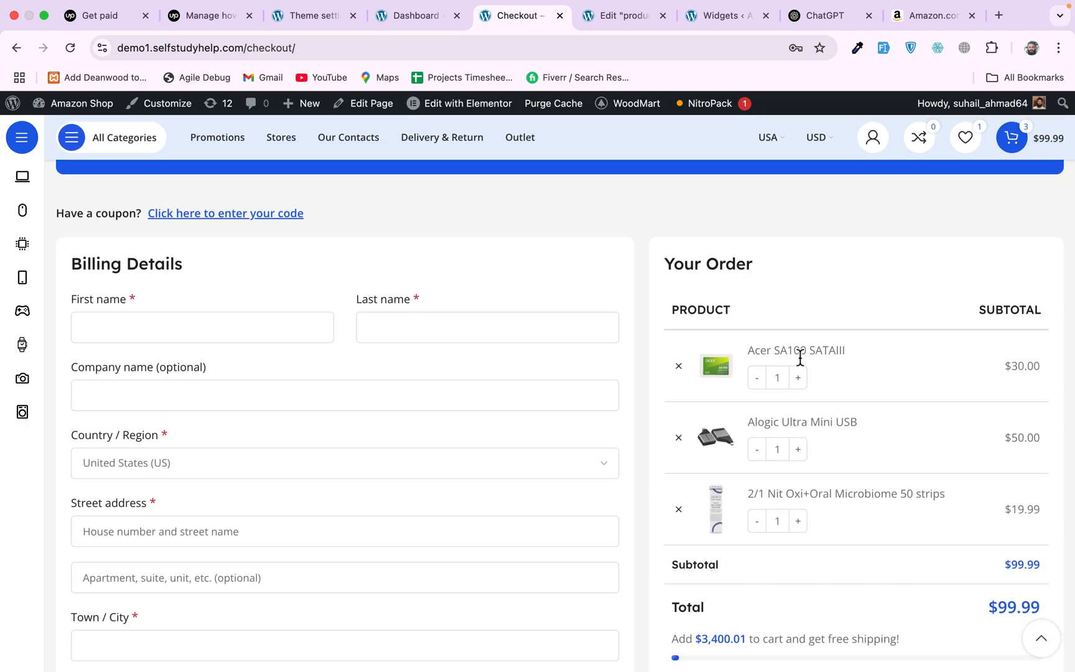
Switch 'Link to product' on in the checkout options, save, and go back to the checkout tab
click(312, 15)
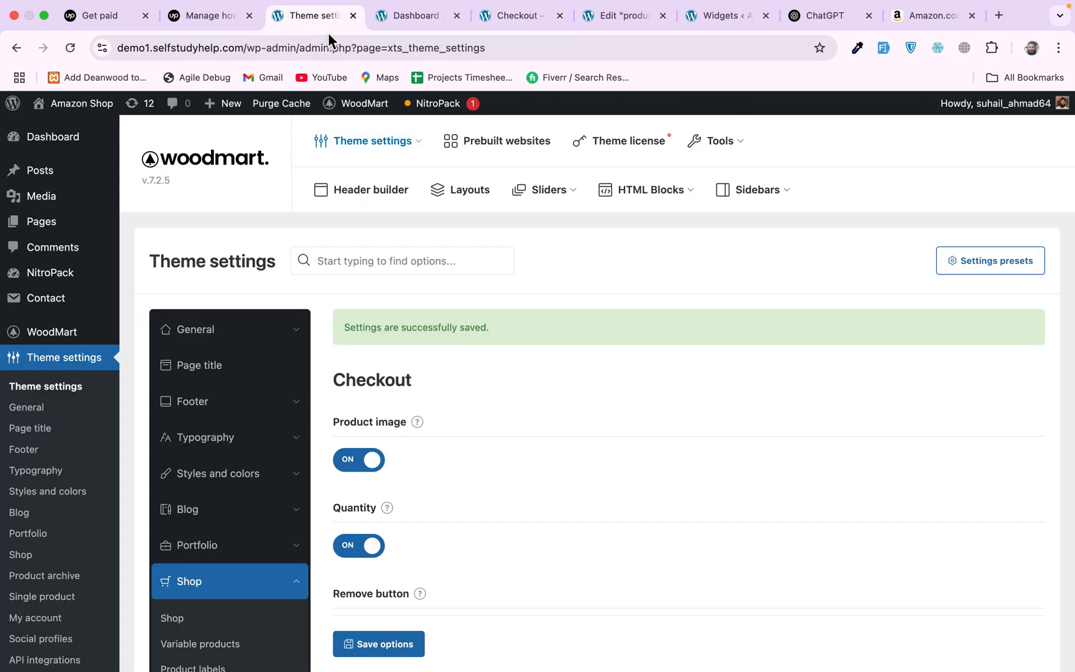
scroll(down, 3)
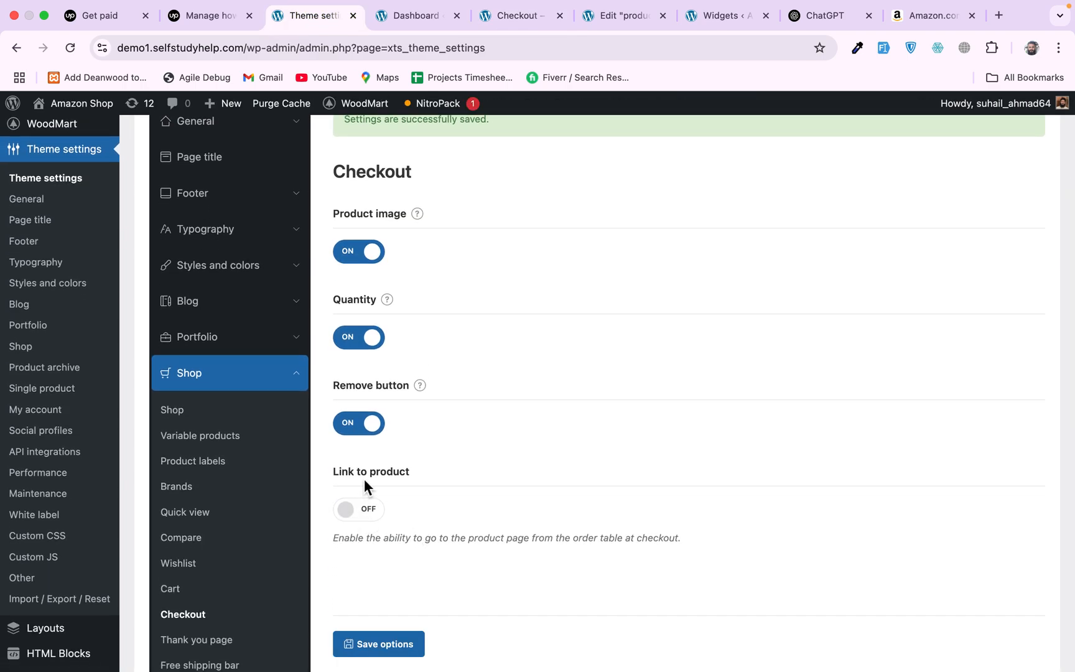
click(359, 509)
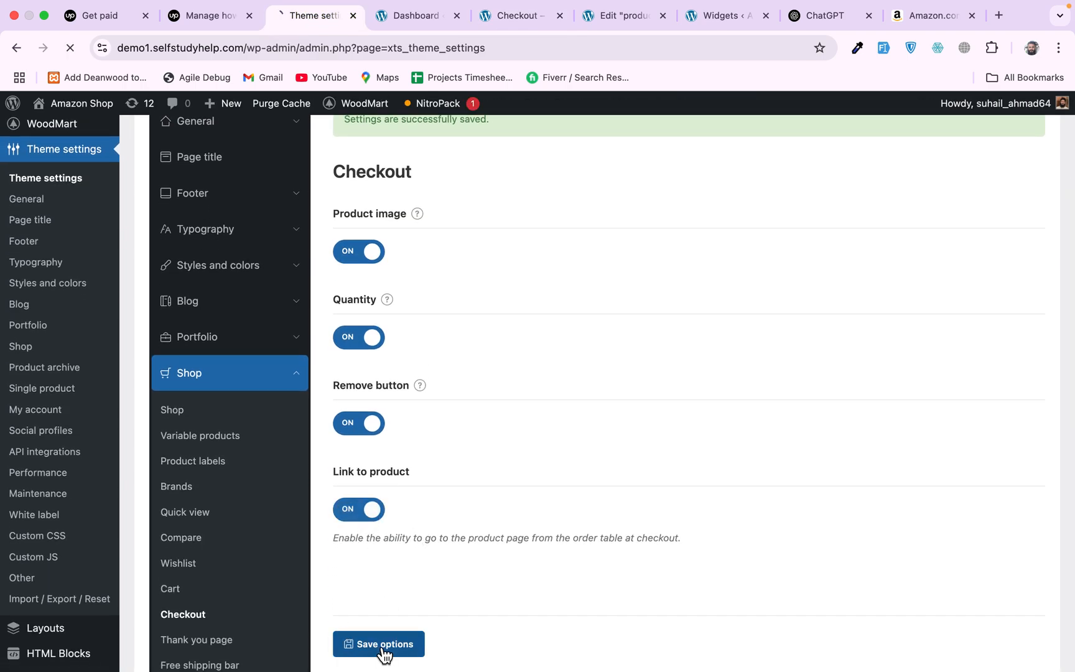
click(515, 15)
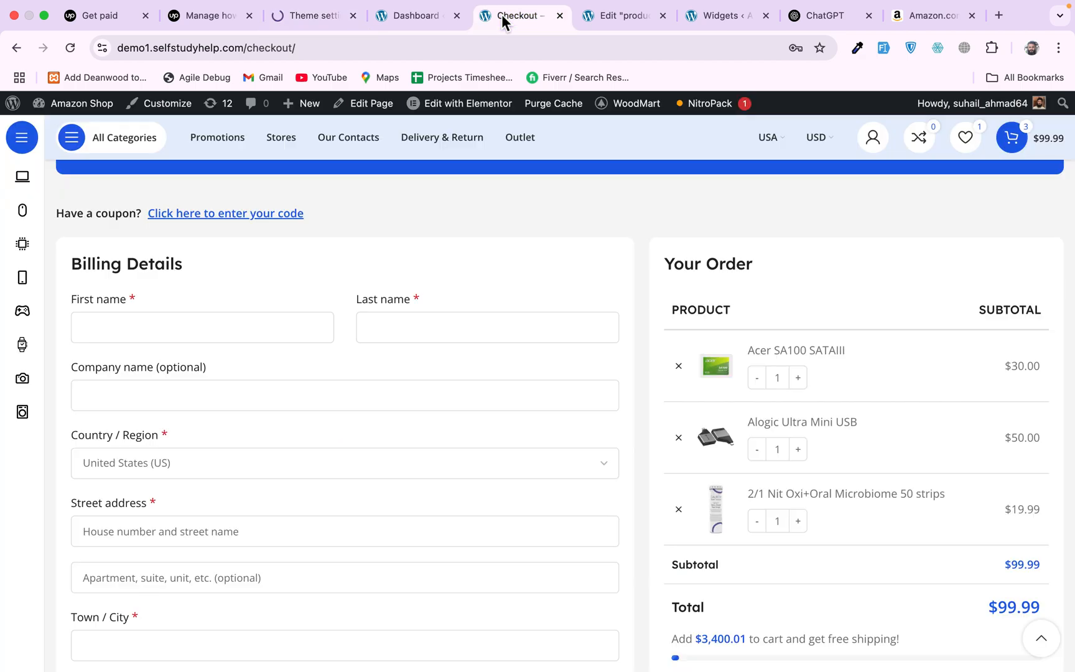
click(70, 48)
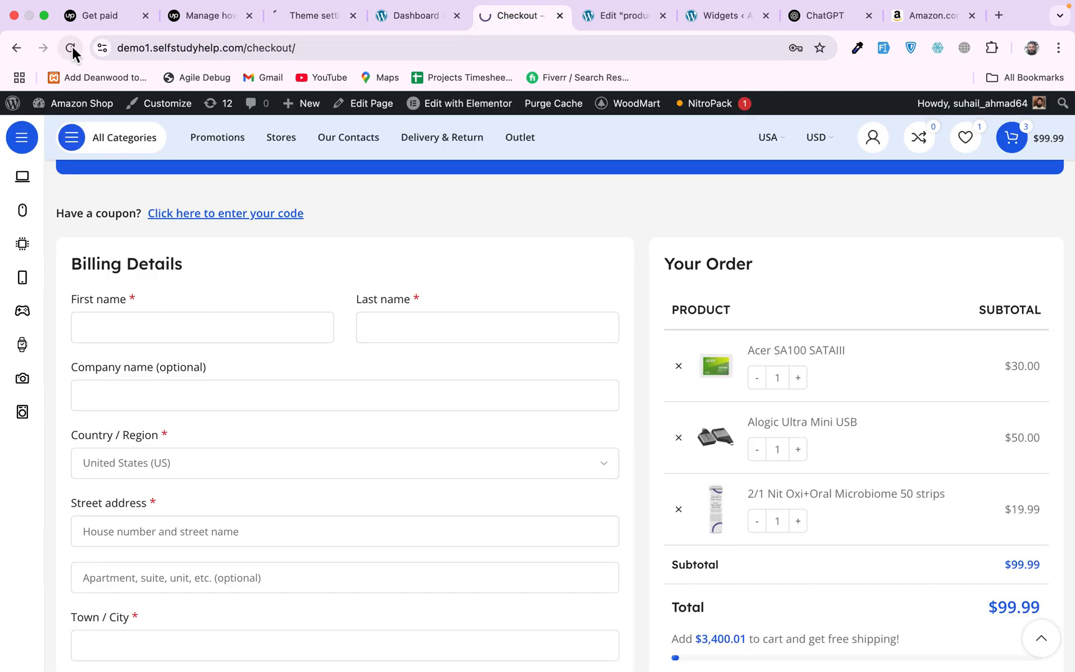
click(70, 49)
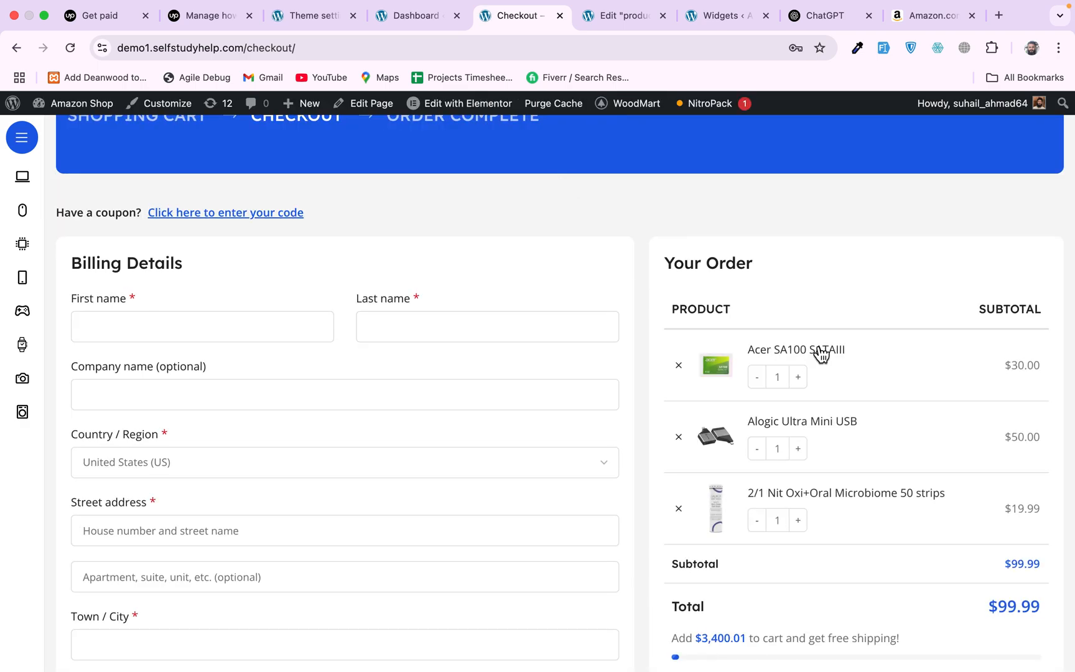
mouse_move(622, 553)
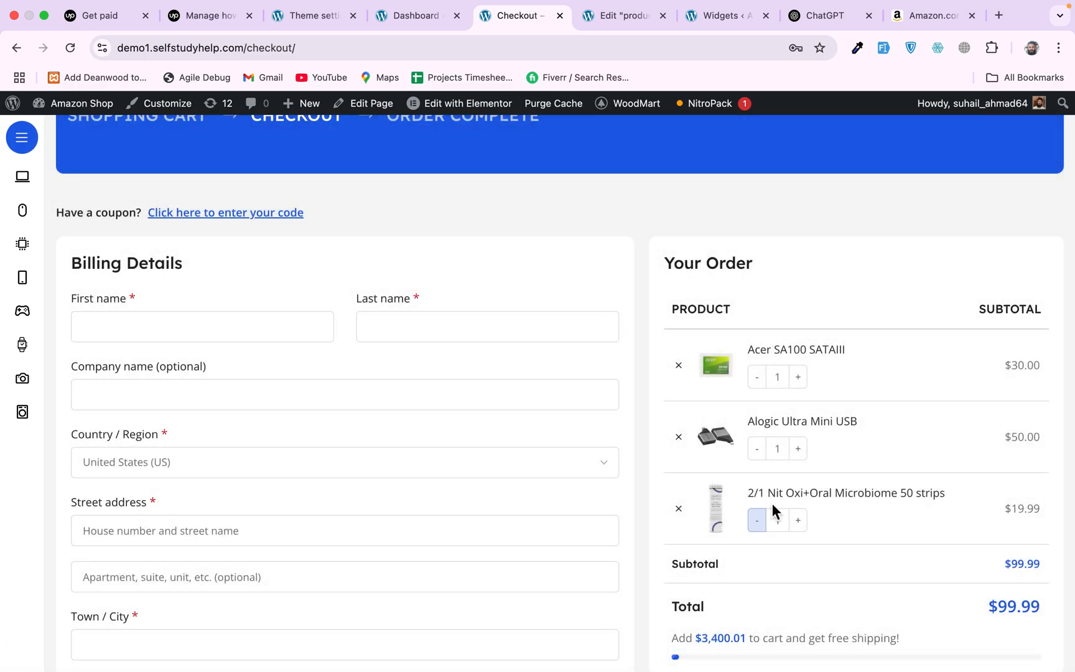
mouse_move(821, 465)
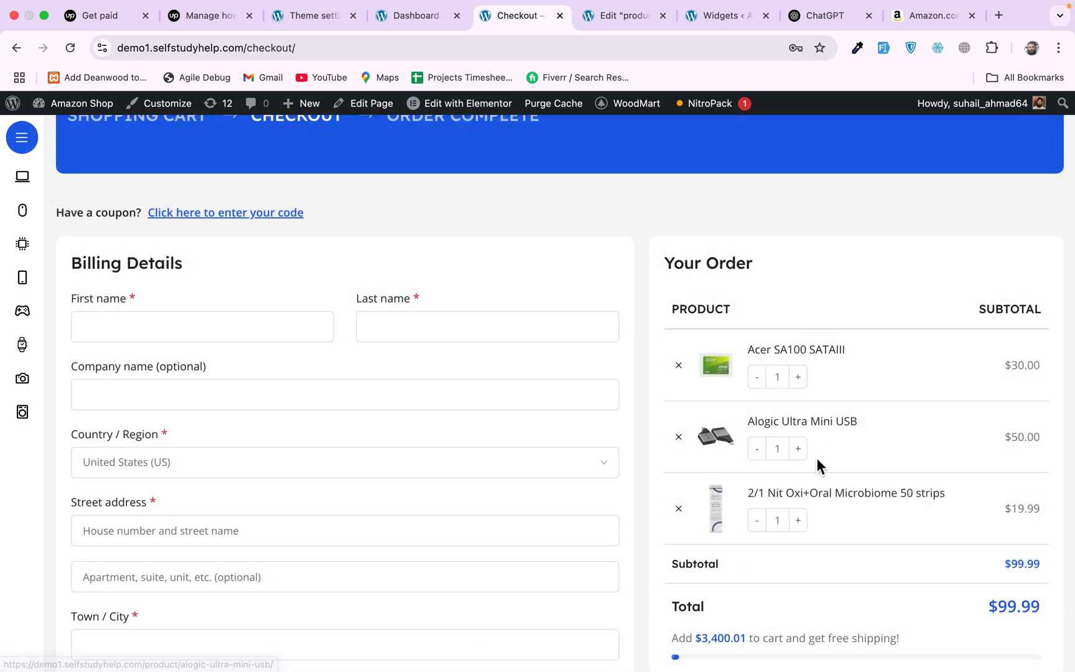
click(845, 492)
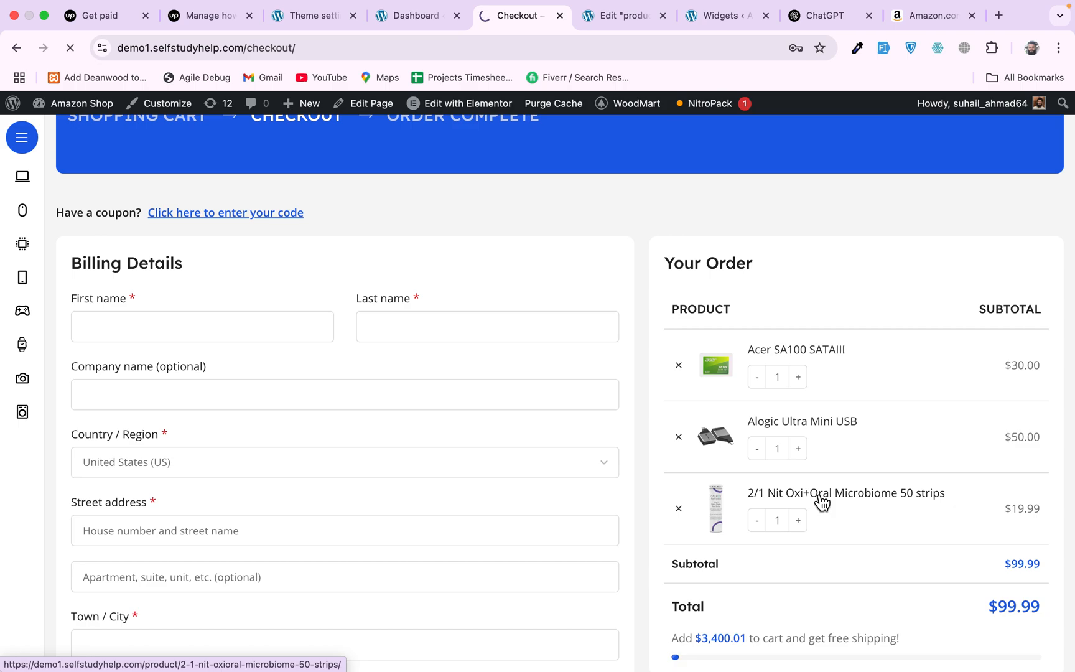
click(846, 493)
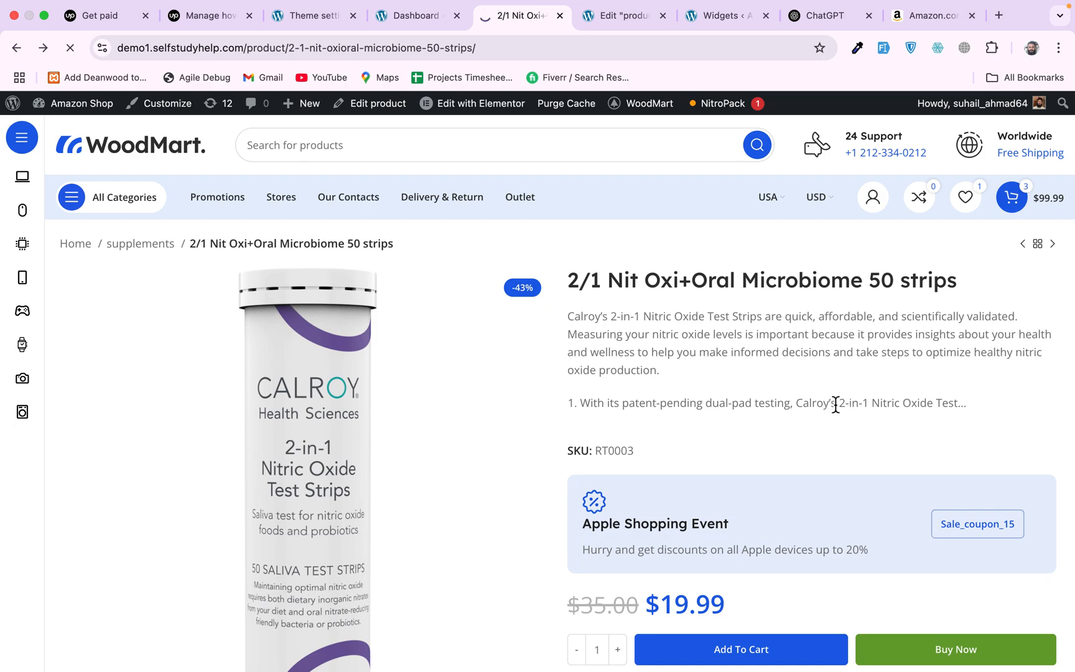
click(956, 650)
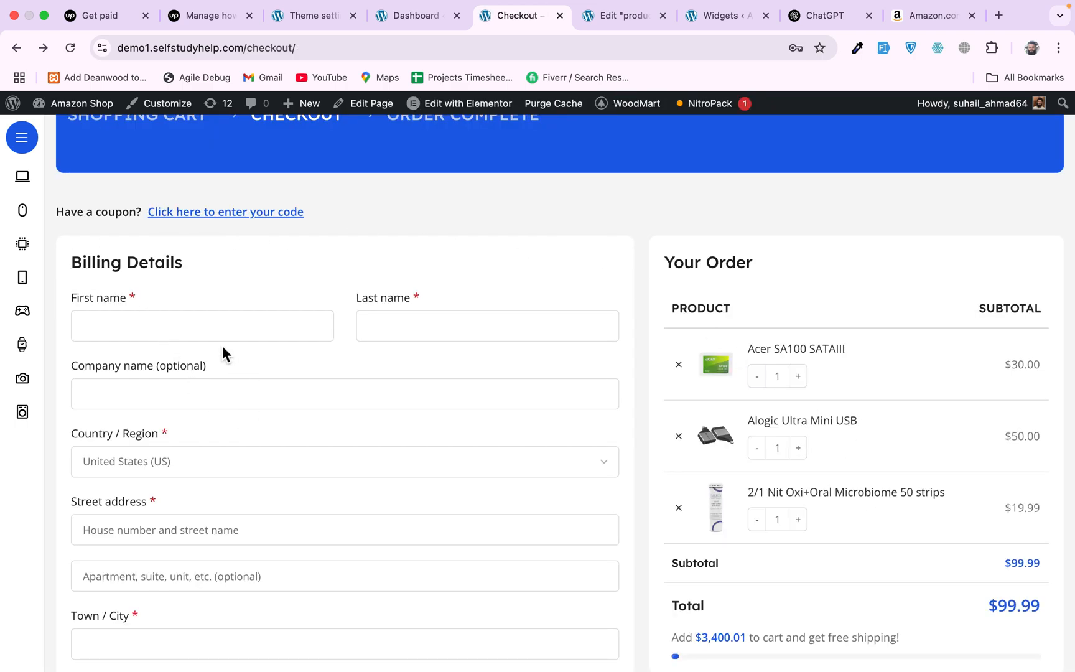
Review the checkout form's billing and payment sections, then switch to the admin Dashboard
scroll(down, 3)
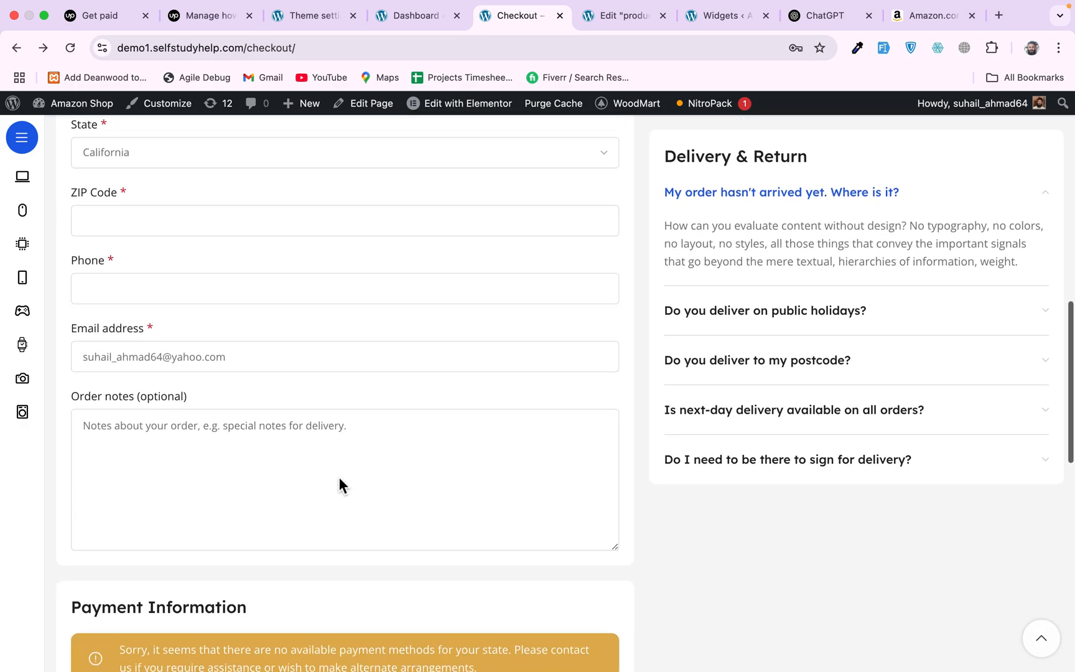
scroll(down, 3)
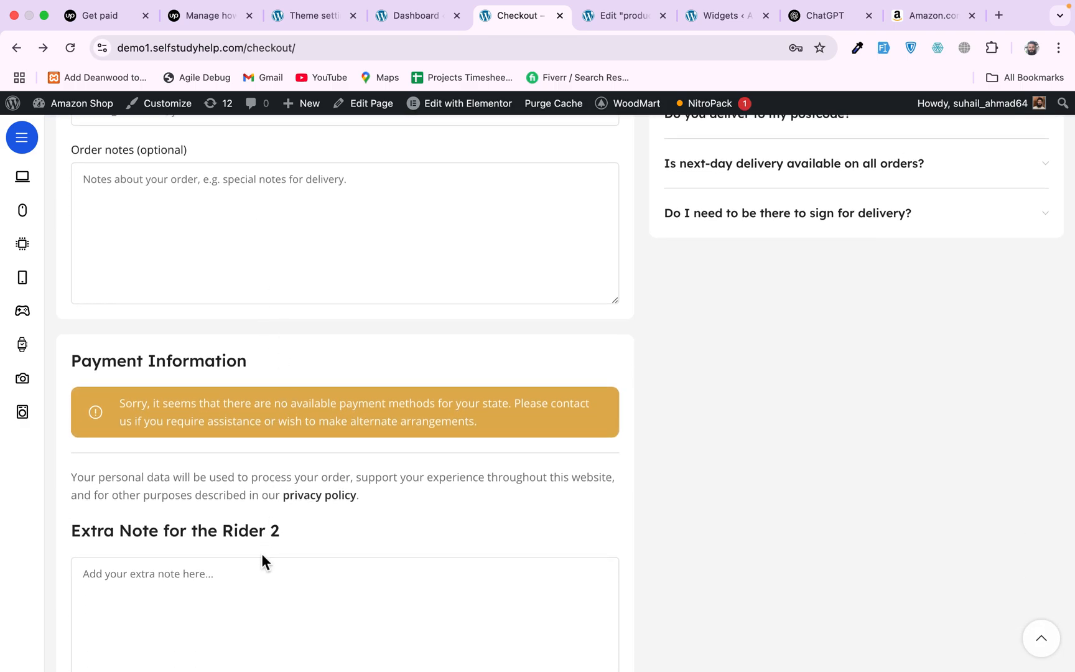
scroll(up, 3)
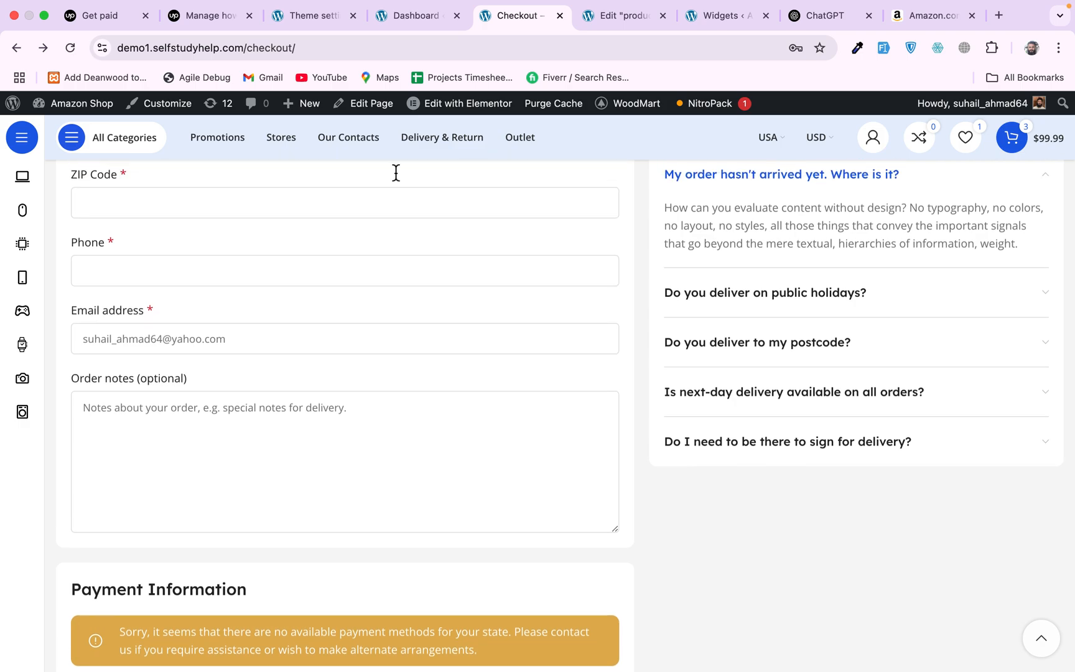
click(411, 15)
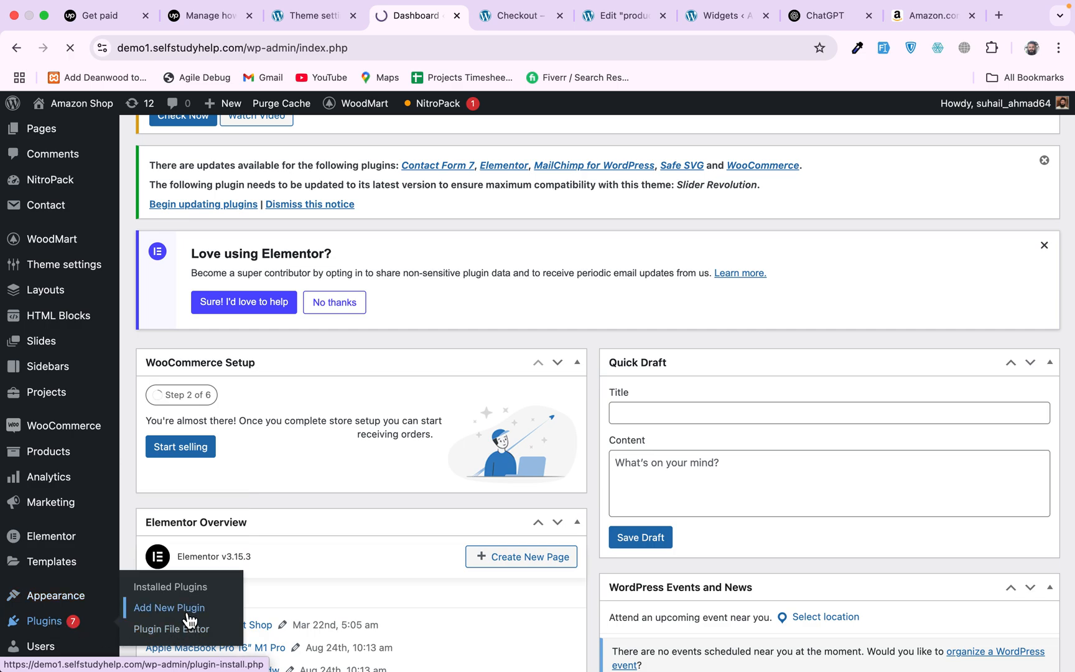
Search Add New Plugin for 'woocommerce checkout fields' to find Checkout Field Editor
click(169, 607)
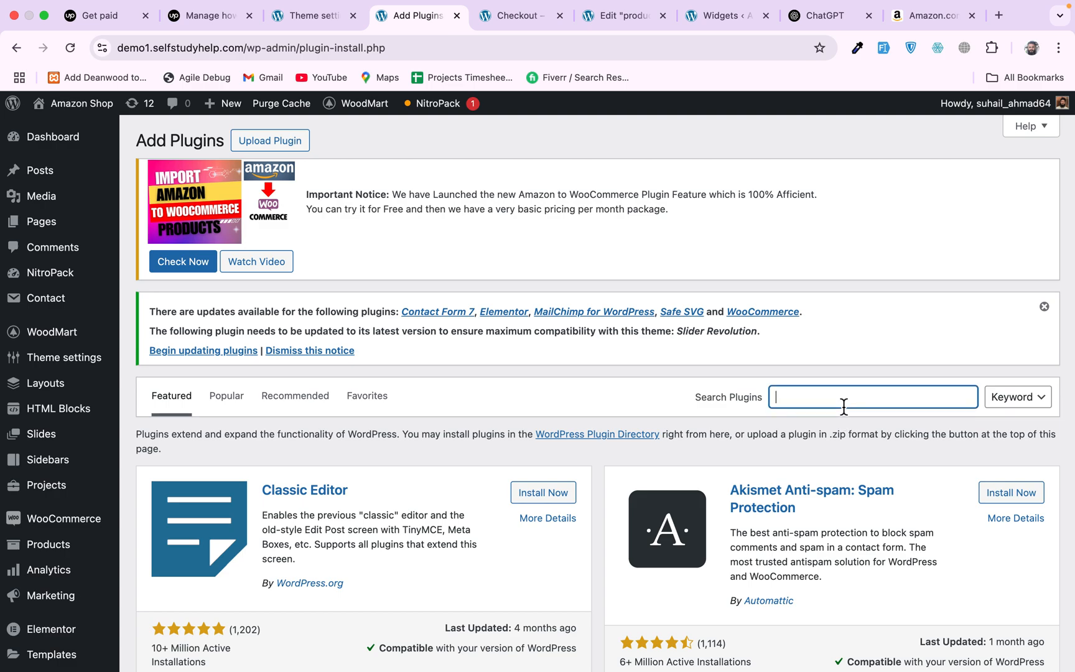
text(c)
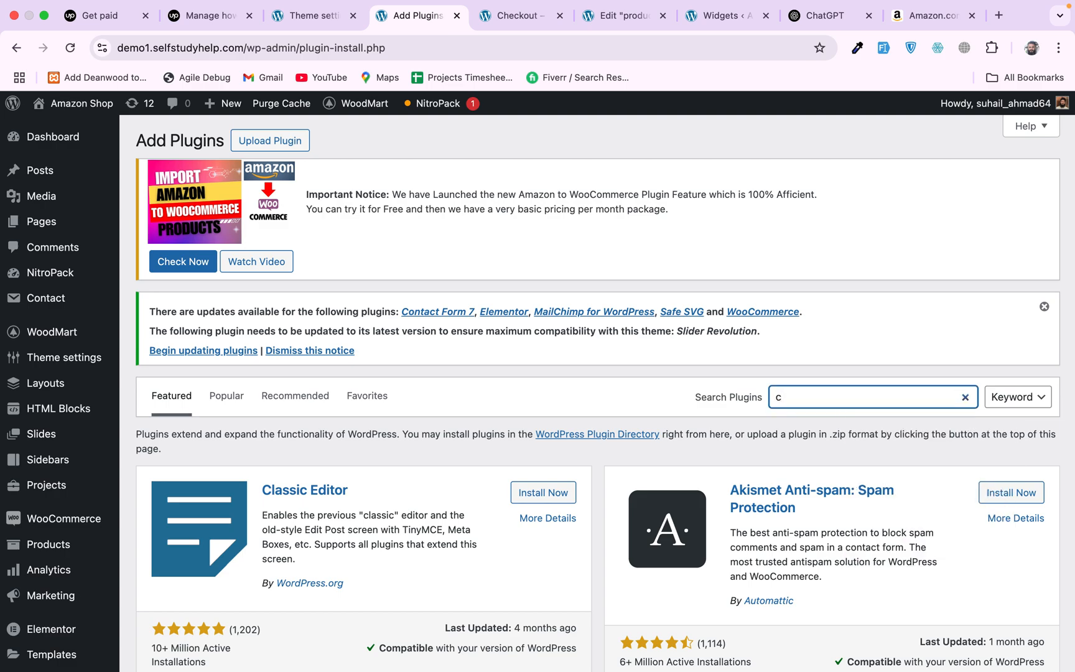
text(woocomme)
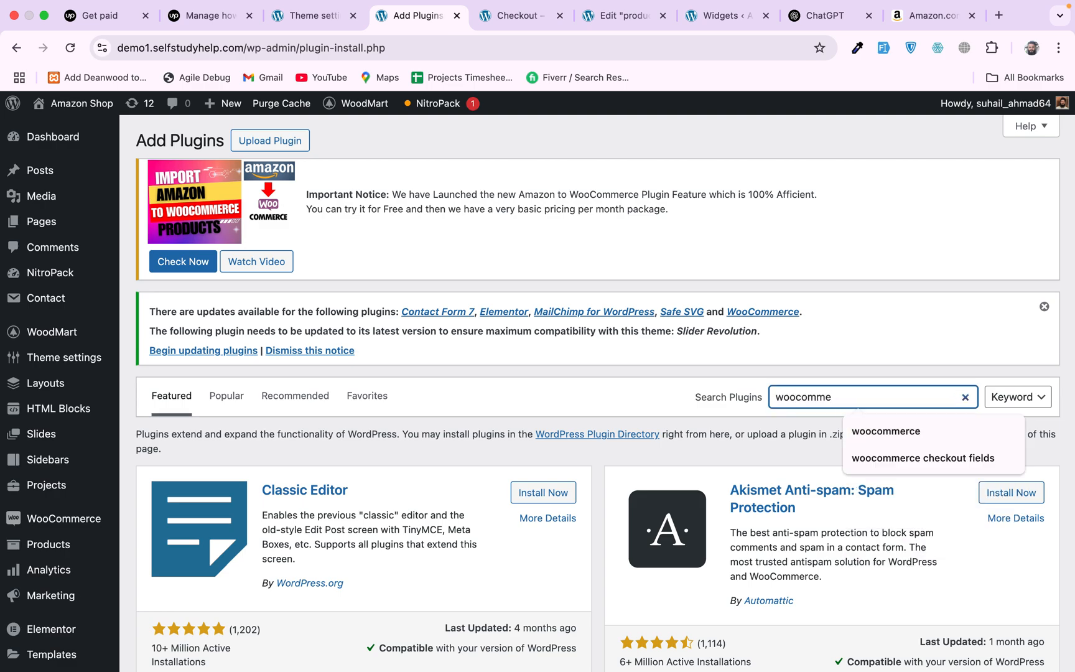
text(woocommerce checkout fields)
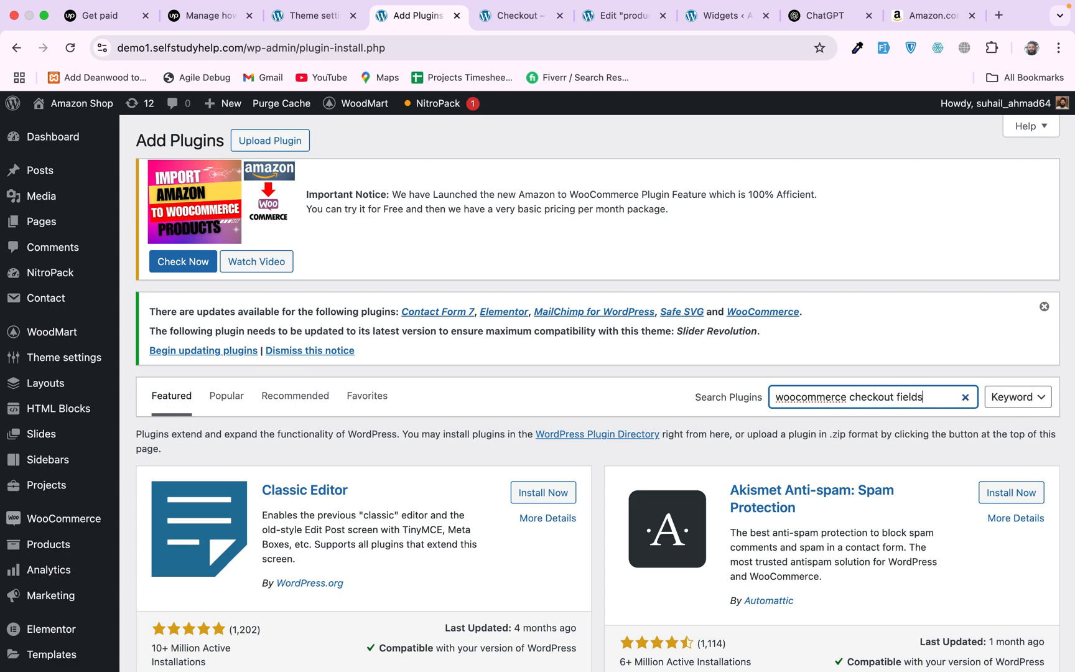
key(Enter)
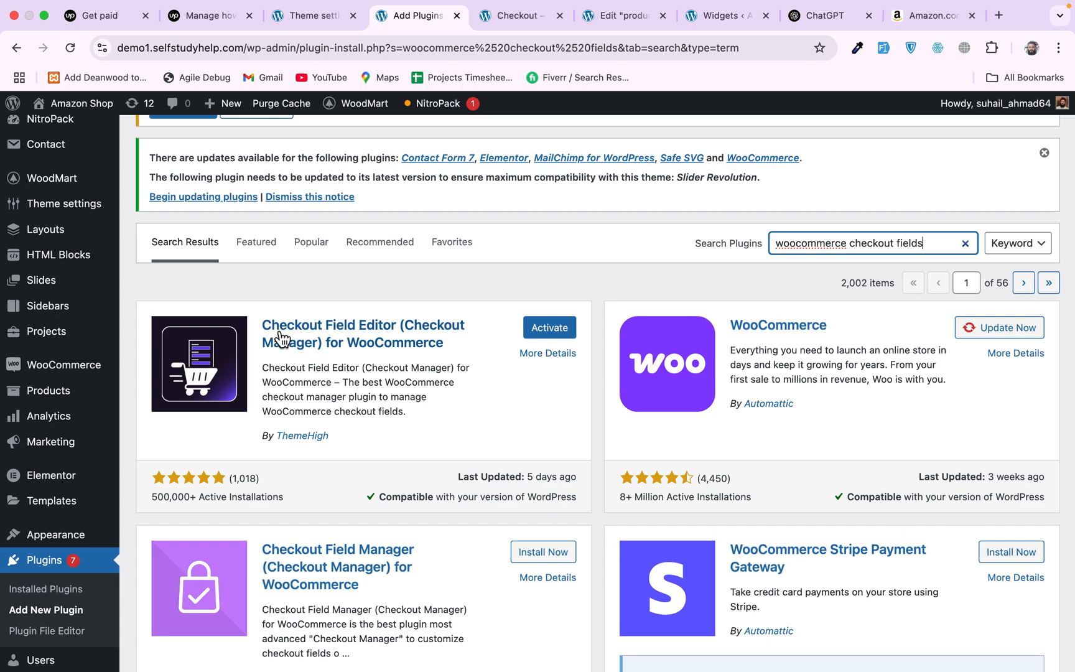
mouse_move(457, 341)
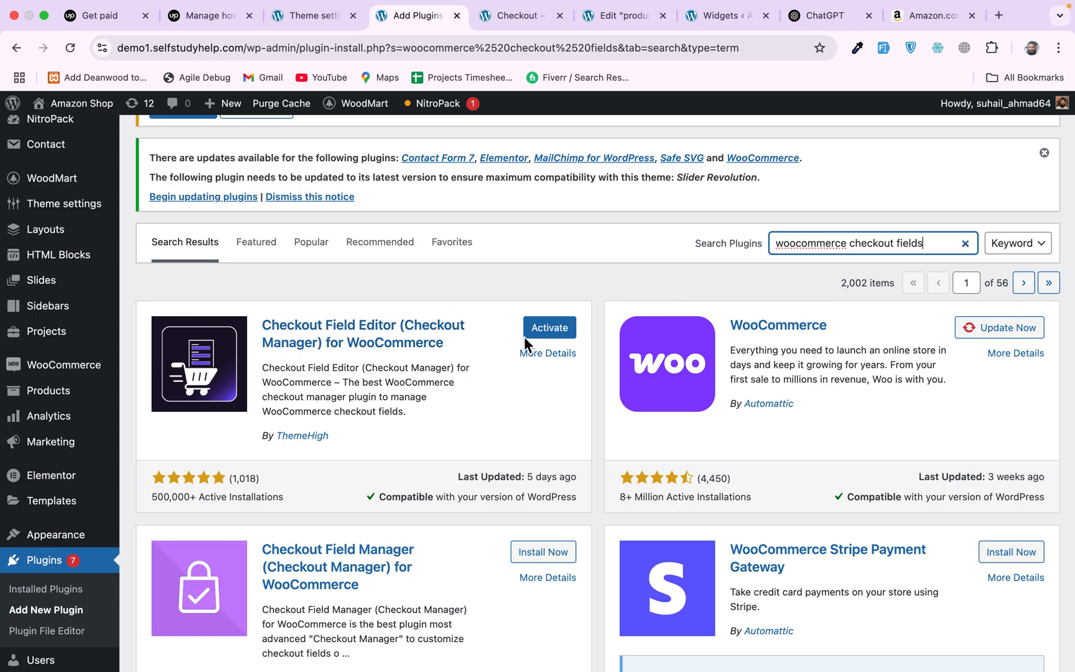
Activate the Checkout Field Editor for WooCommerce plugin by ThemeHigh
click(549, 328)
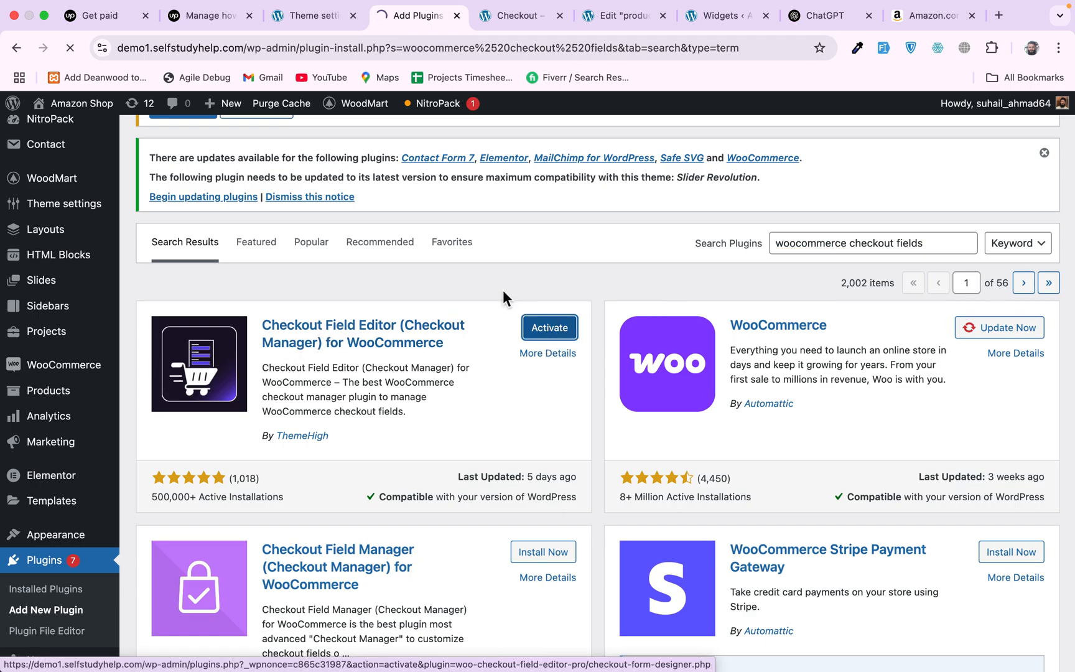
click(549, 327)
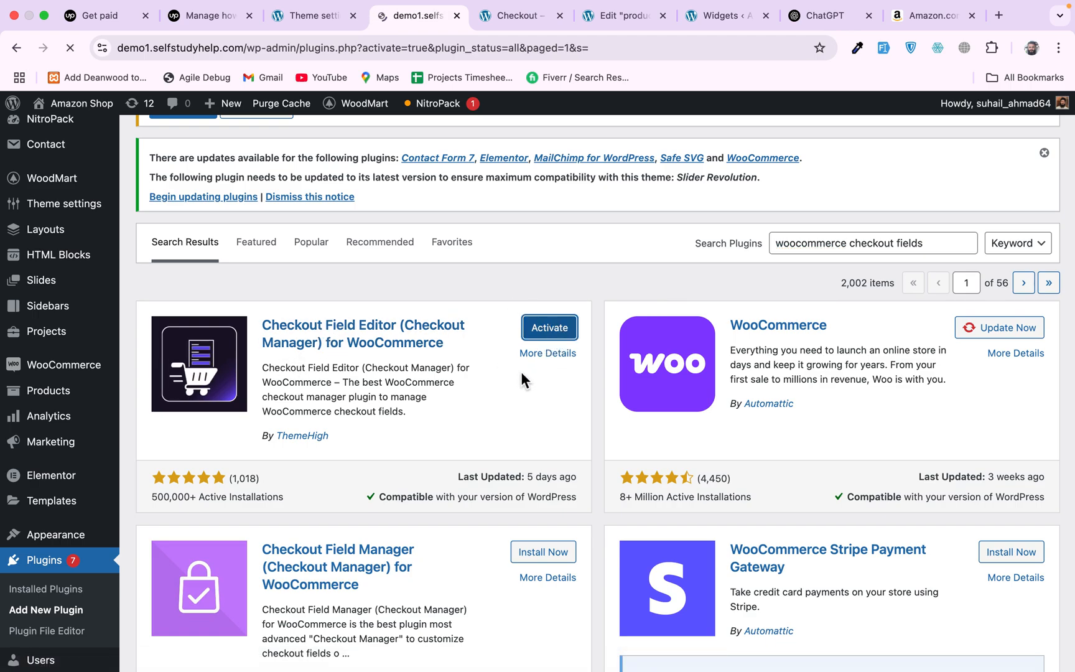
click(549, 327)
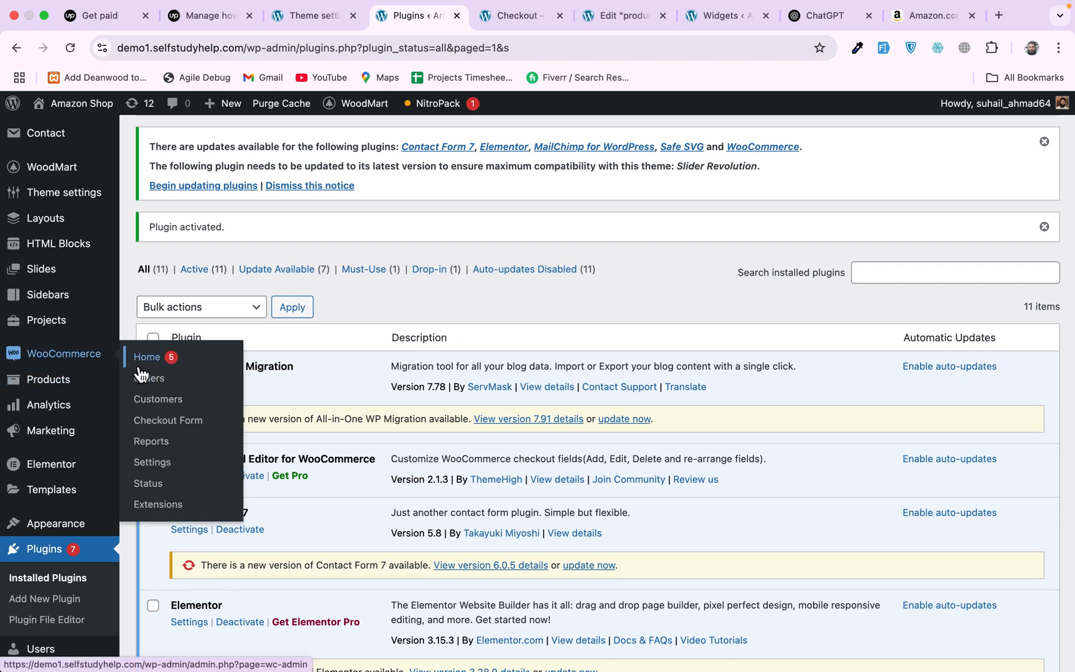
mouse_move(168, 420)
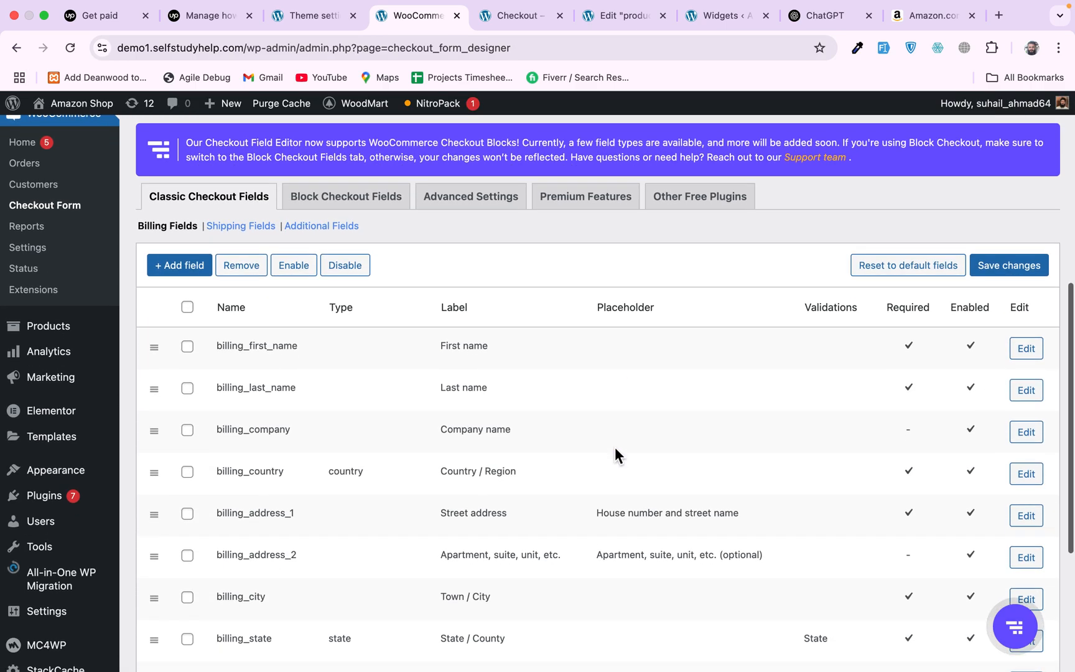
scroll(down, 3)
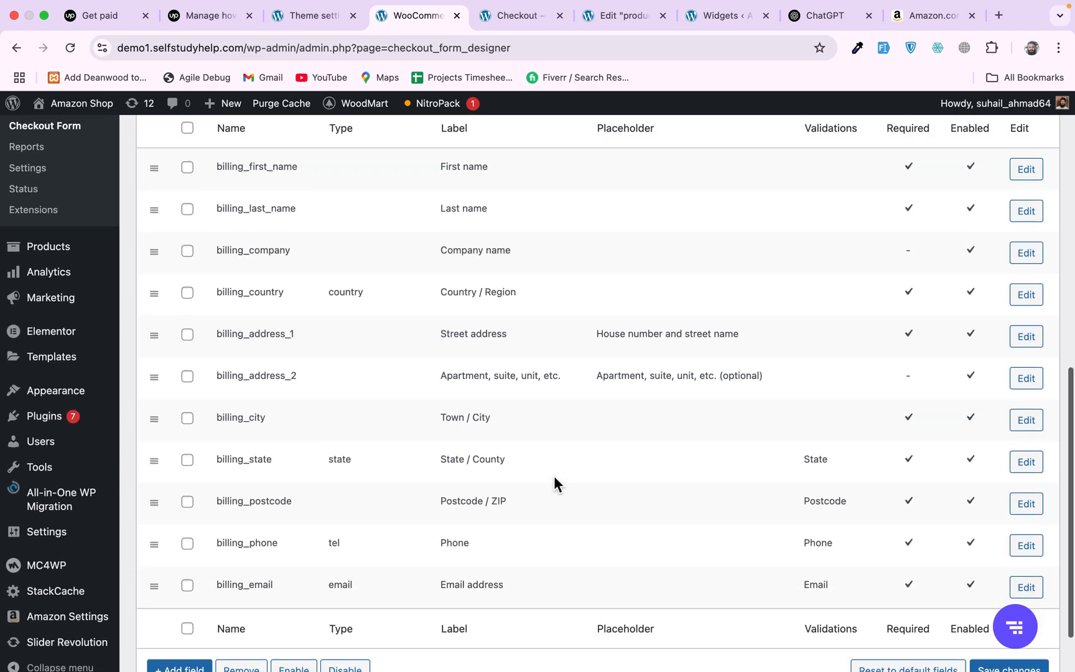
scroll(down, 3)
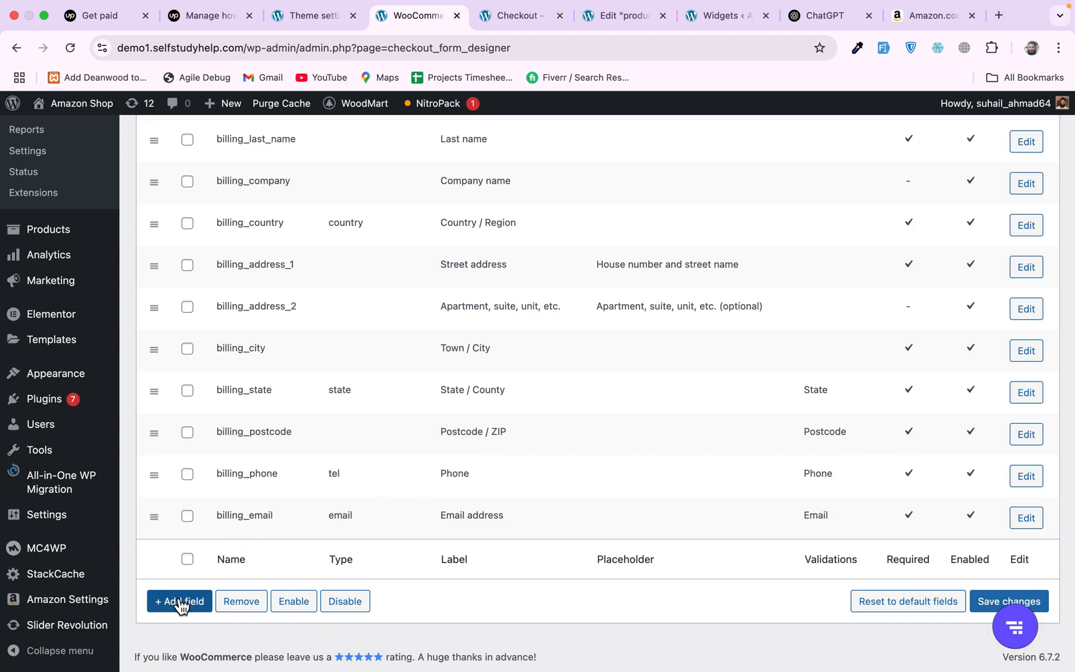
Start a new billing field of type Text named my_own_info with label My Own Info
click(179, 601)
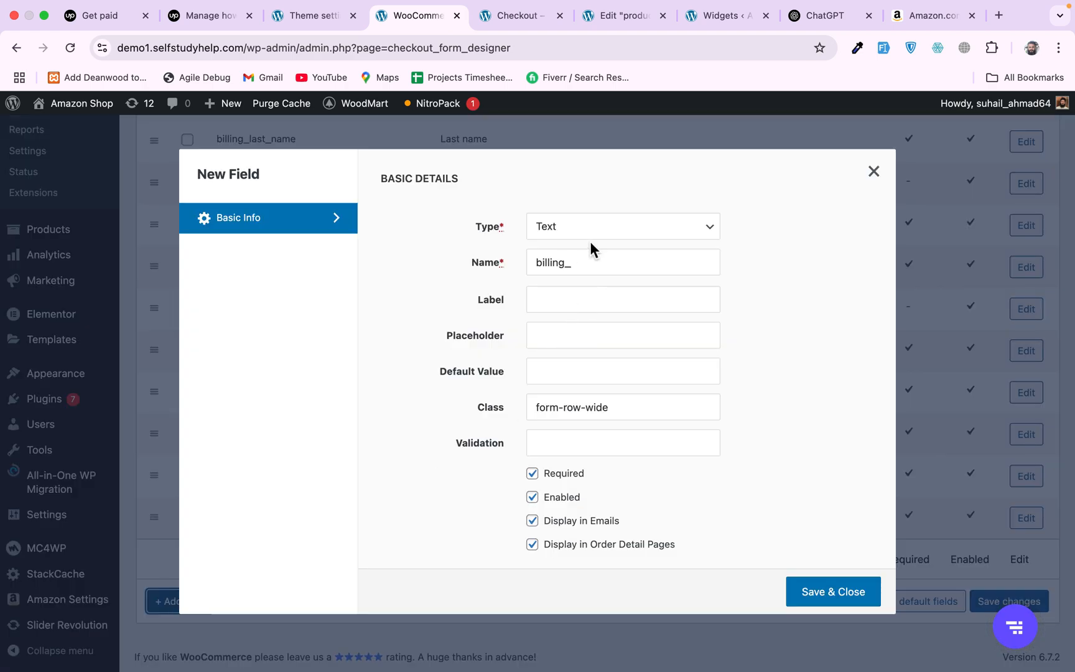
click(621, 226)
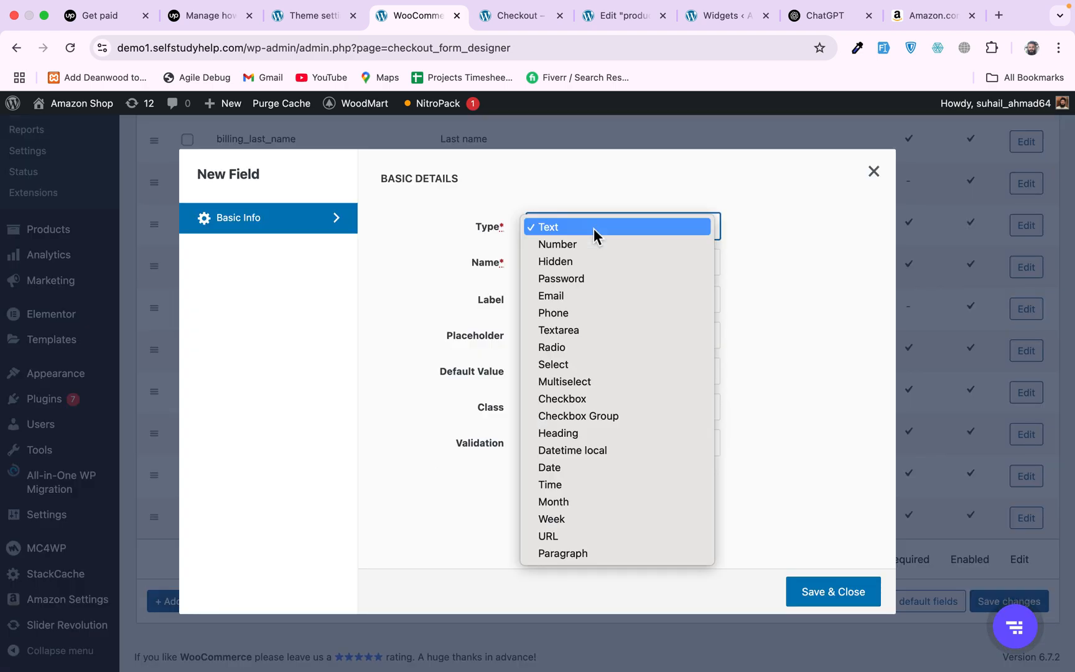
click(546, 226)
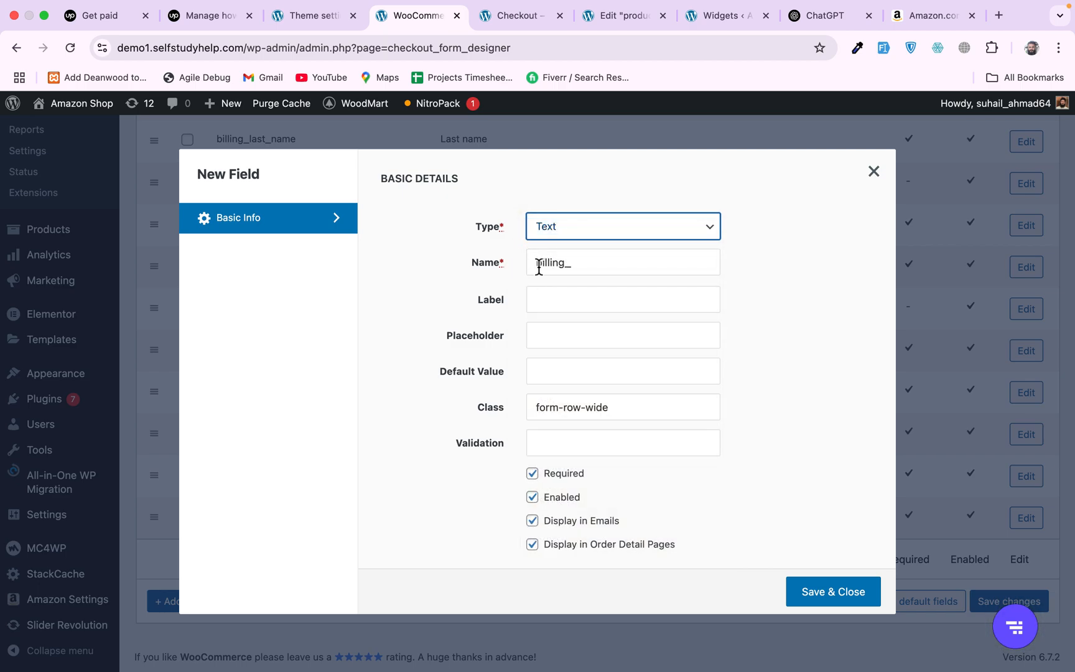
text(my_own_)
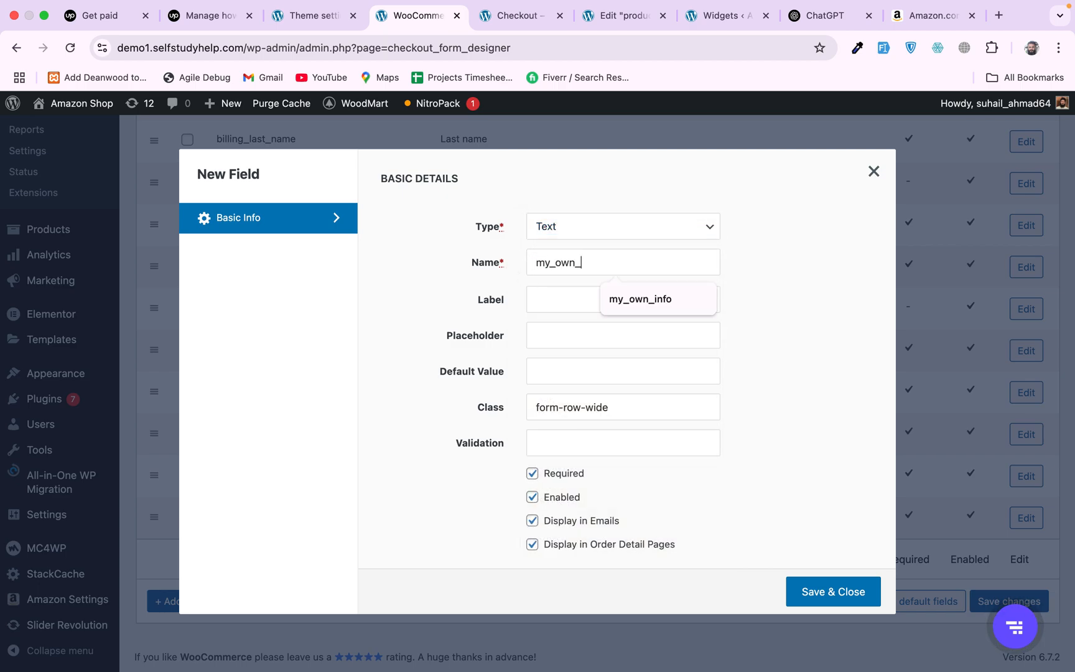
click(622, 299)
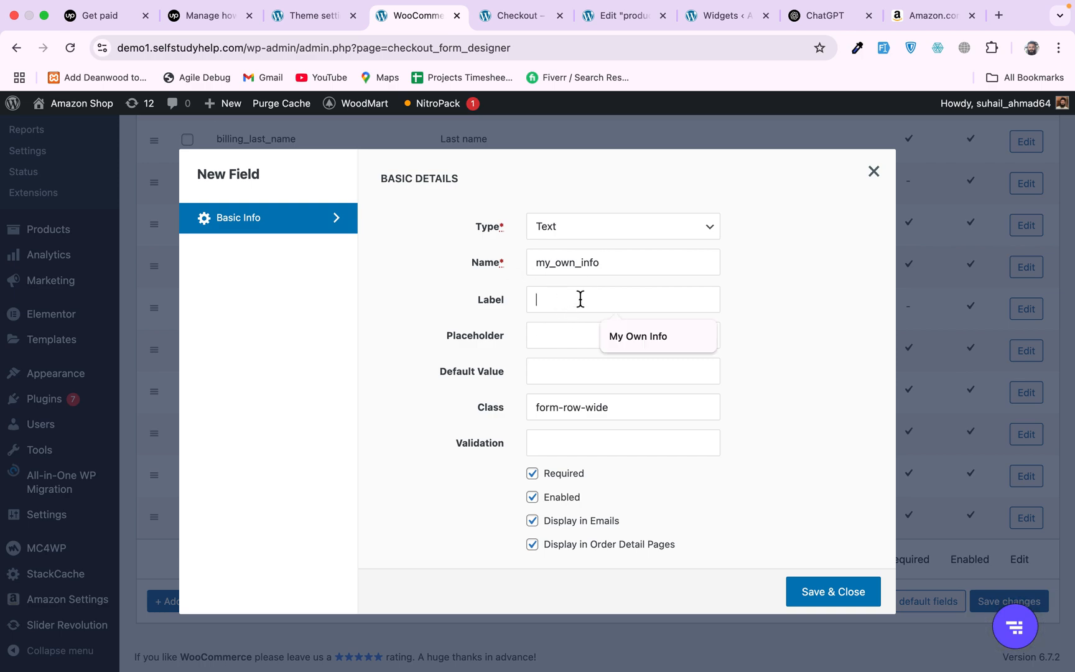
text(My Own Info)
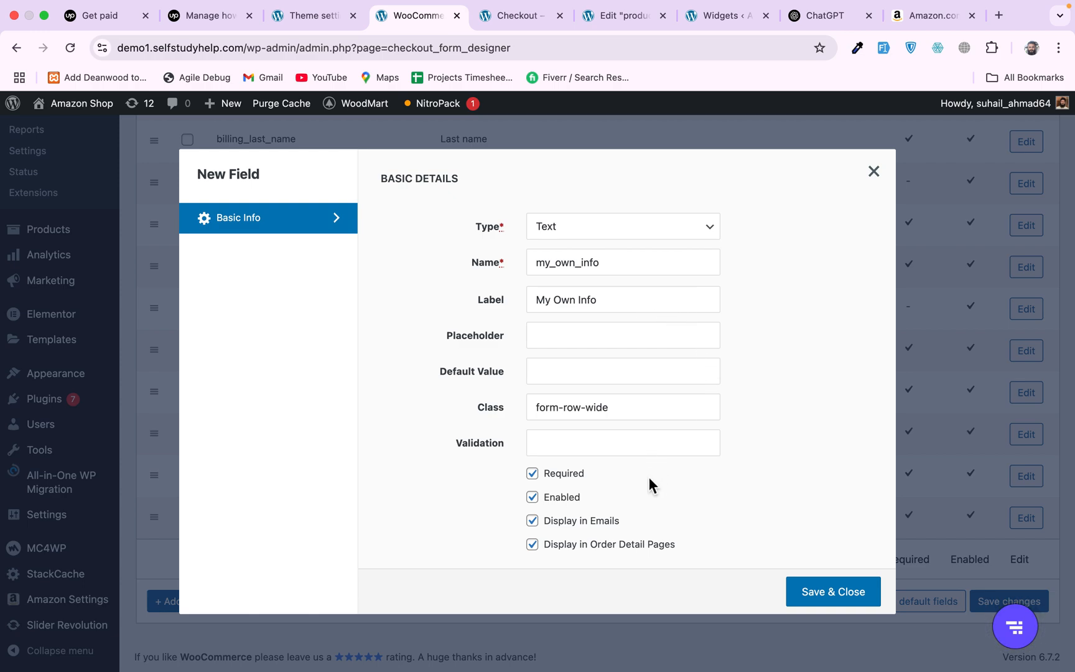
mouse_move(566, 481)
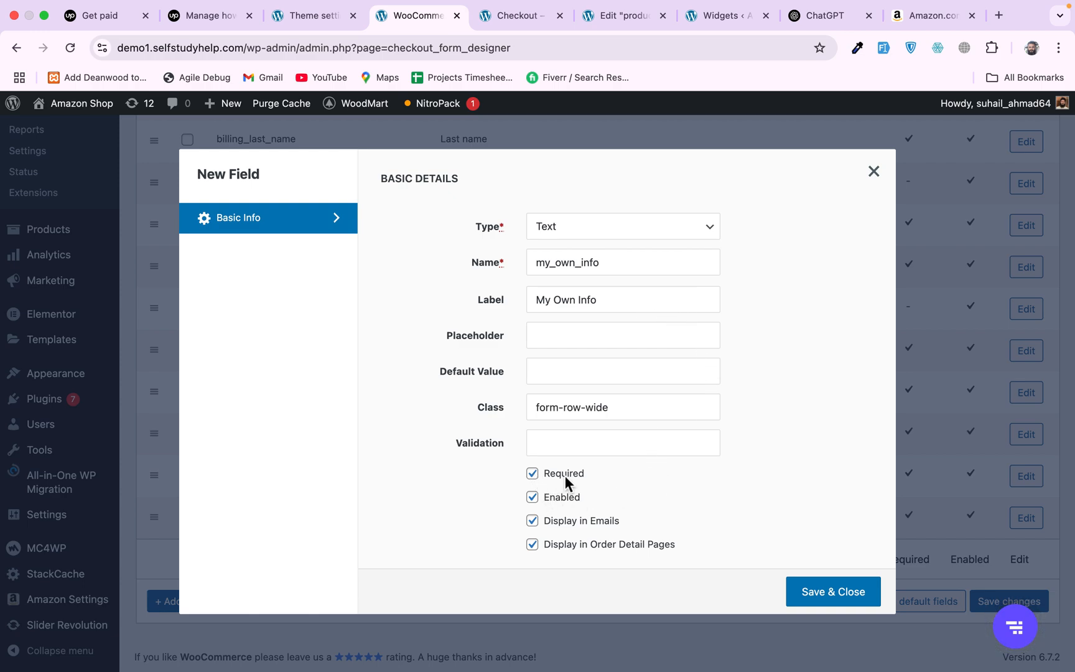
Leave the field optional and save it with Save & Close
click(533, 473)
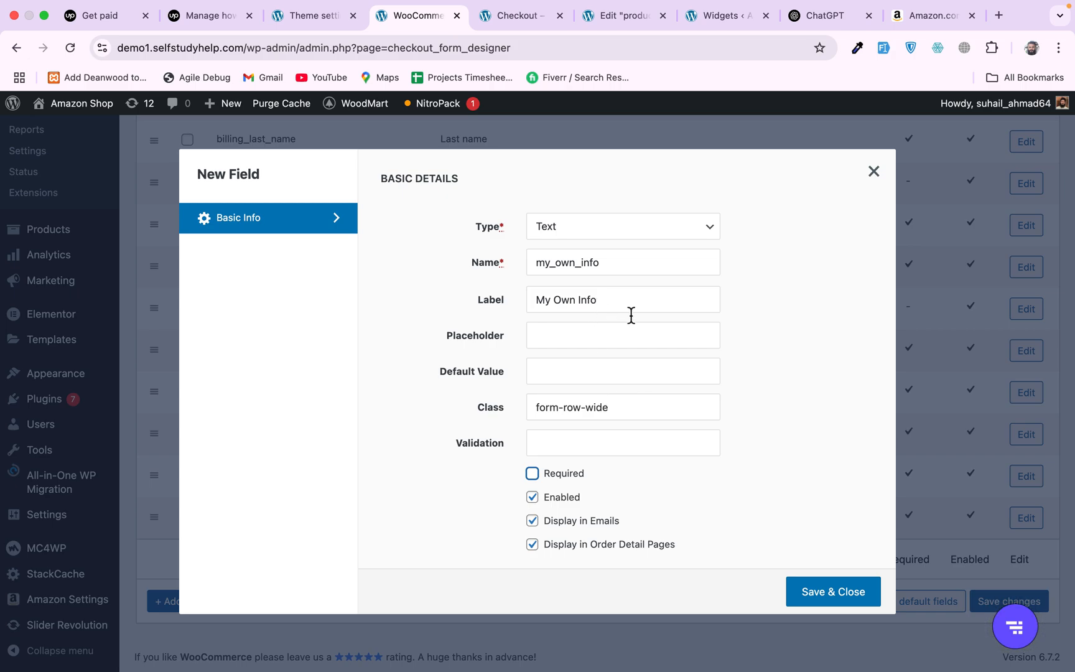
mouse_move(558, 507)
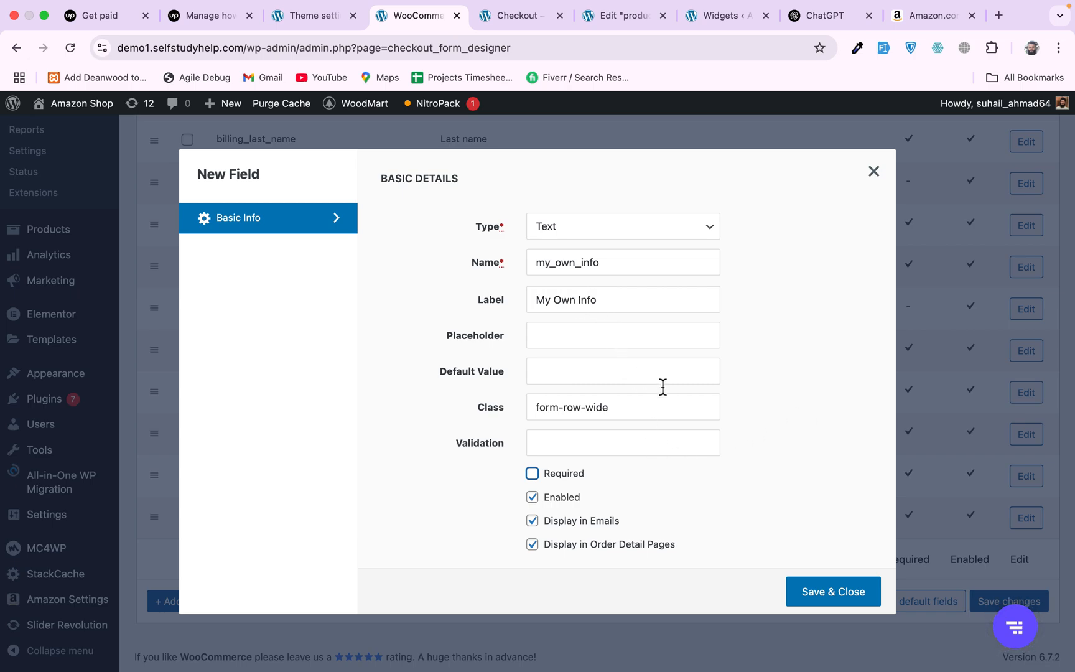
mouse_move(624, 555)
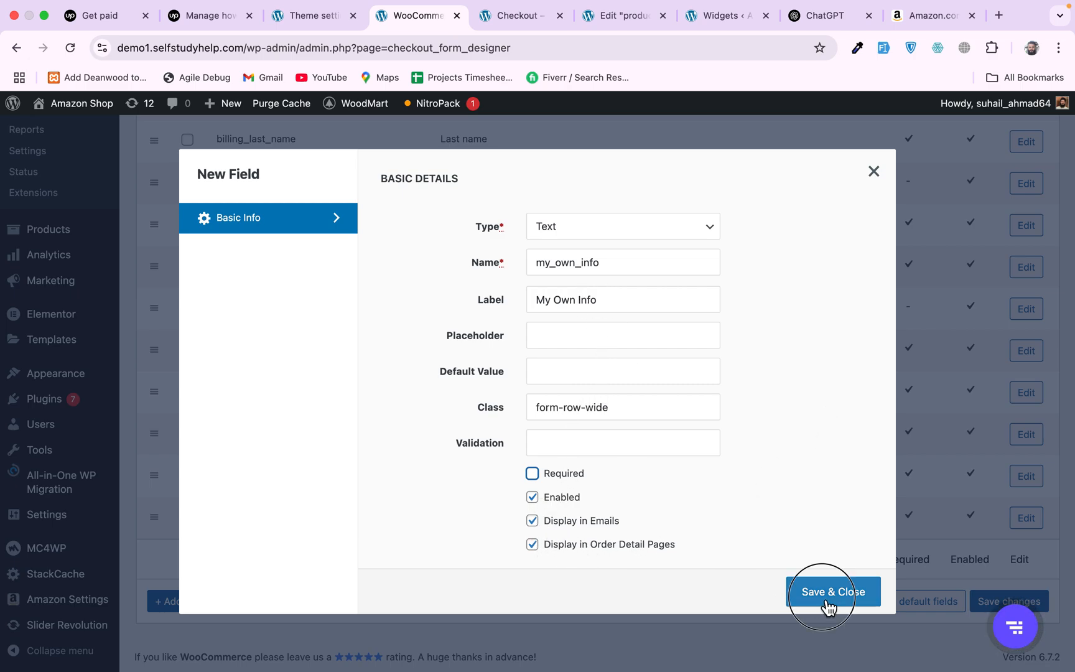
click(833, 591)
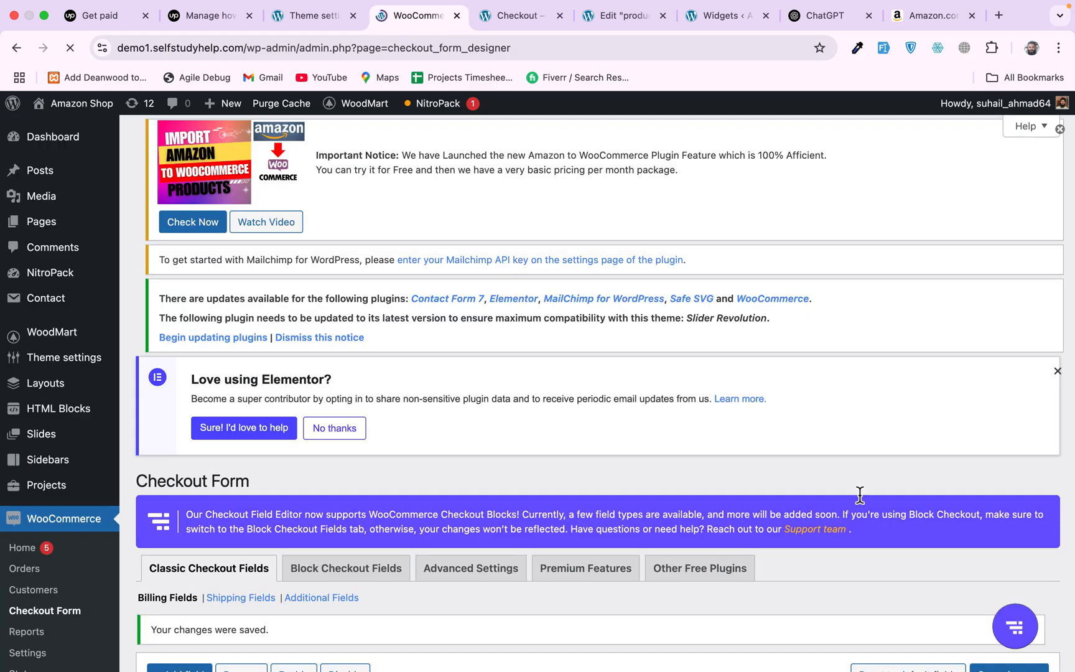
scroll(down, 3)
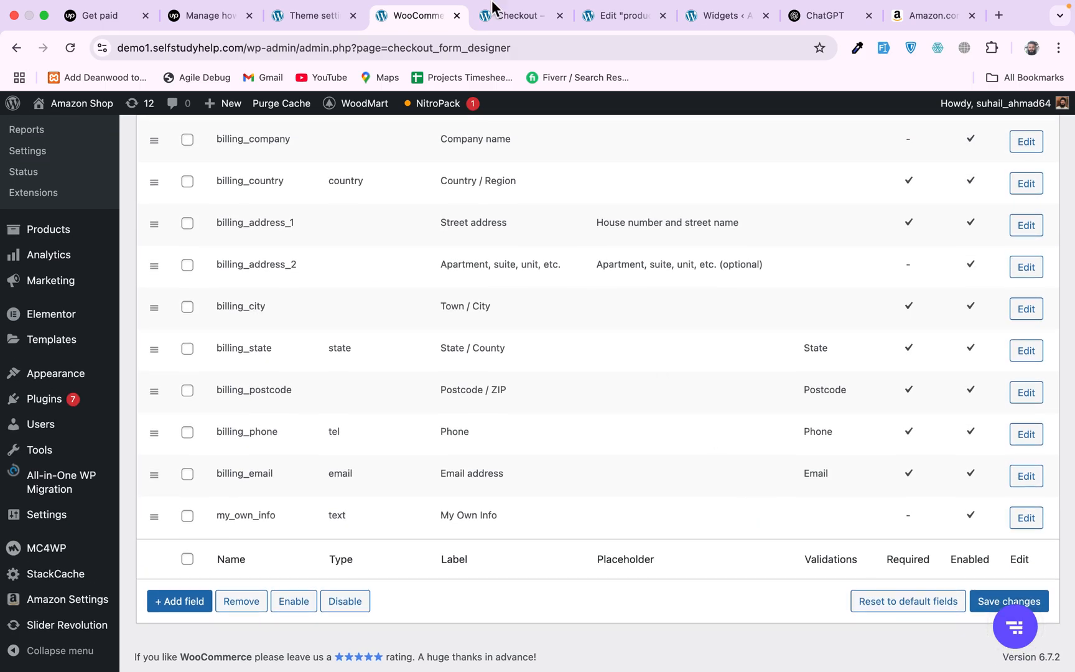
click(518, 15)
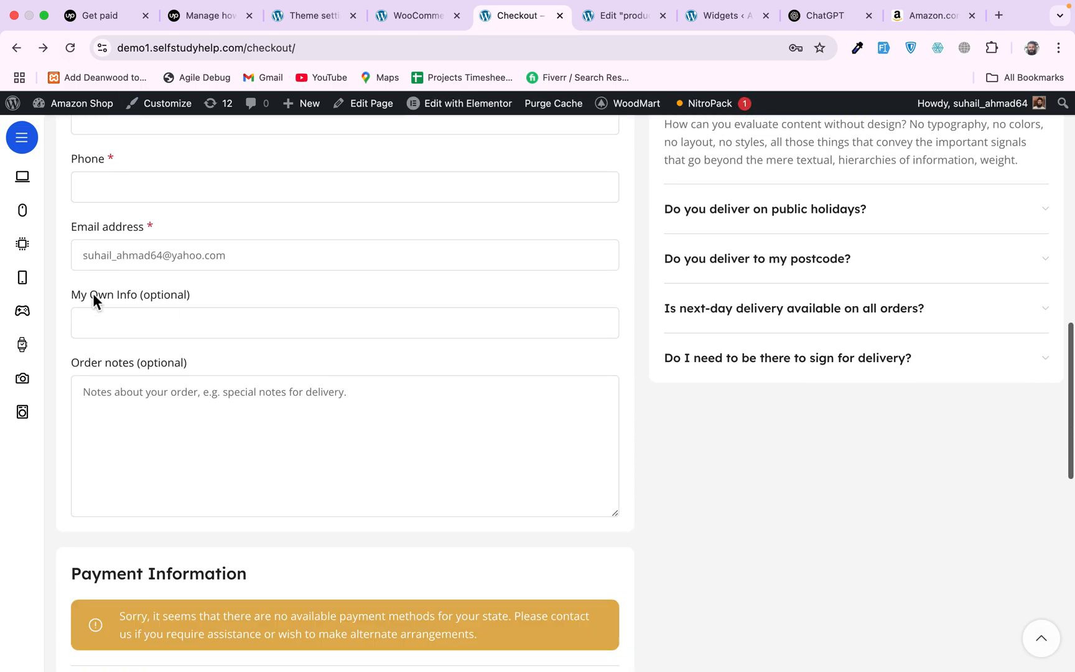
click(345, 322)
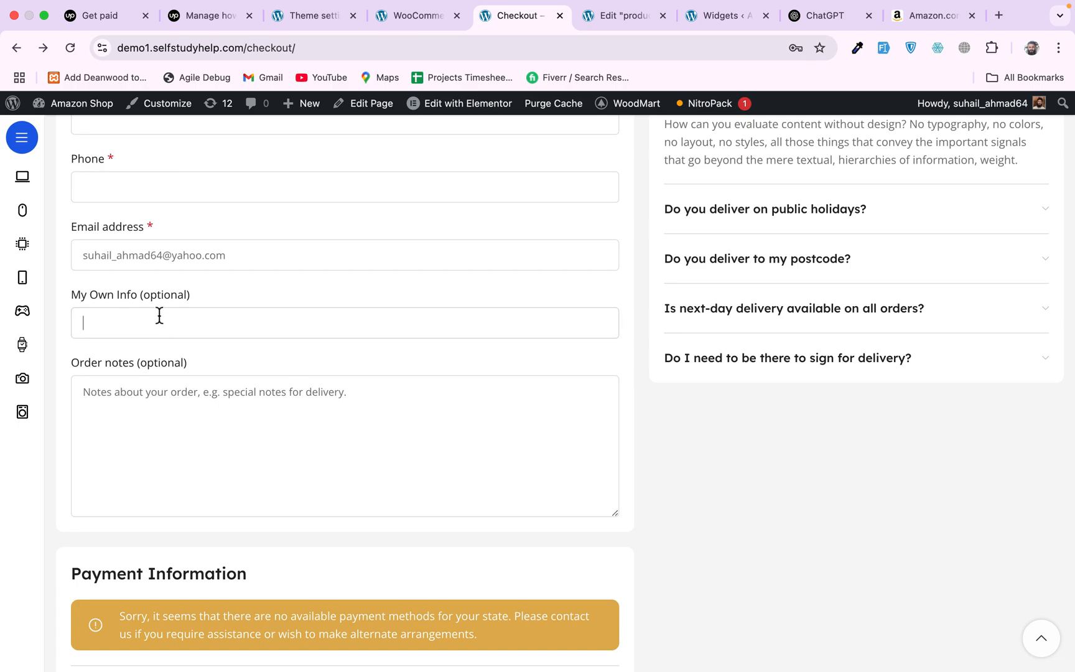
double_click(165, 295)
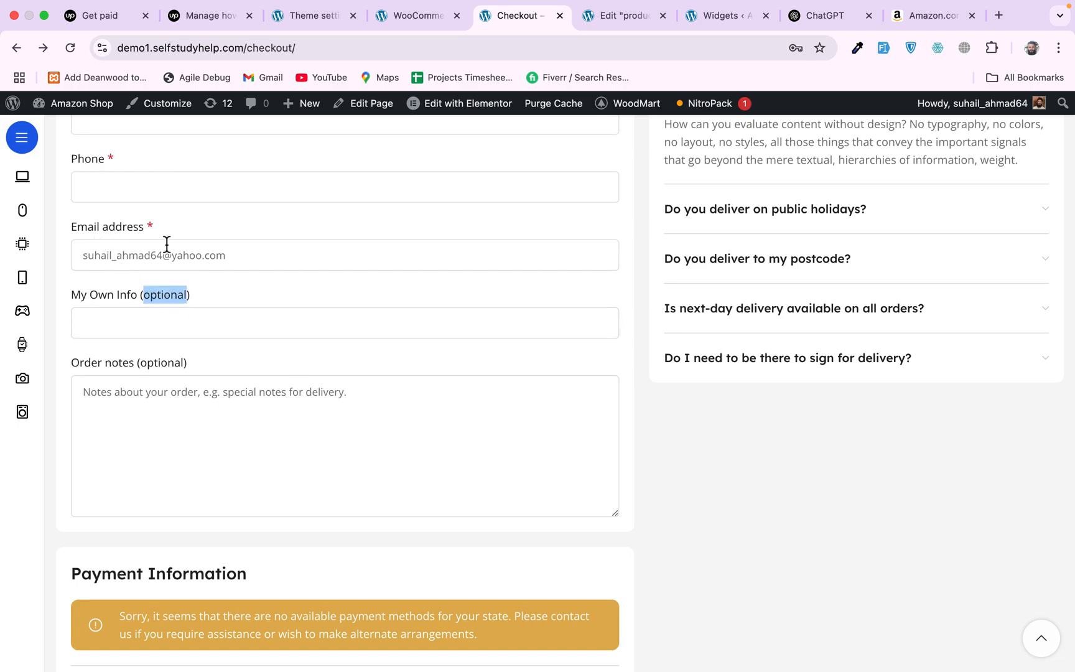
mouse_move(213, 332)
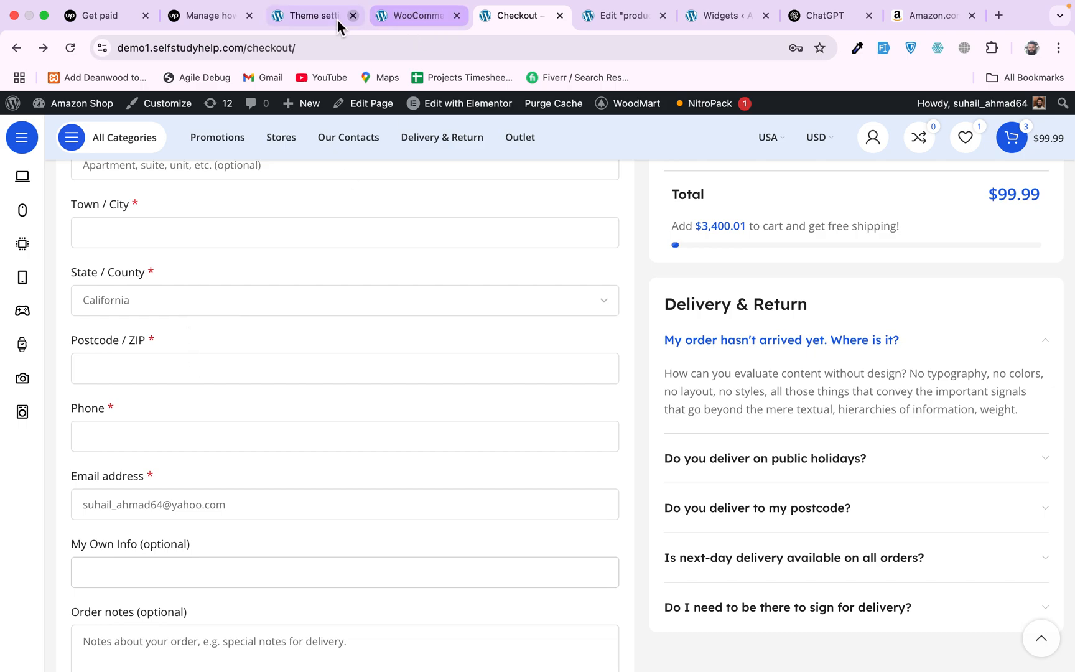
click(418, 15)
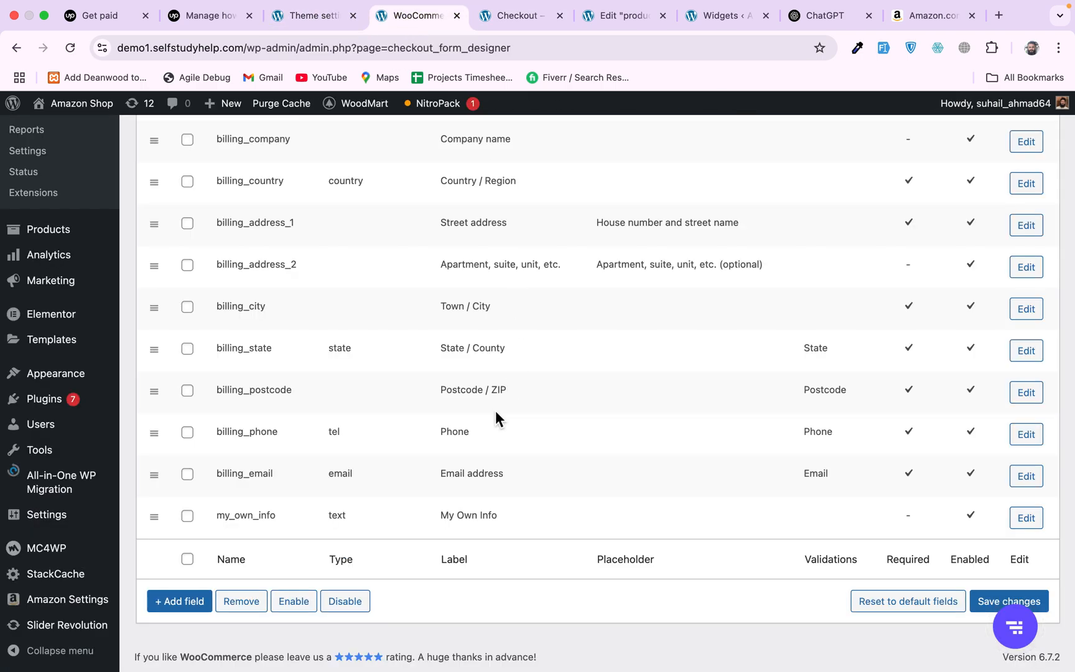
mouse_move(396, 361)
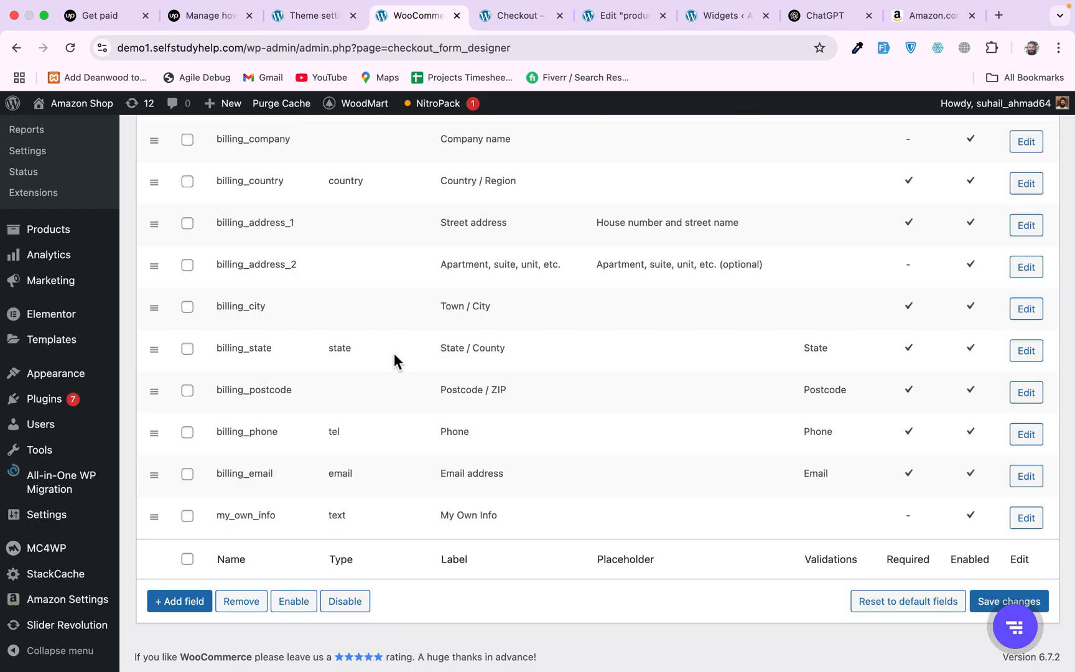
Remove the billing_state and billing_postcode fields and save the changes
click(187, 348)
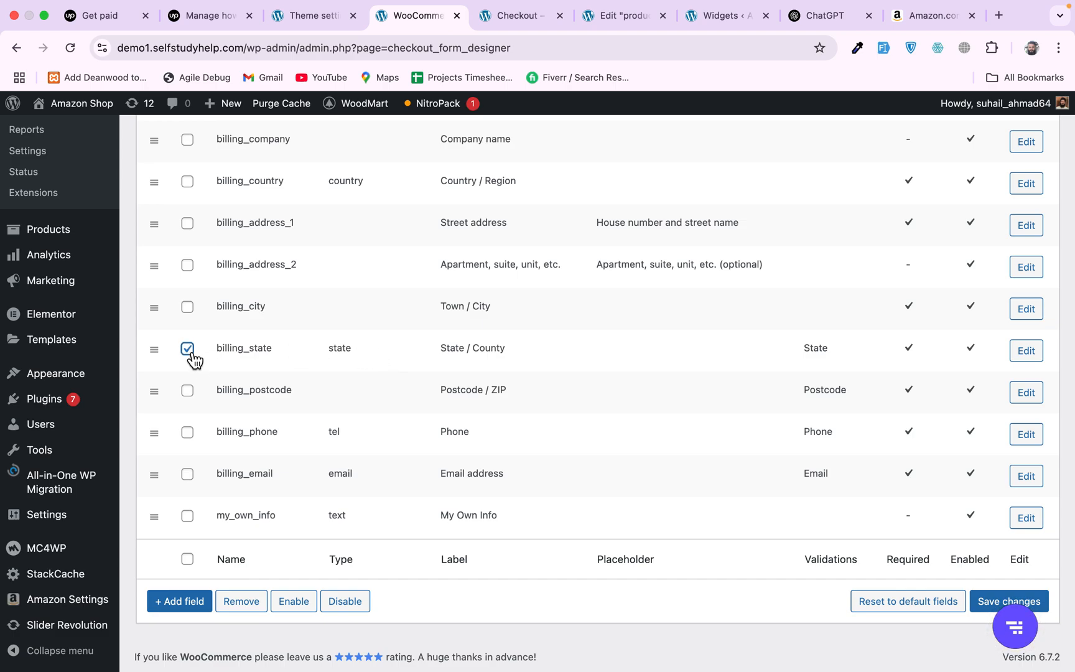
click(187, 391)
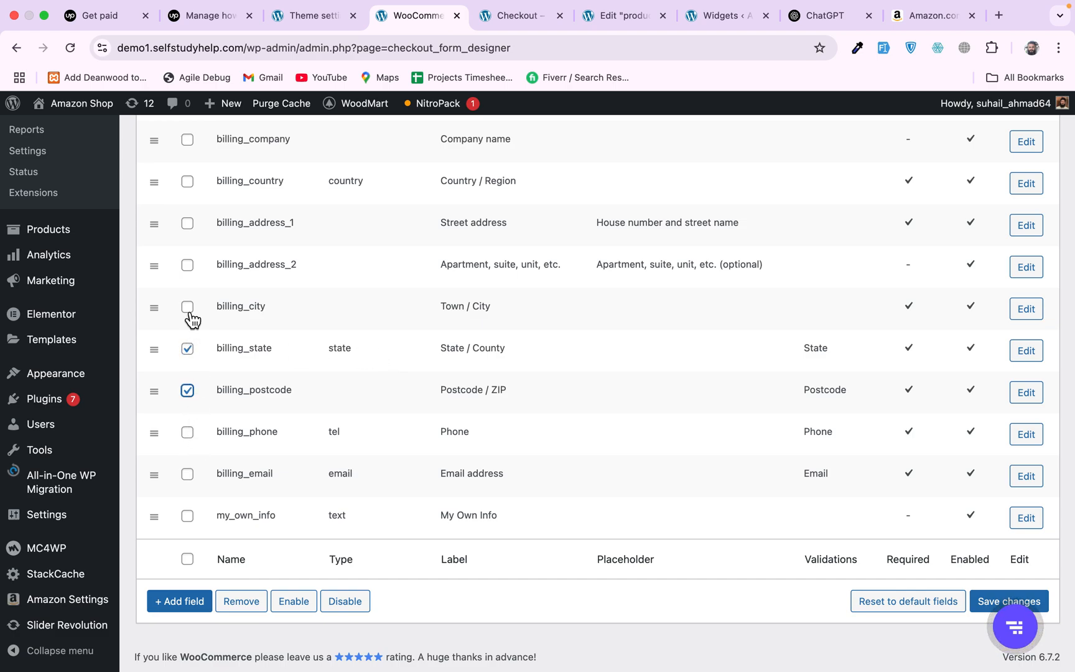
mouse_move(250, 364)
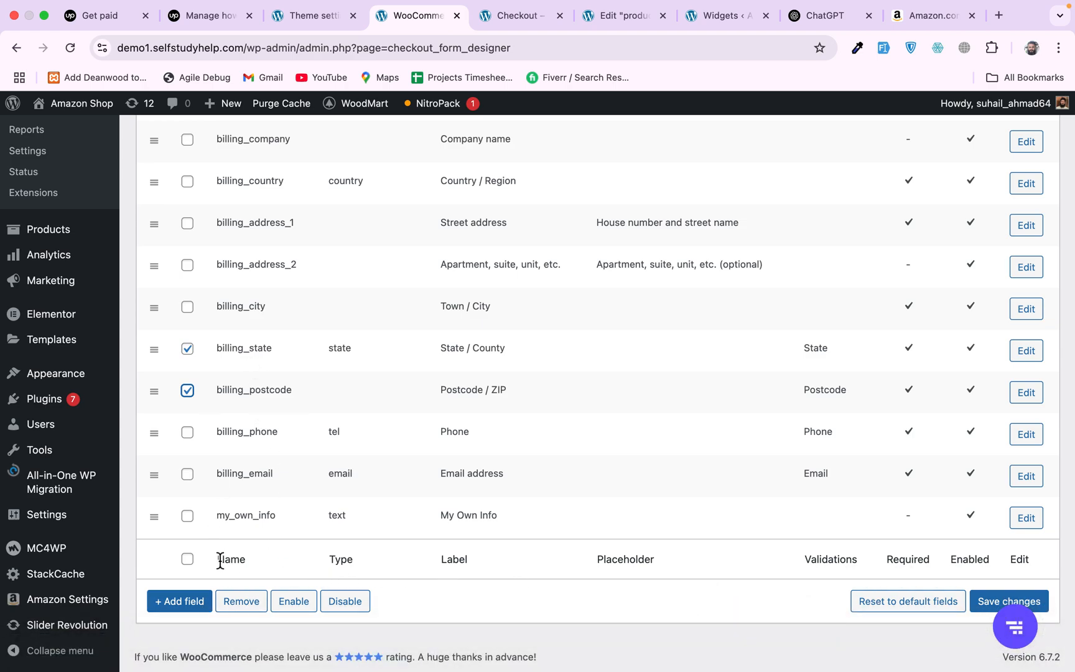
click(241, 601)
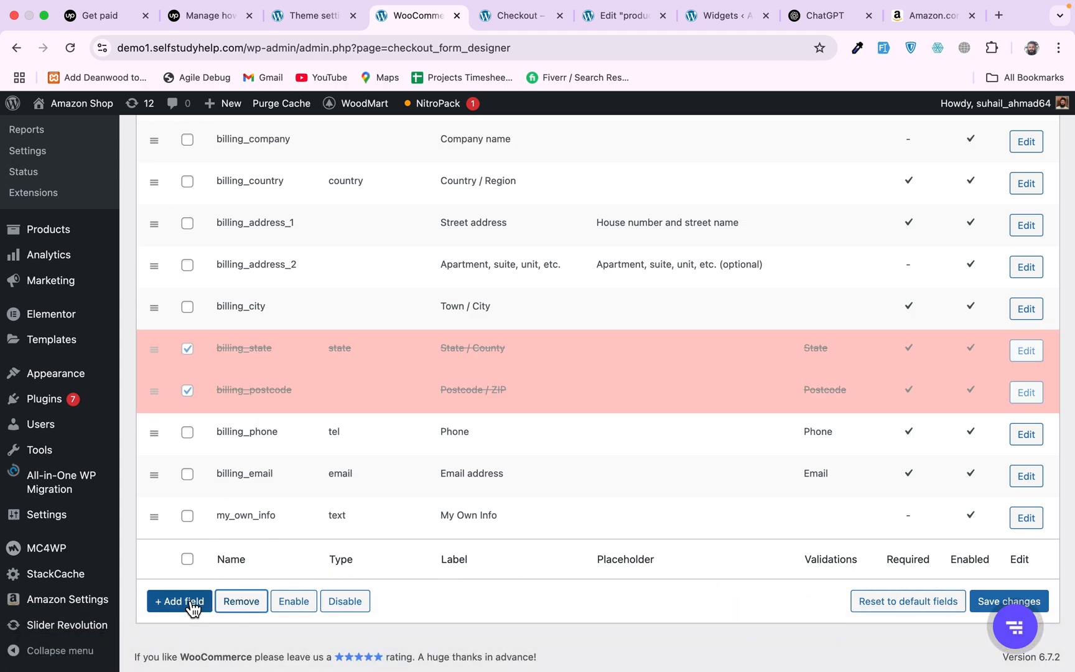
click(1008, 601)
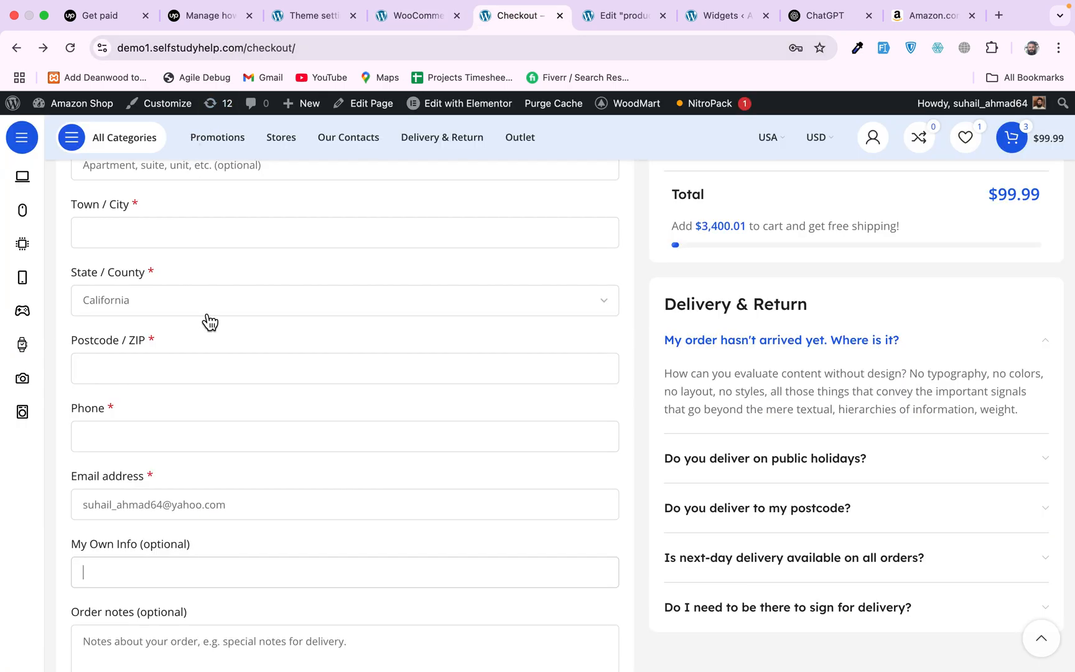
mouse_move(133, 312)
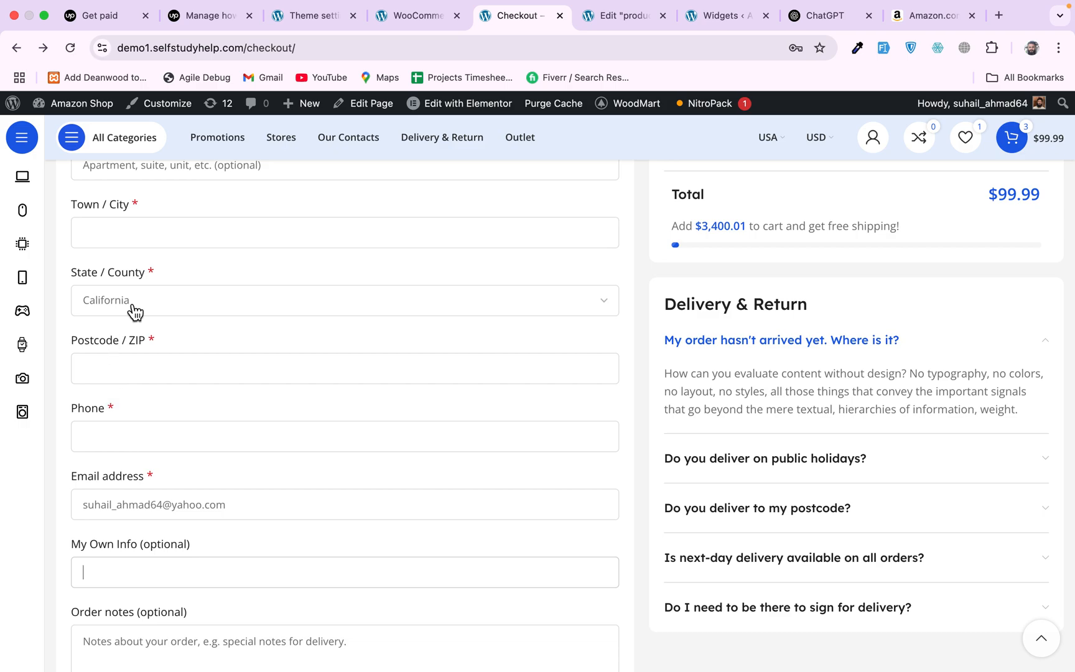
Refresh the storefront checkout to confirm State and Postcode are gone, then return to the field editor
click(81, 103)
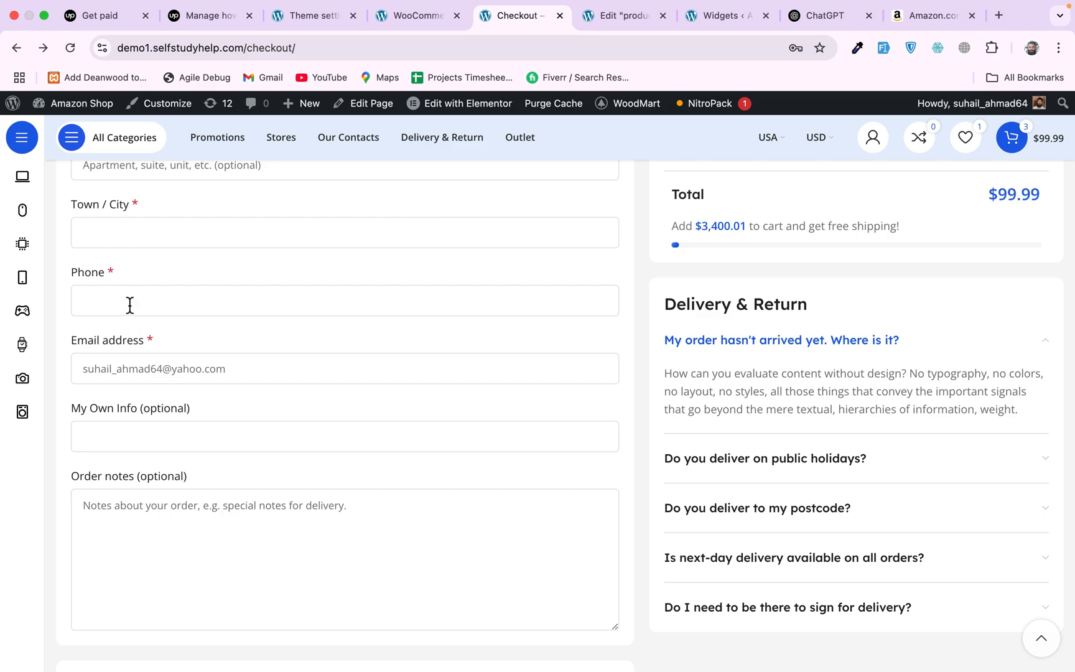
mouse_move(219, 276)
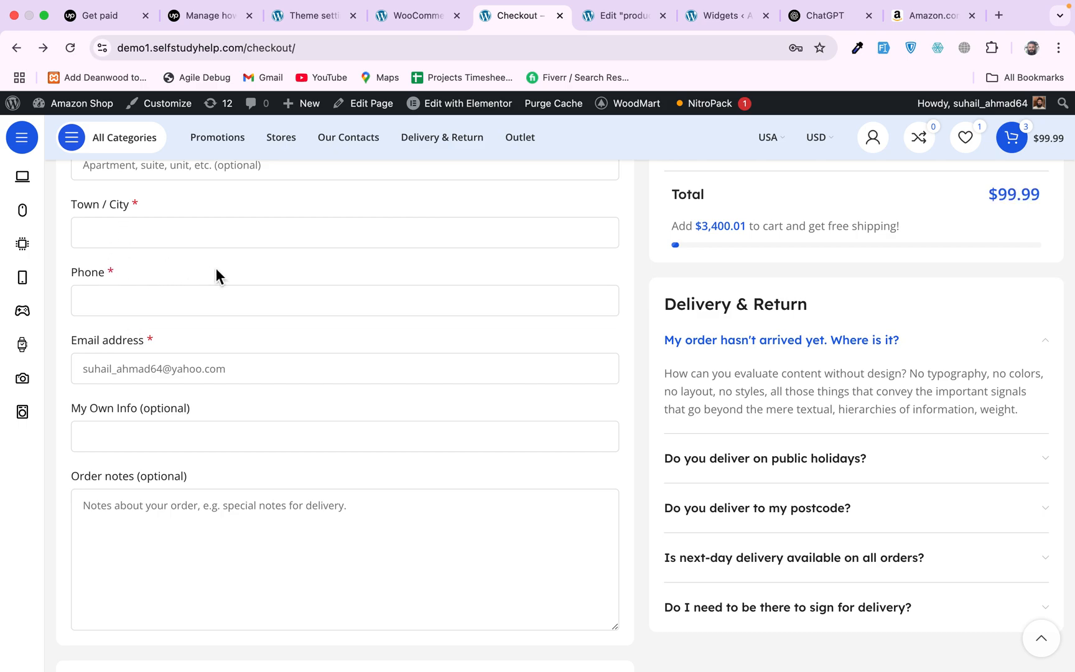
click(412, 15)
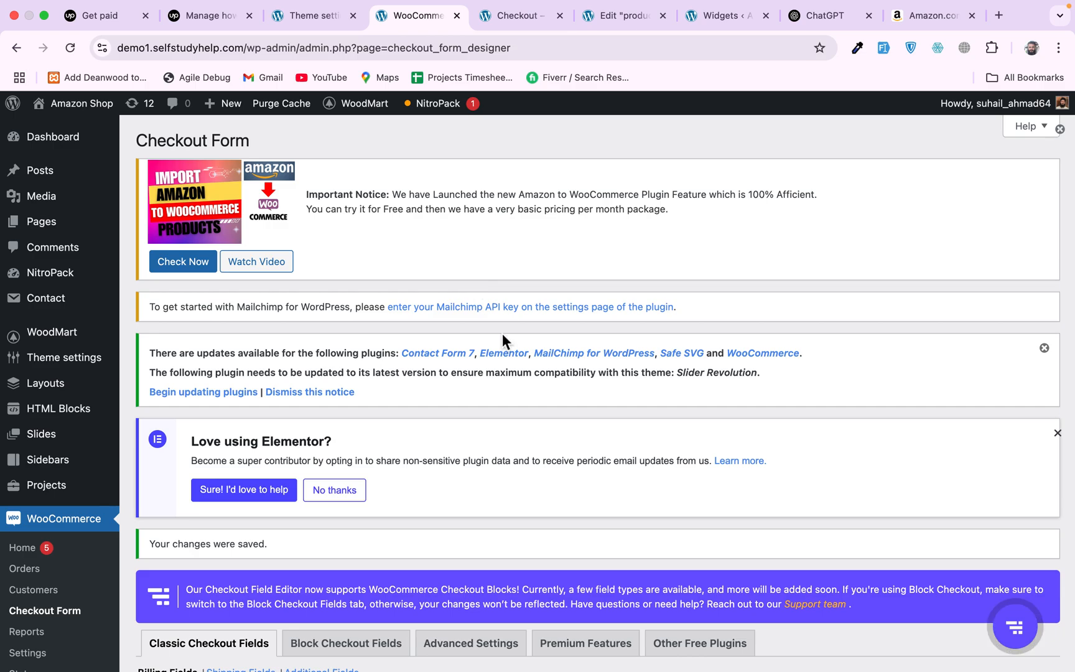
Review the billing field list showing My Own Info without State or Postcode
scroll(down, 3)
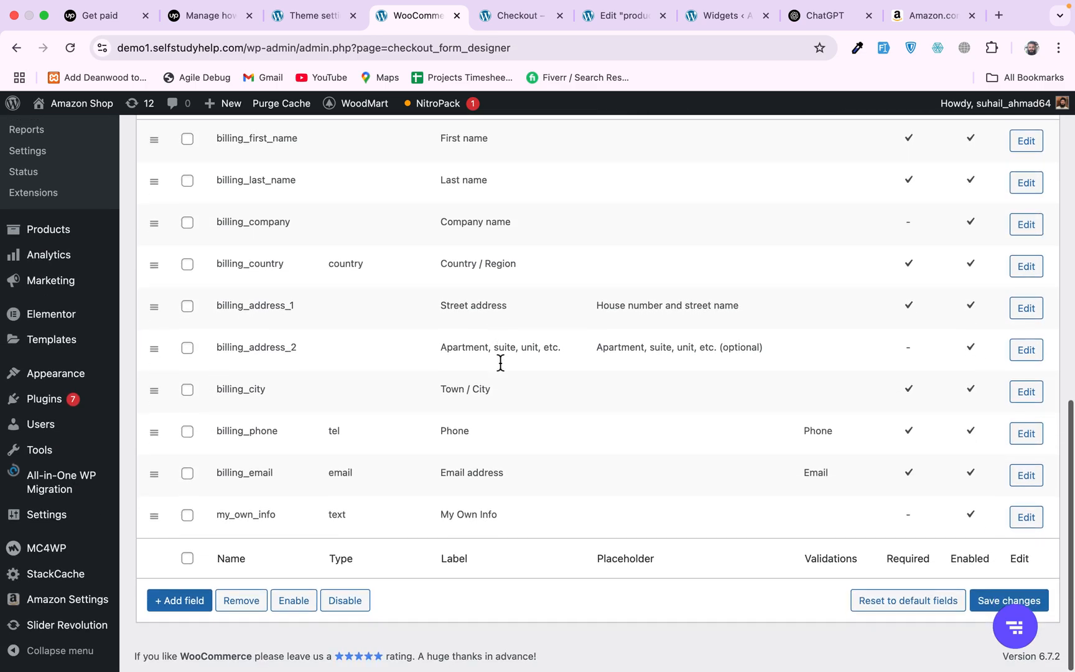
click(1010, 600)
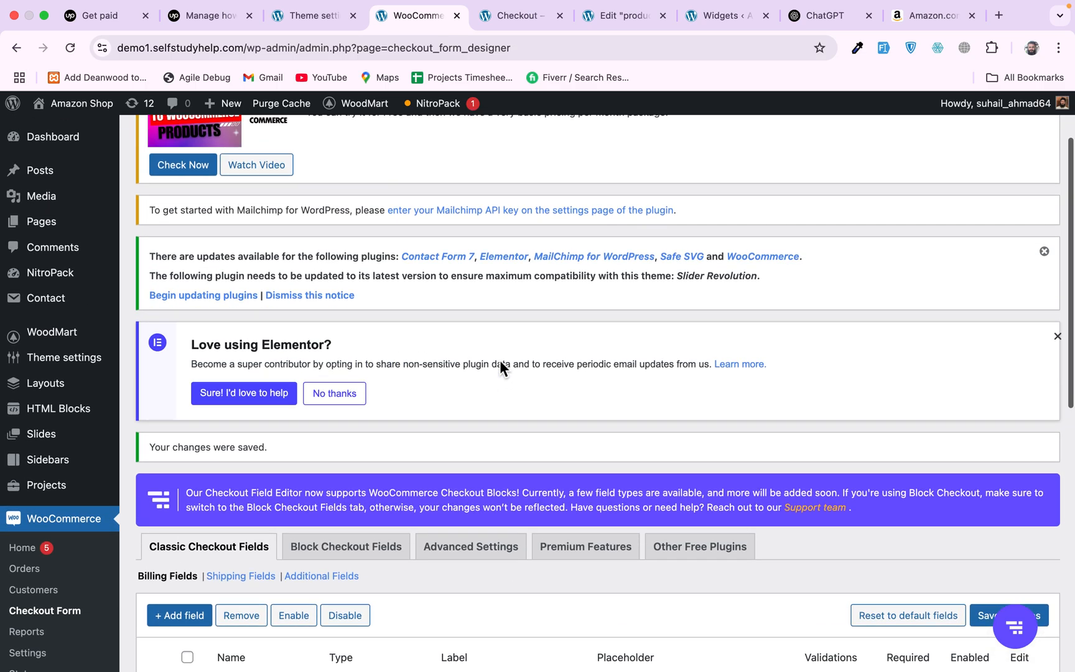
scroll(down, 3)
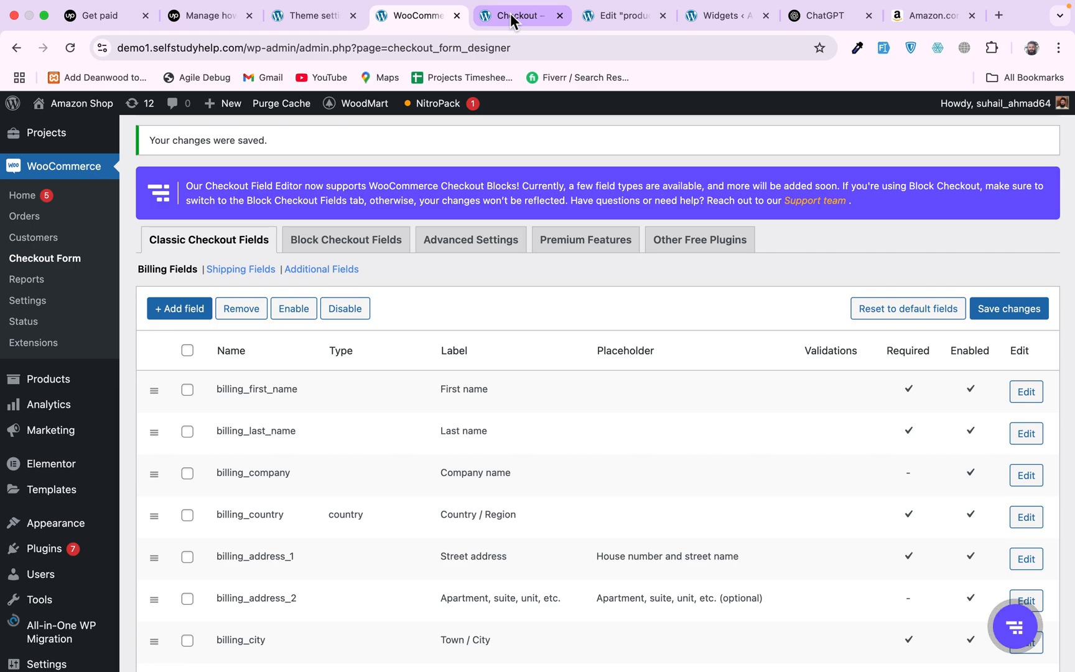
Show the storefront Billing Details form with My Own Info and no State or Postcode
click(520, 15)
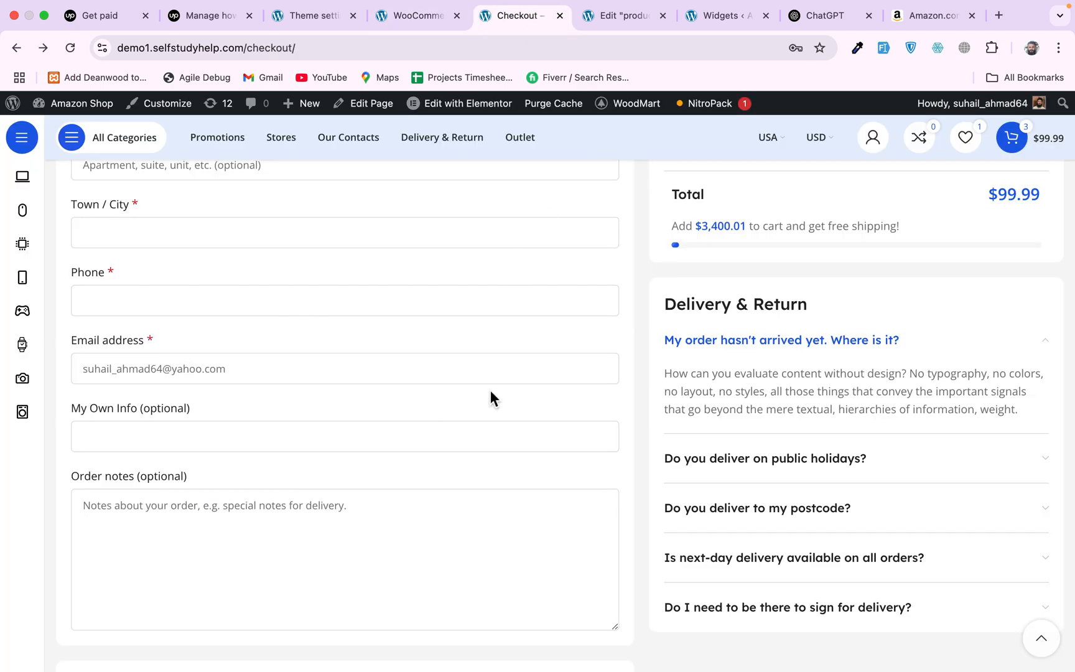
scroll(up, 3)
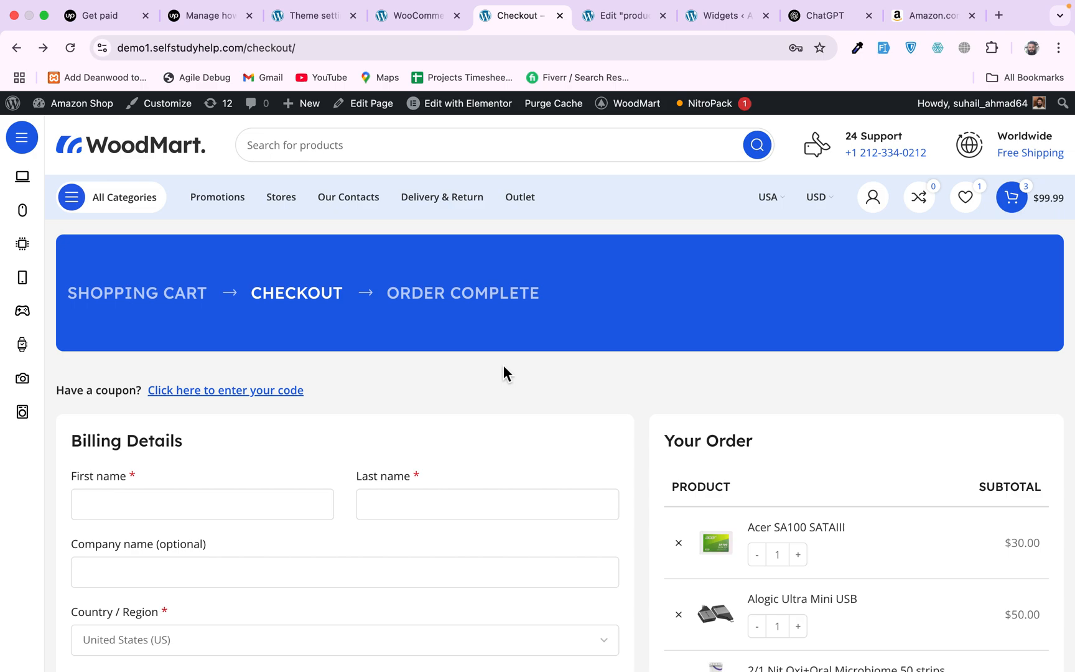
mouse_move(889, 467)
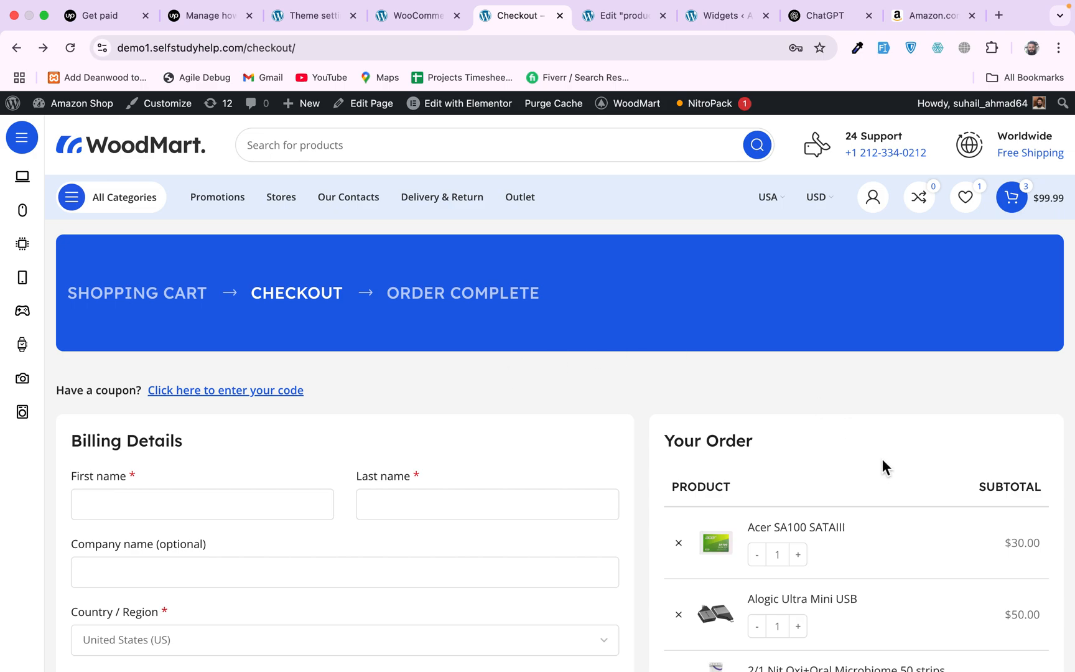
scroll(down, 3)
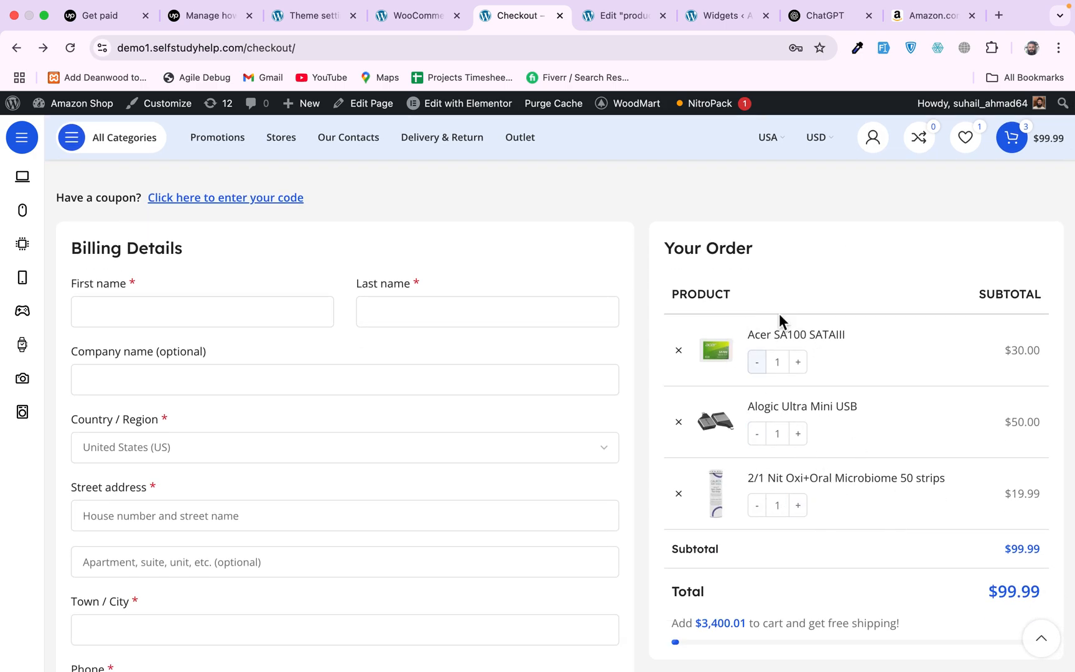
mouse_move(822, 258)
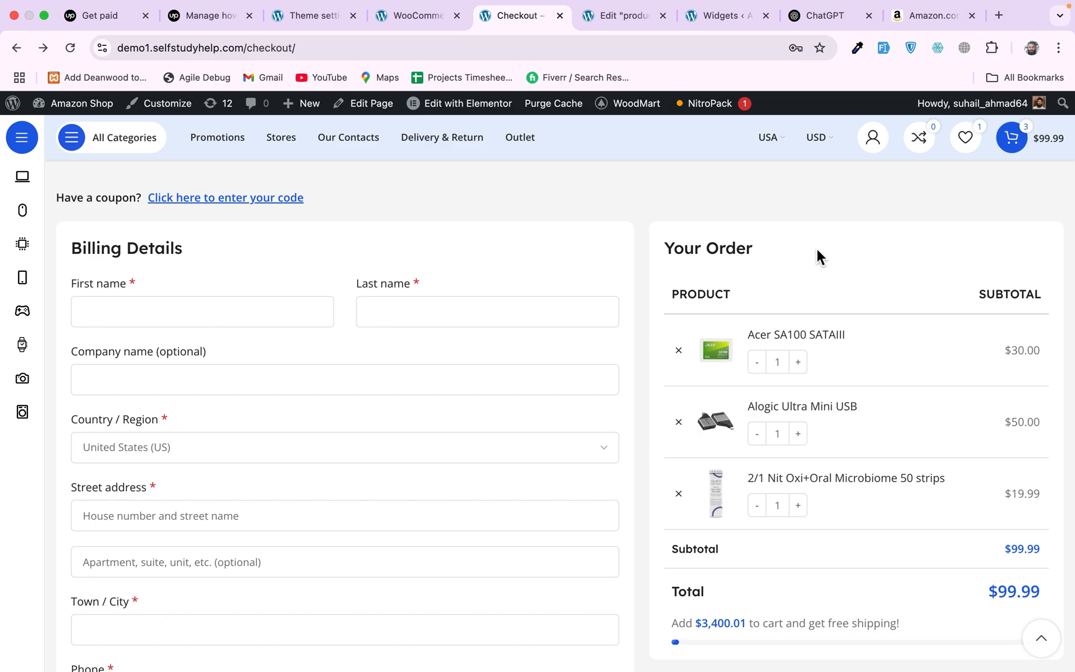